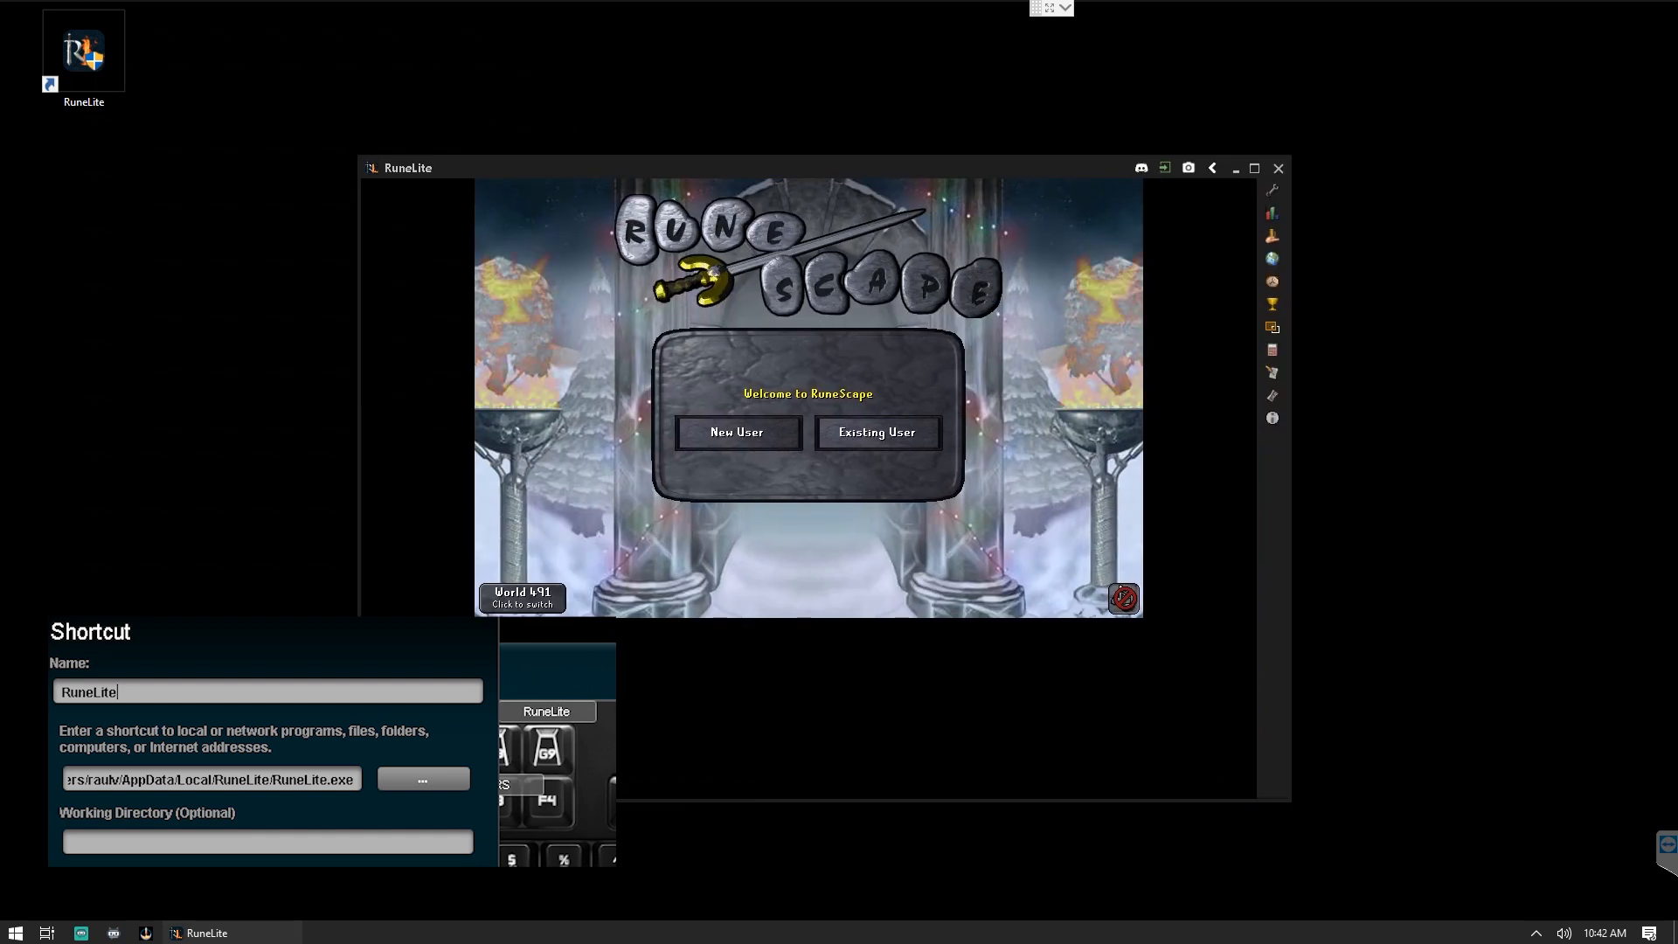
Toggle off the previously enabled plugins in the plugin list and close the RuneLite client.
click(1484, 188)
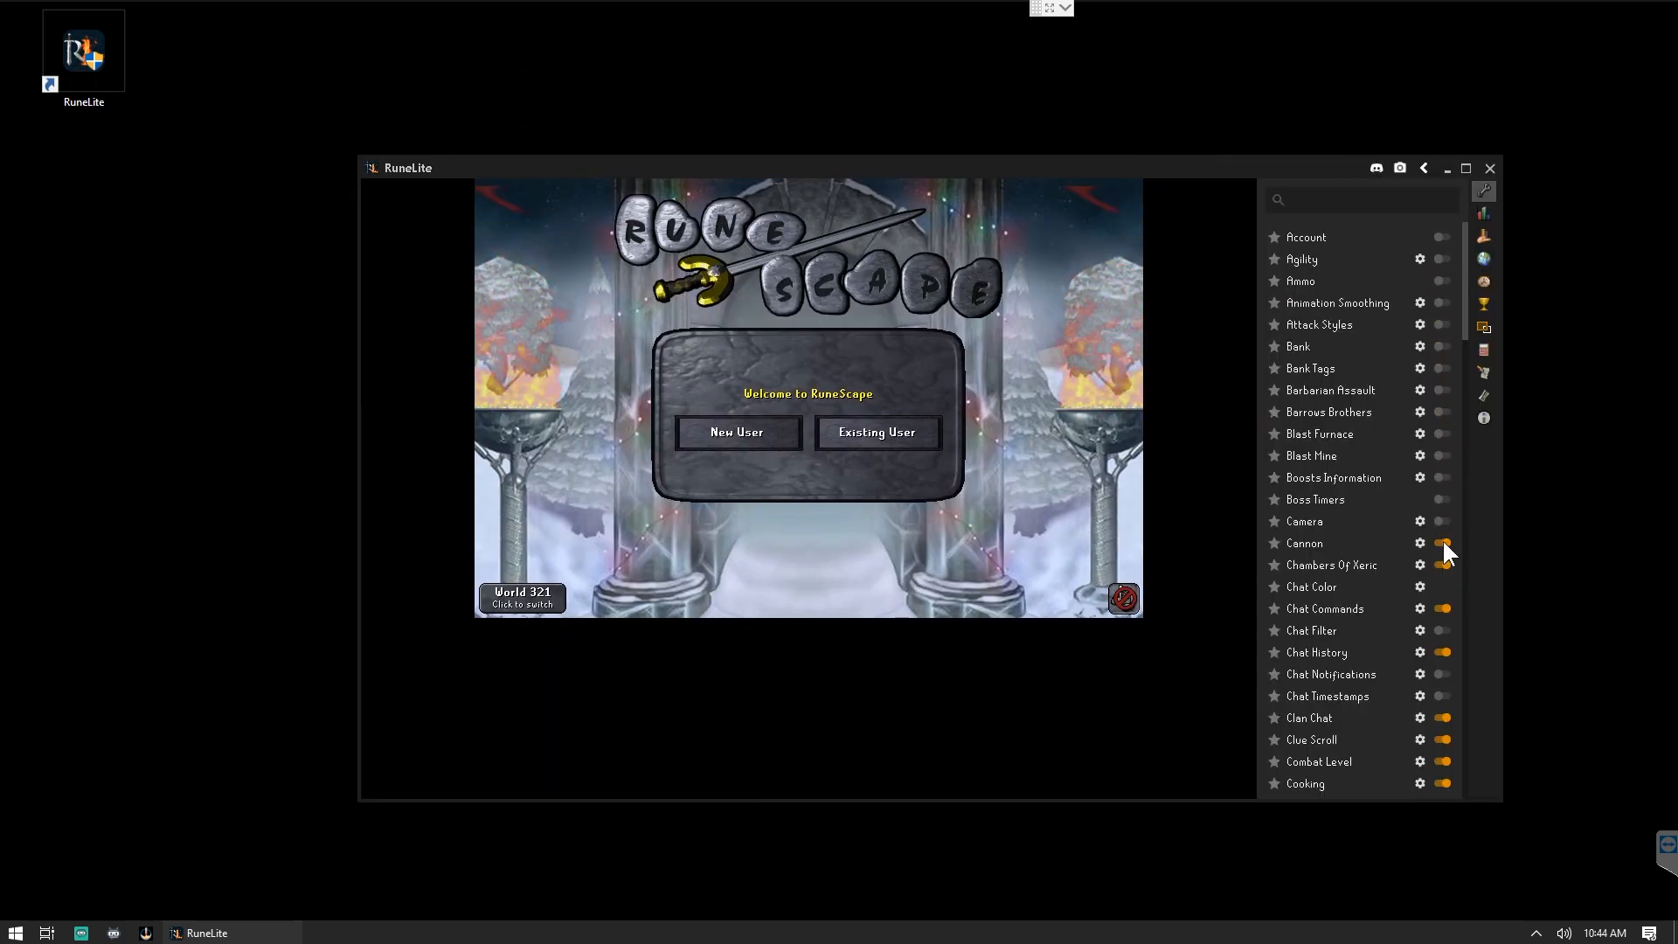
scroll(down, 3)
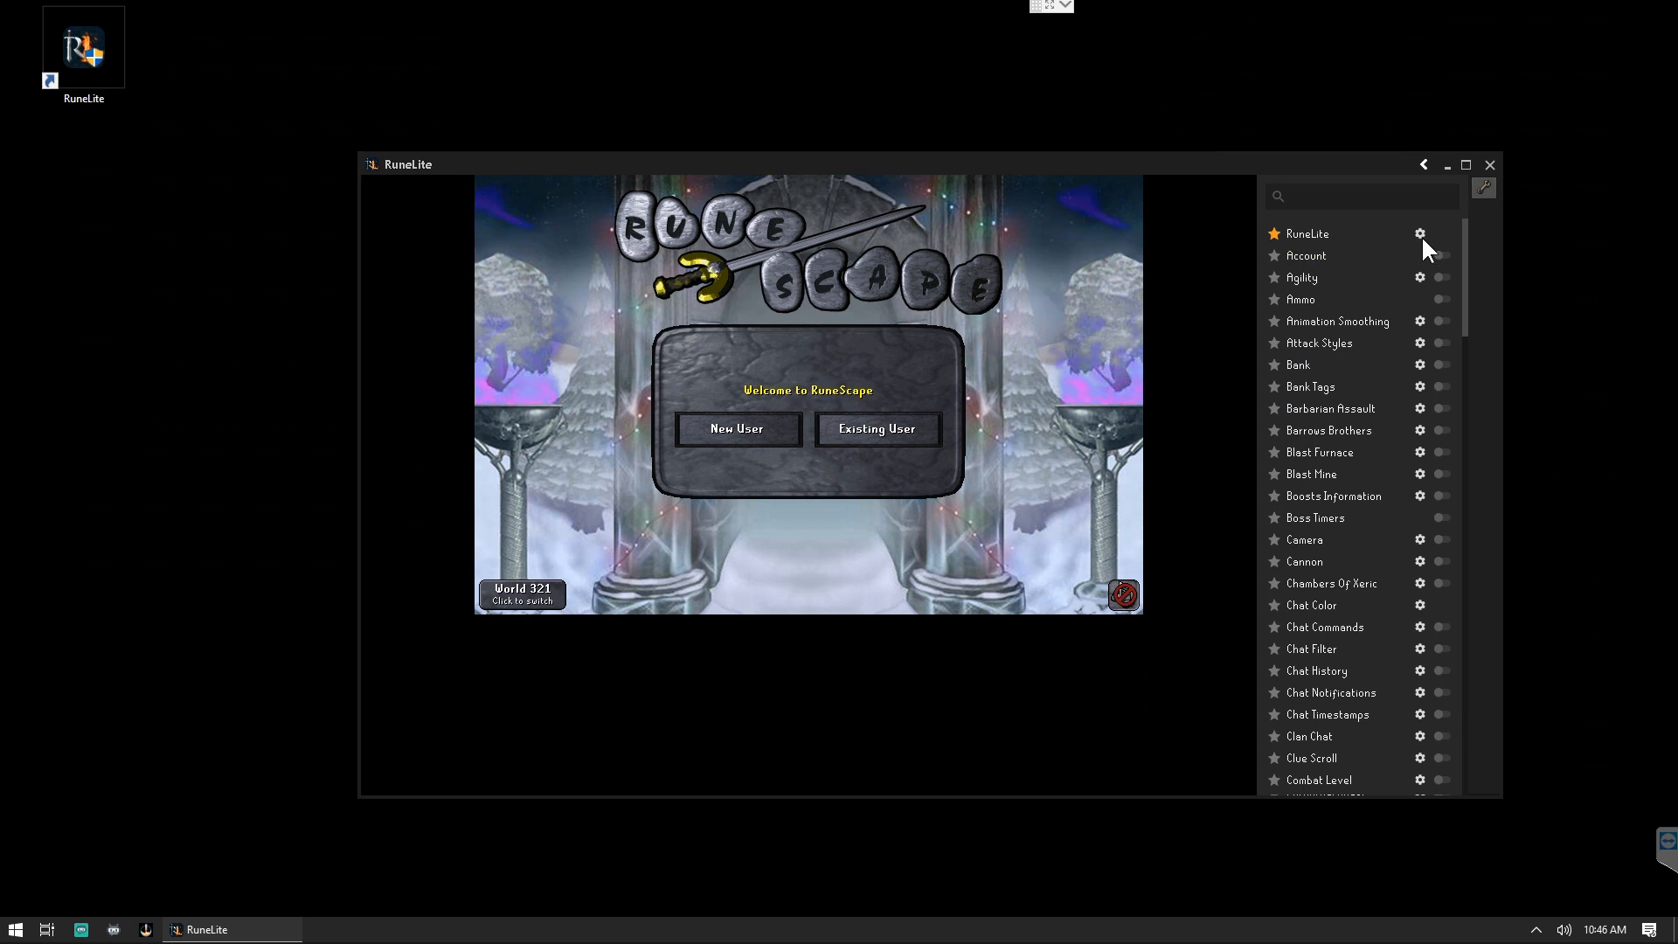
click(1421, 233)
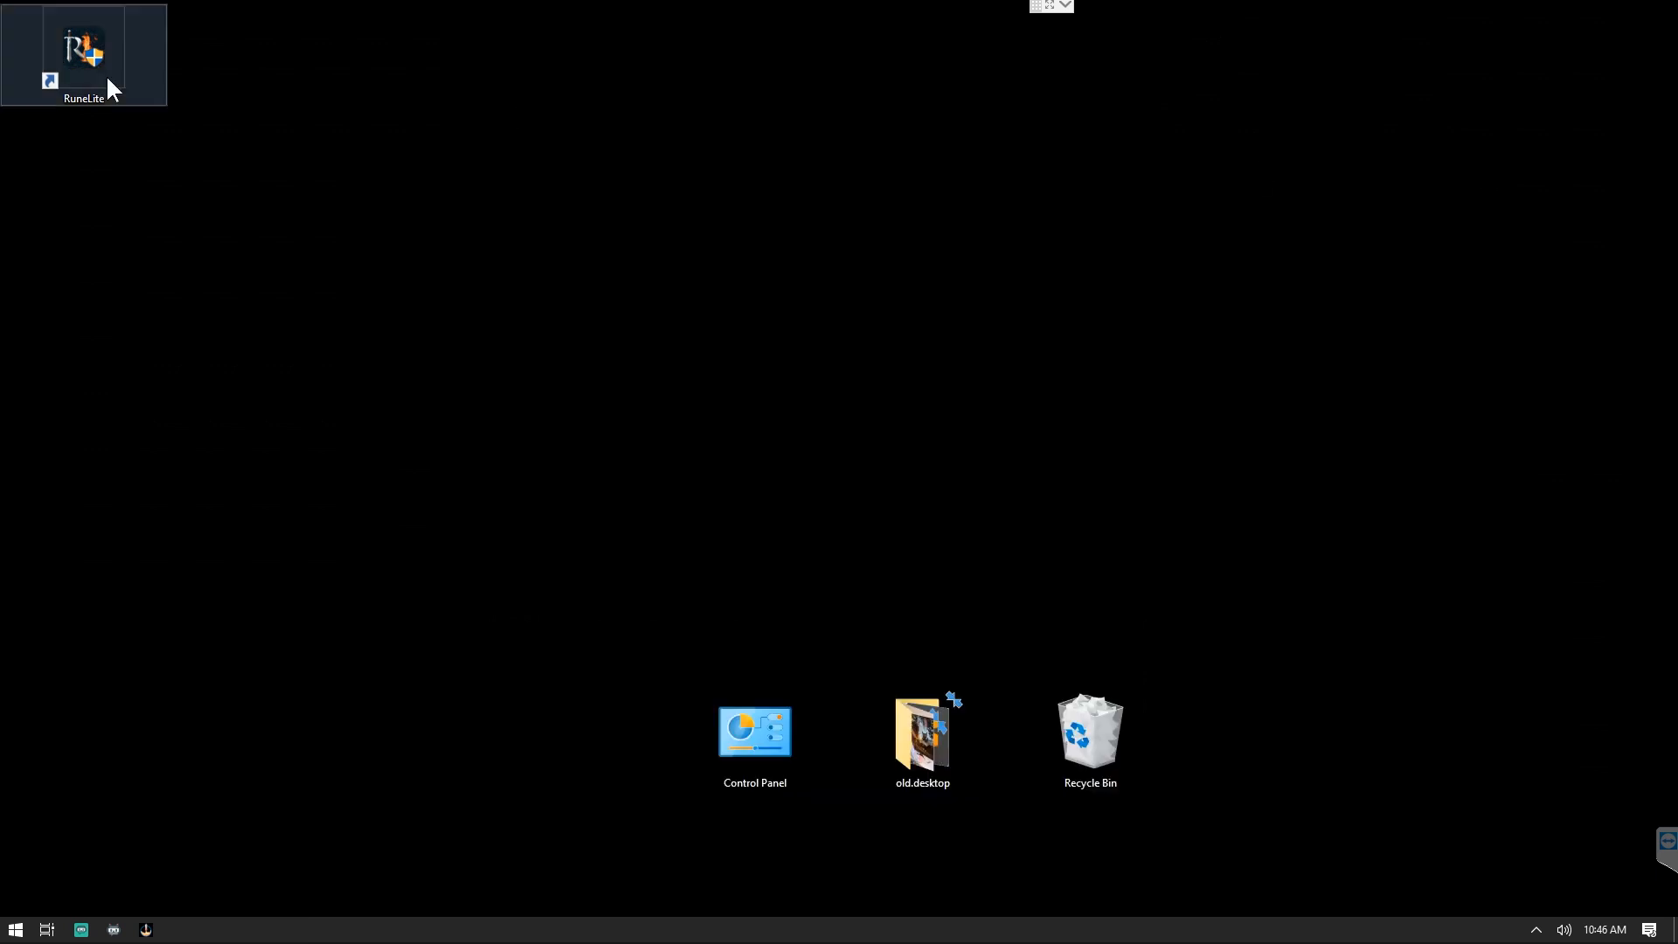
Relaunch RuneLite from its desktop shortcut and enable and star FPS Control, GPU and Low Detail.
double_click(82, 51)
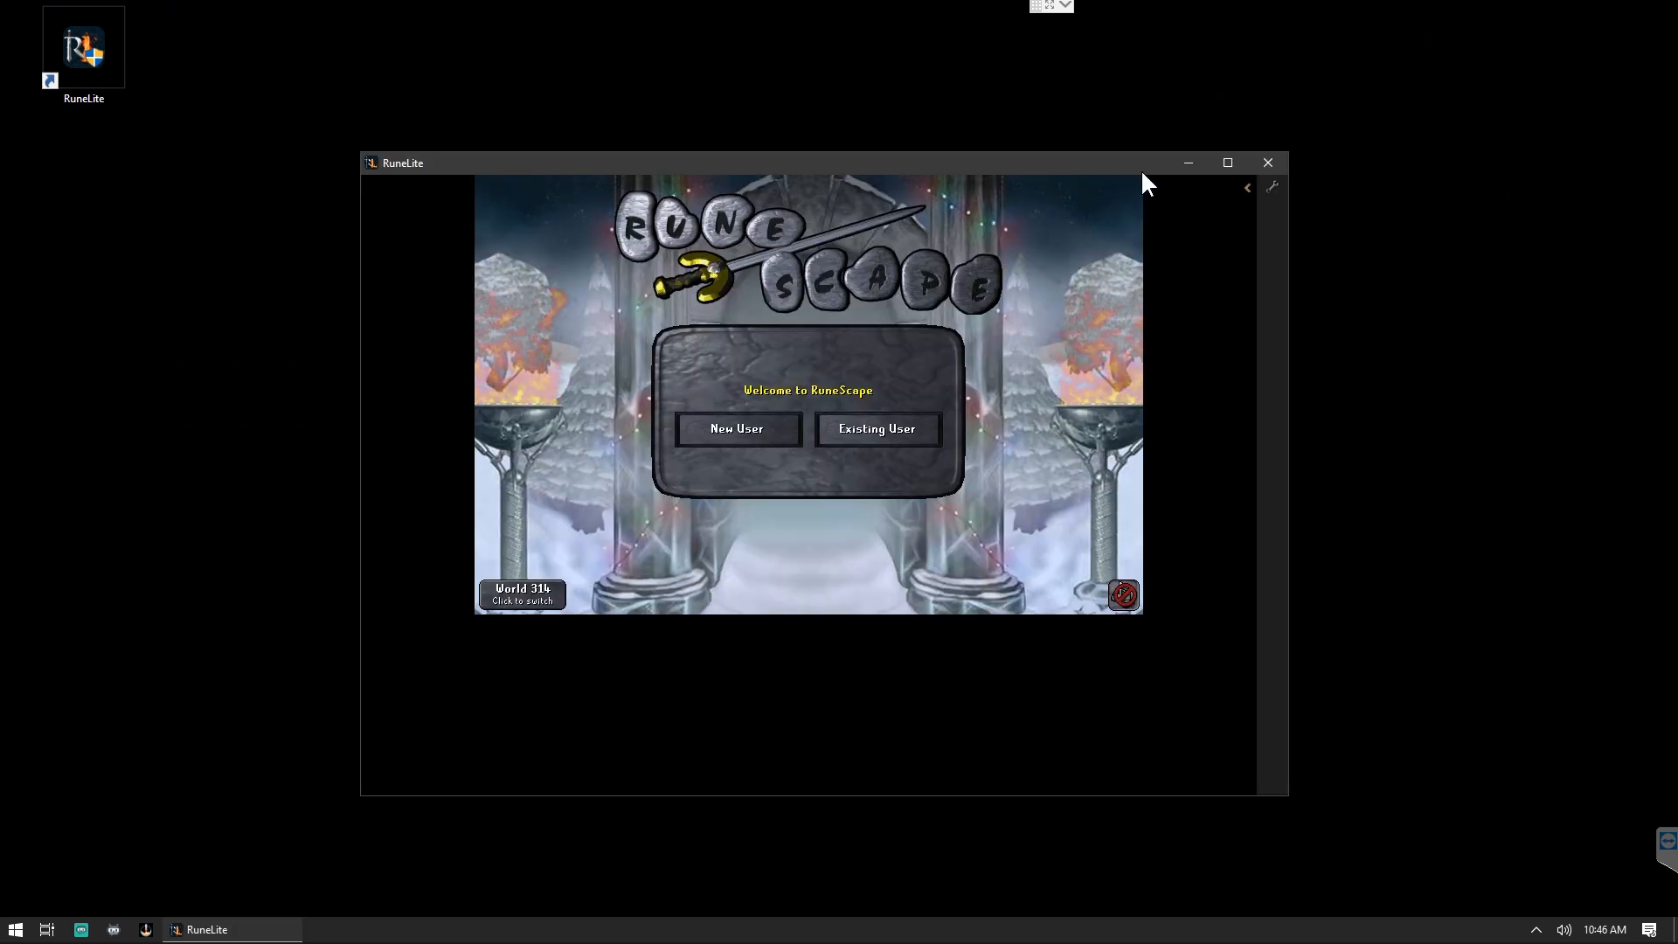
mouse_move(1047, 348)
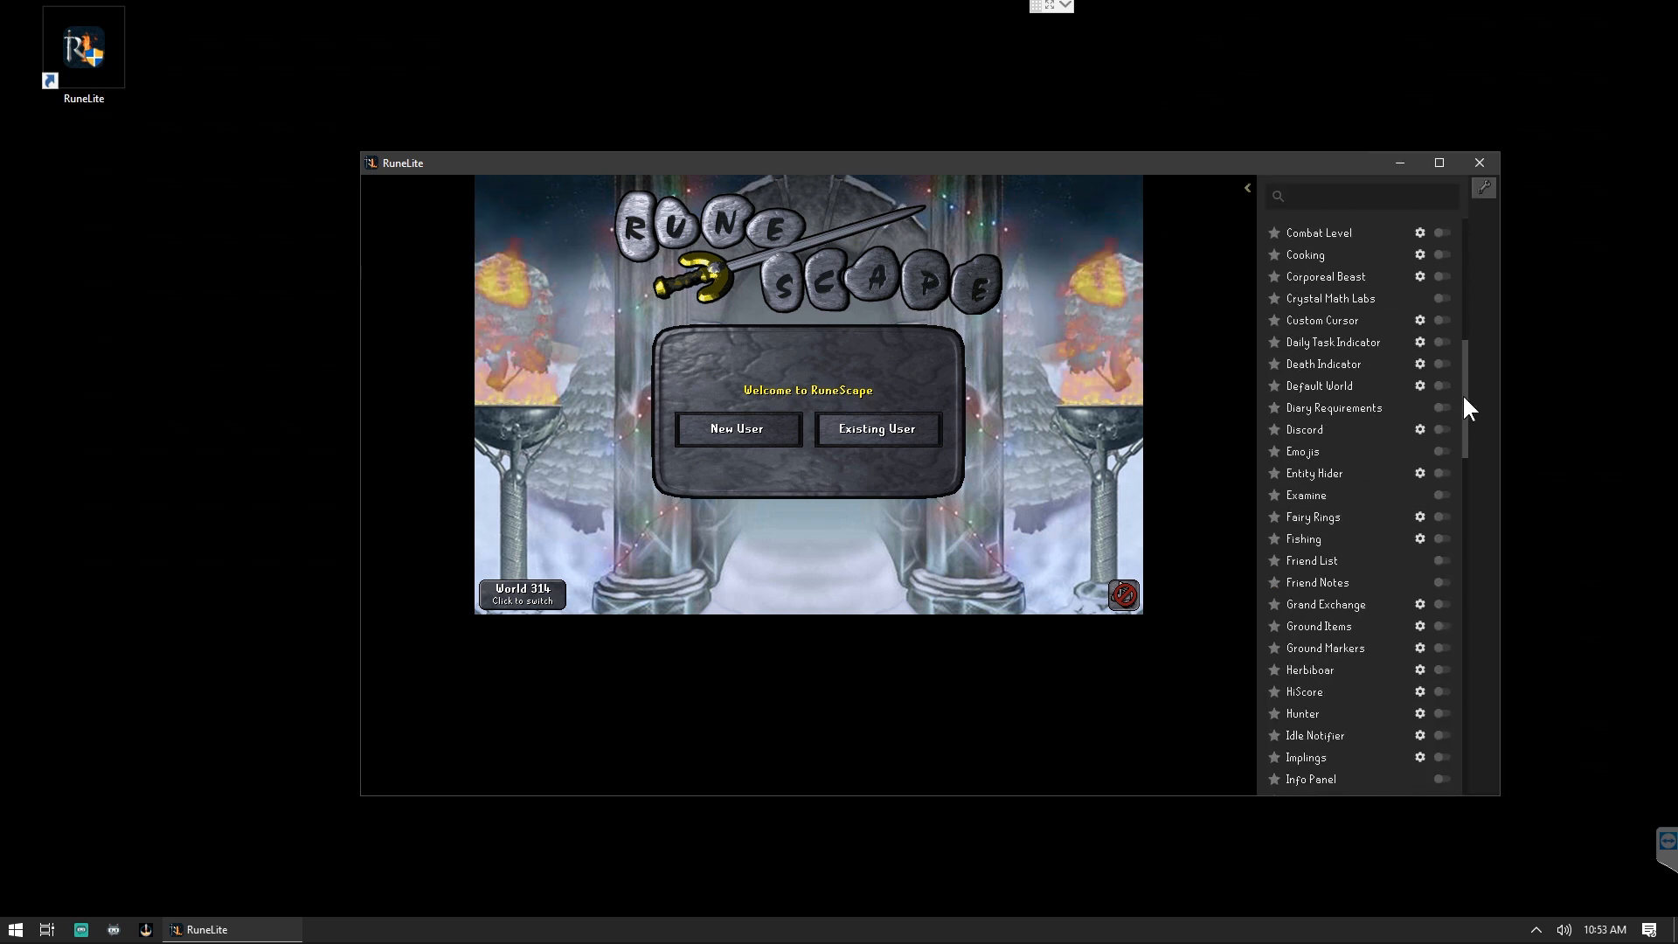
scroll(down, 3)
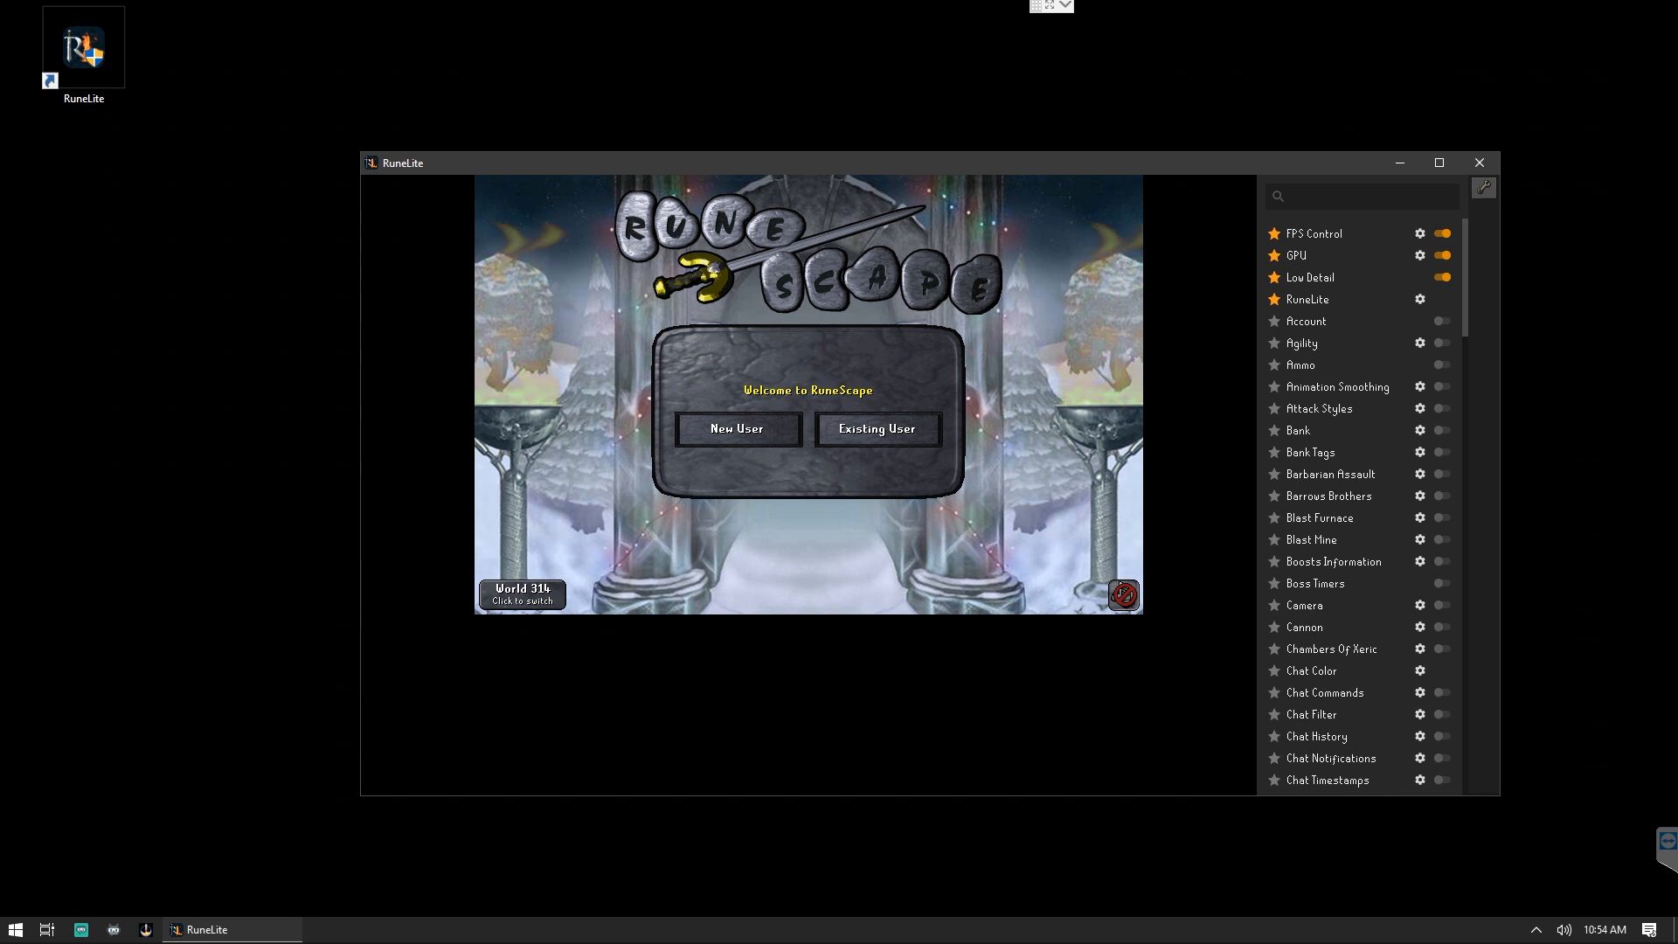
In FPS Control, limit global FPS to 24 and unfocused FPS to 7 with the FPS indicator off.
click(1420, 232)
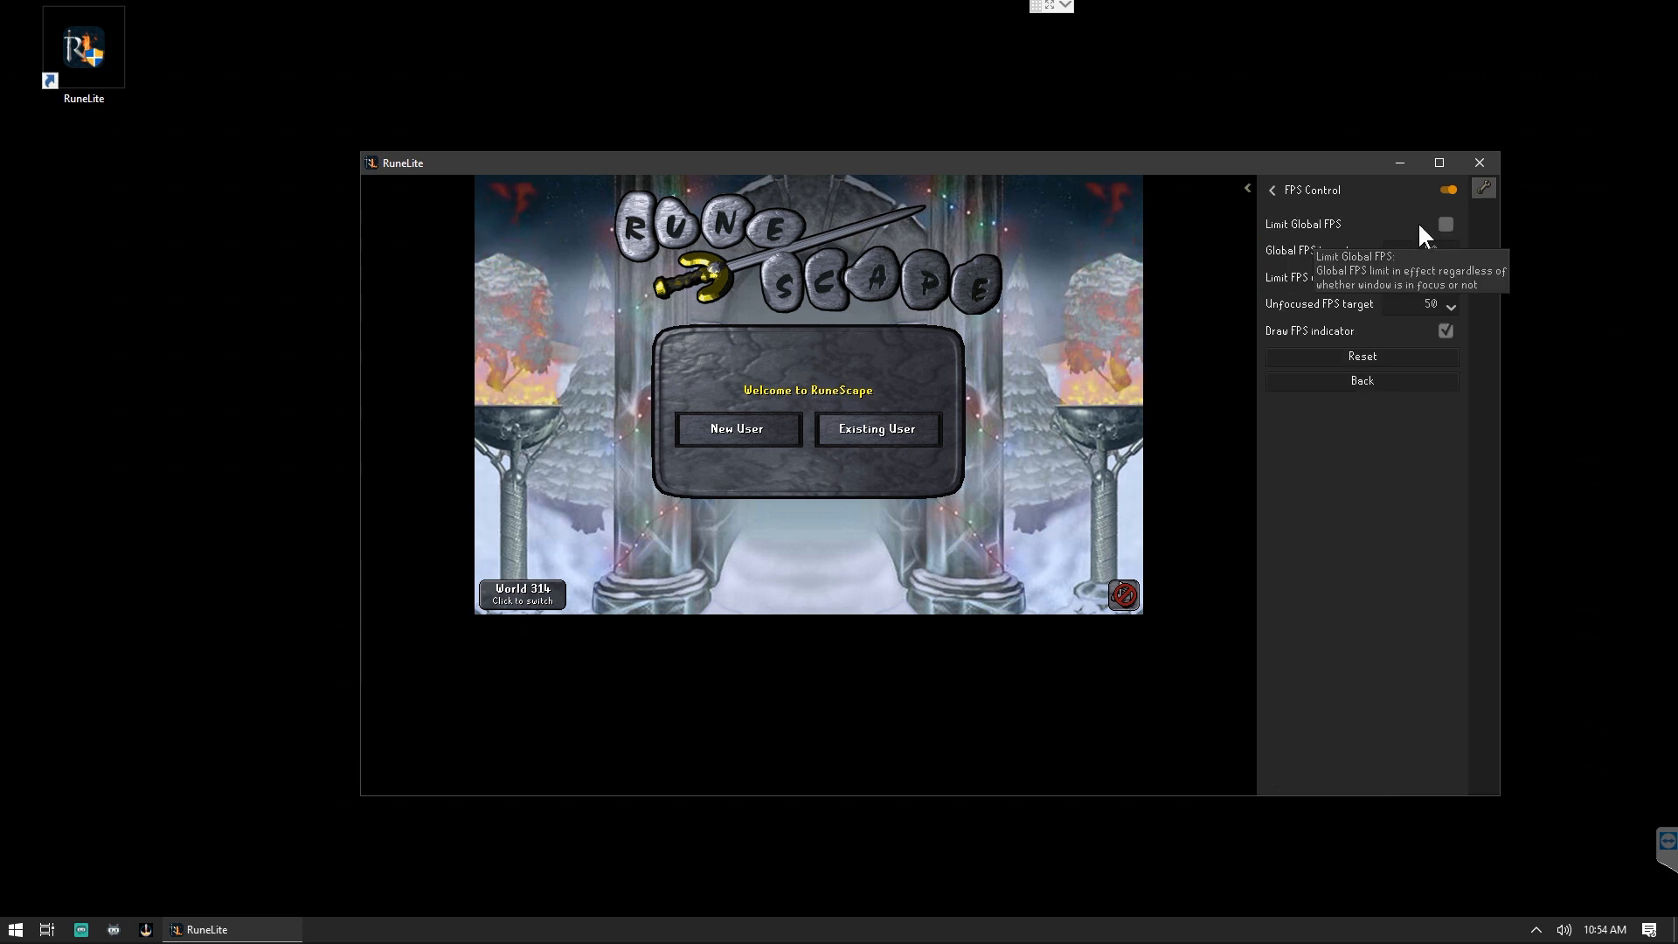
click(1445, 224)
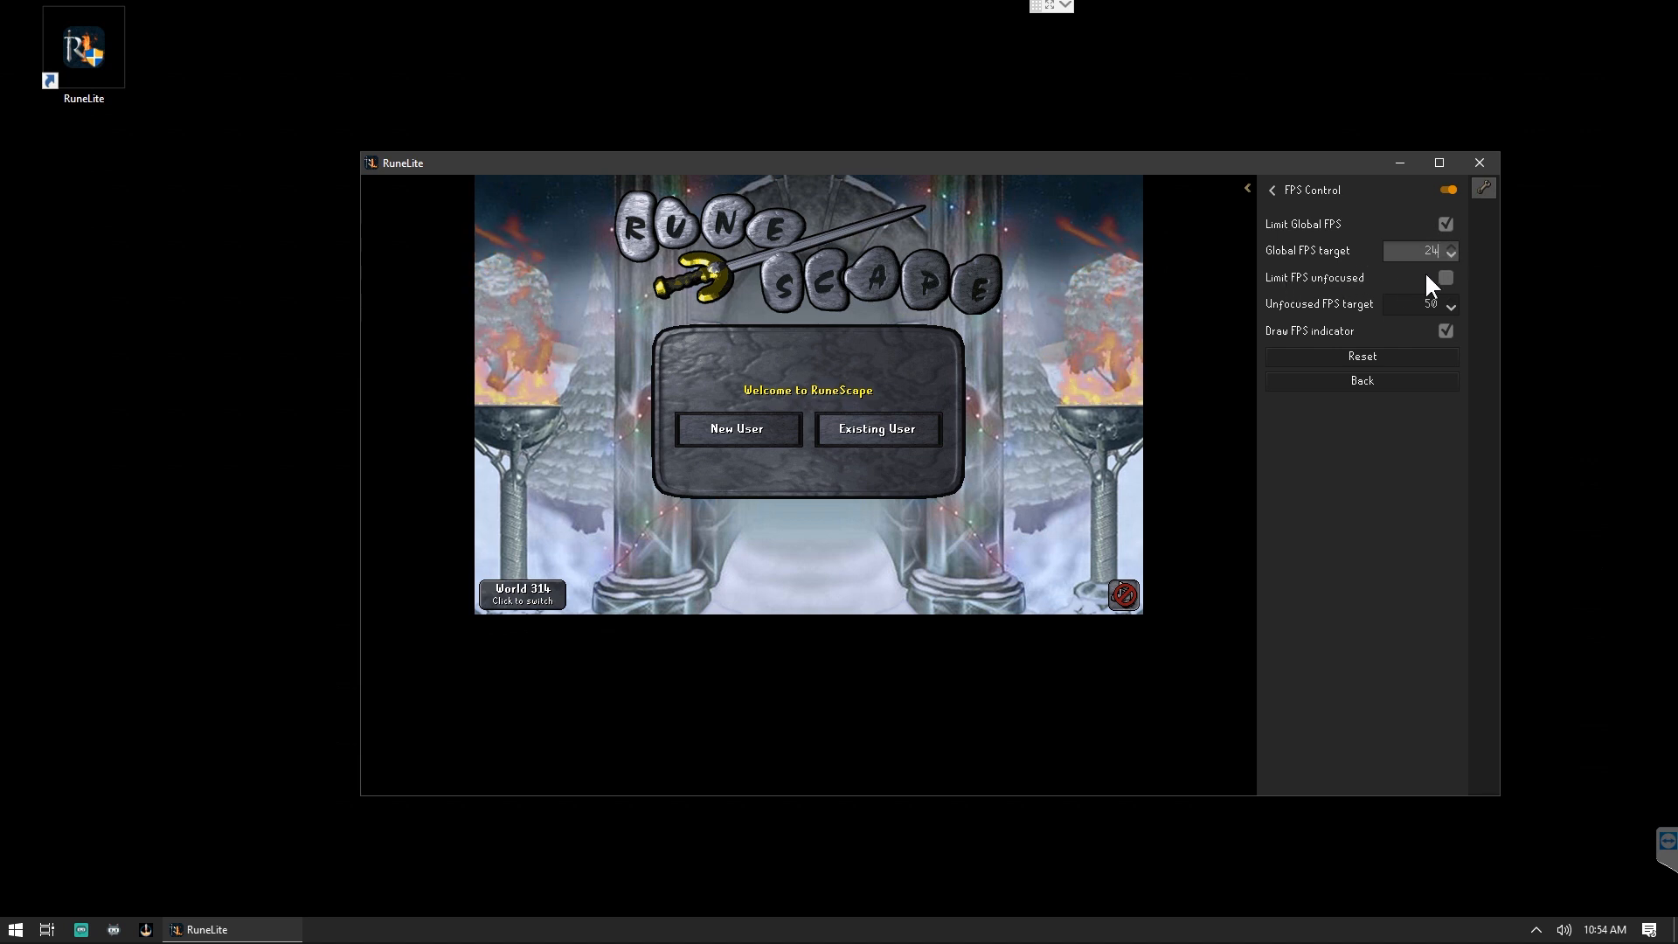
click(1445, 278)
text(7)
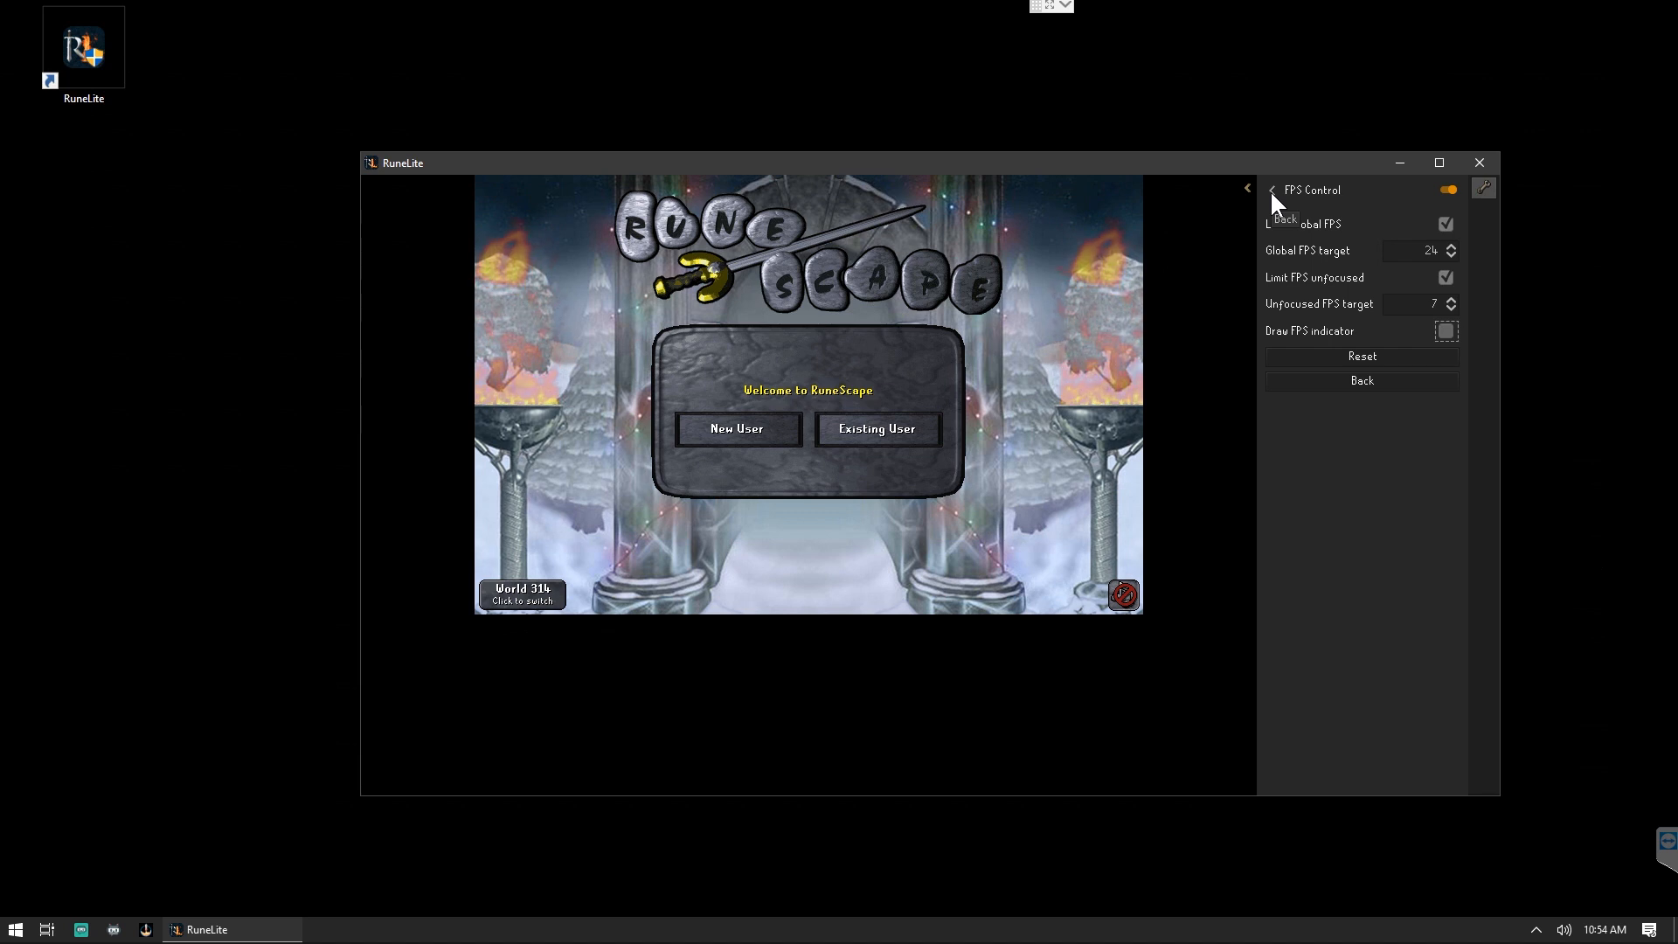
click(1271, 190)
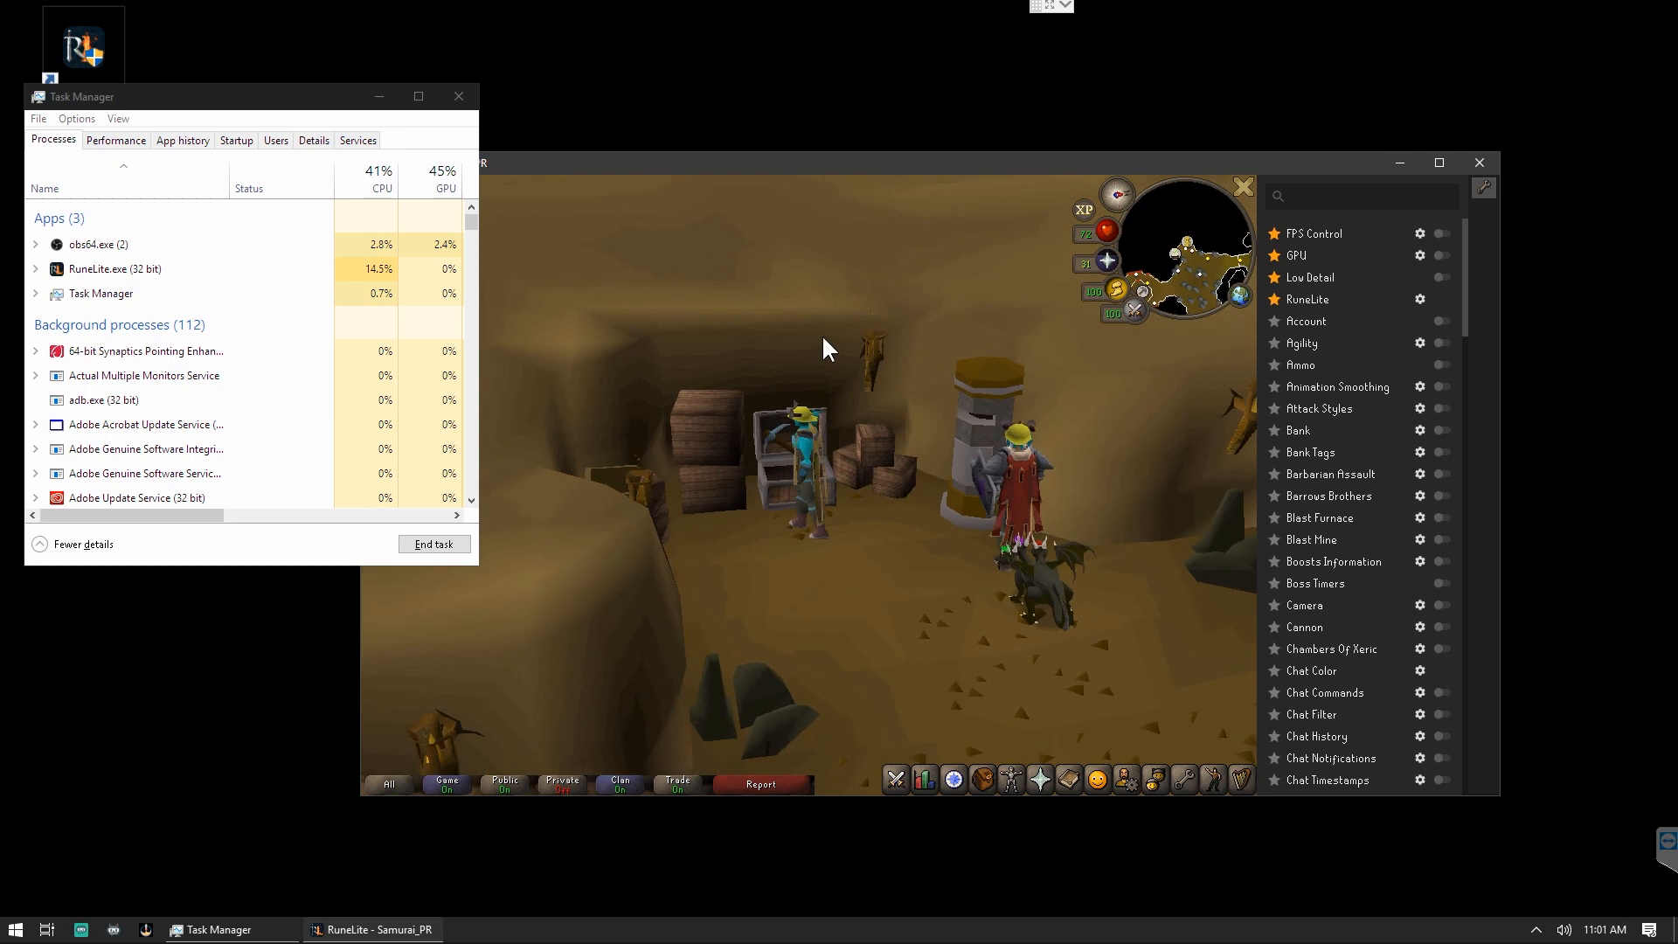
Log into the game with Task Manager alongside and switch on the GPU plugin.
click(116, 269)
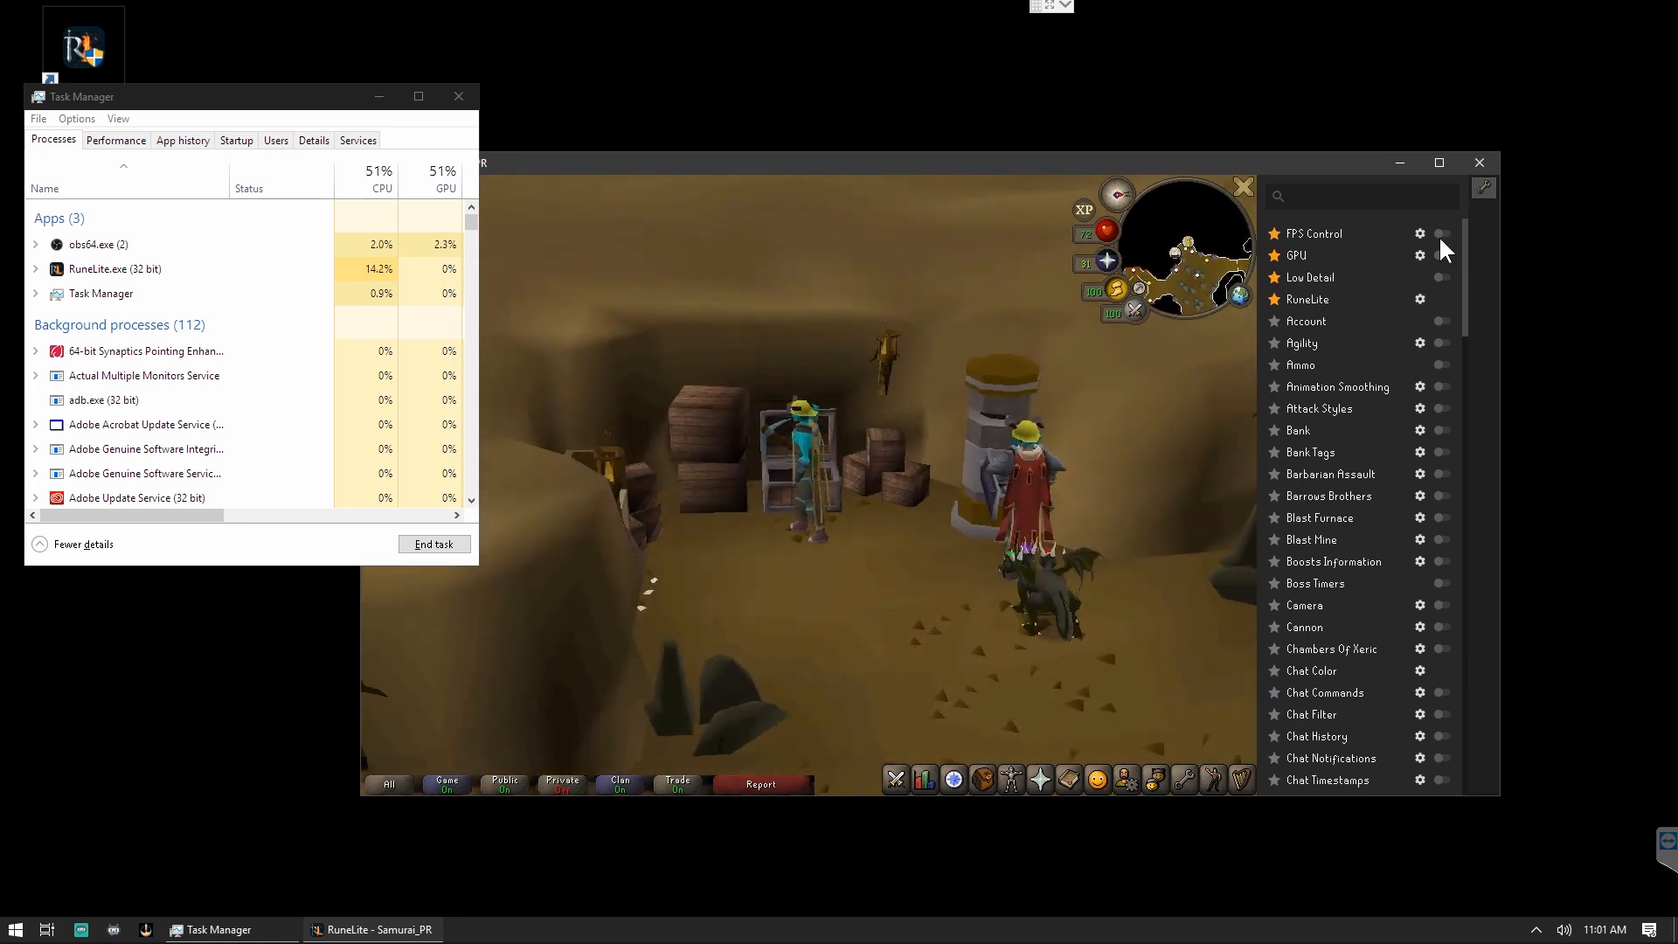
click(1439, 255)
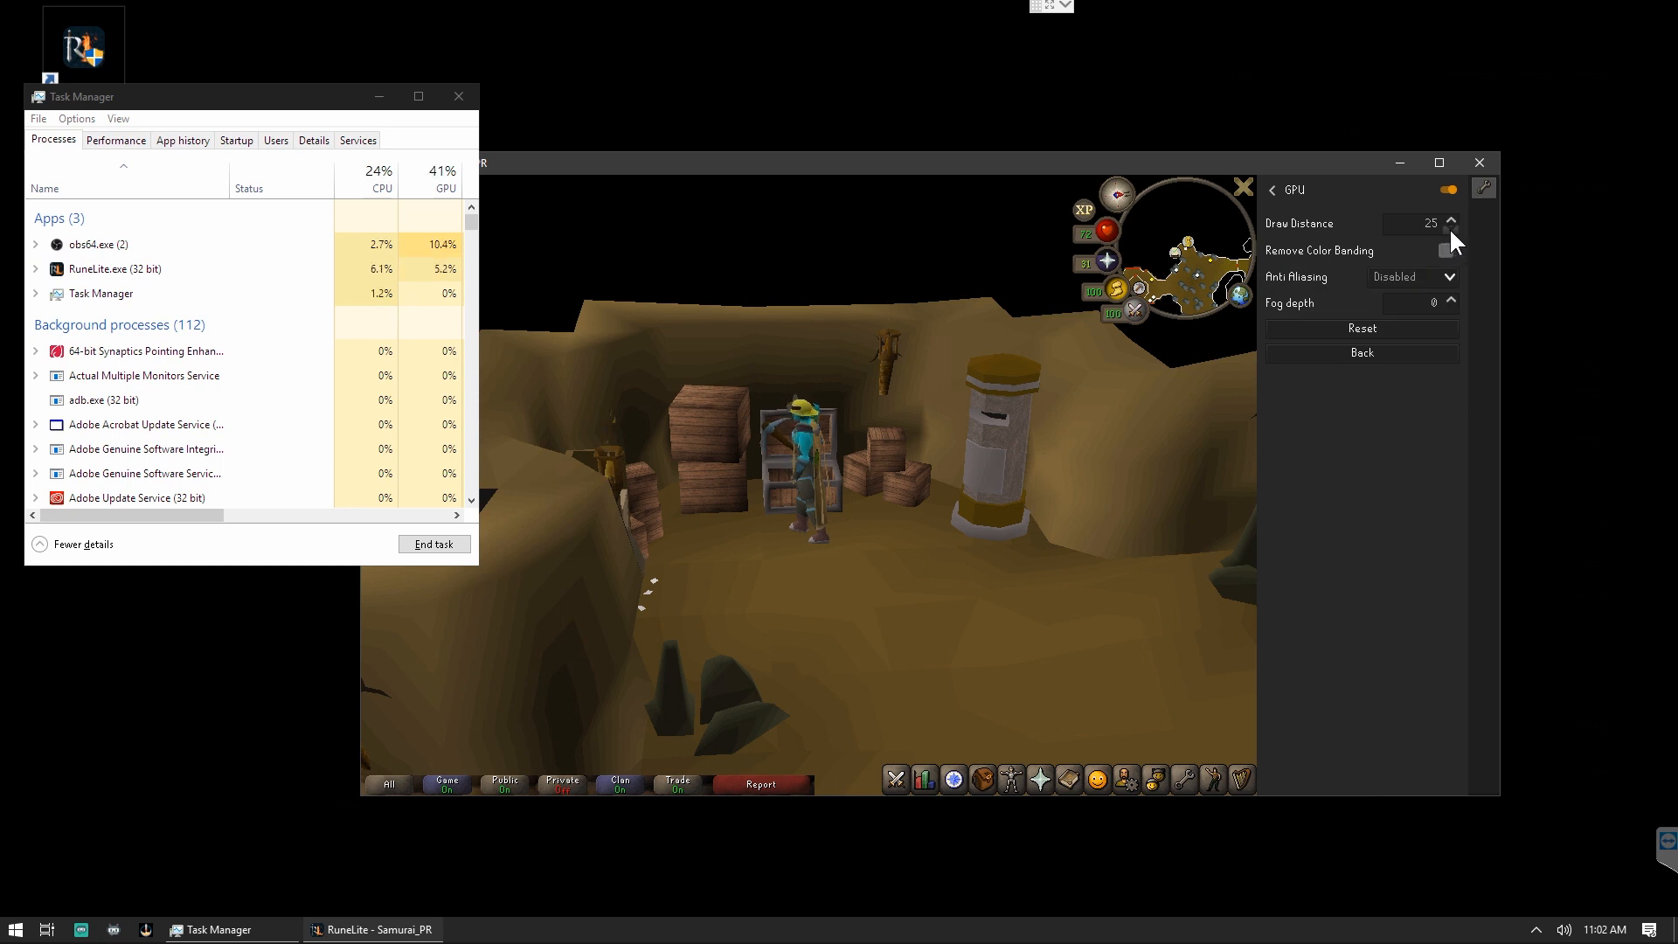
Set the GPU draw distance to 11, switch Low Detail on and close Task Manager.
click(1453, 228)
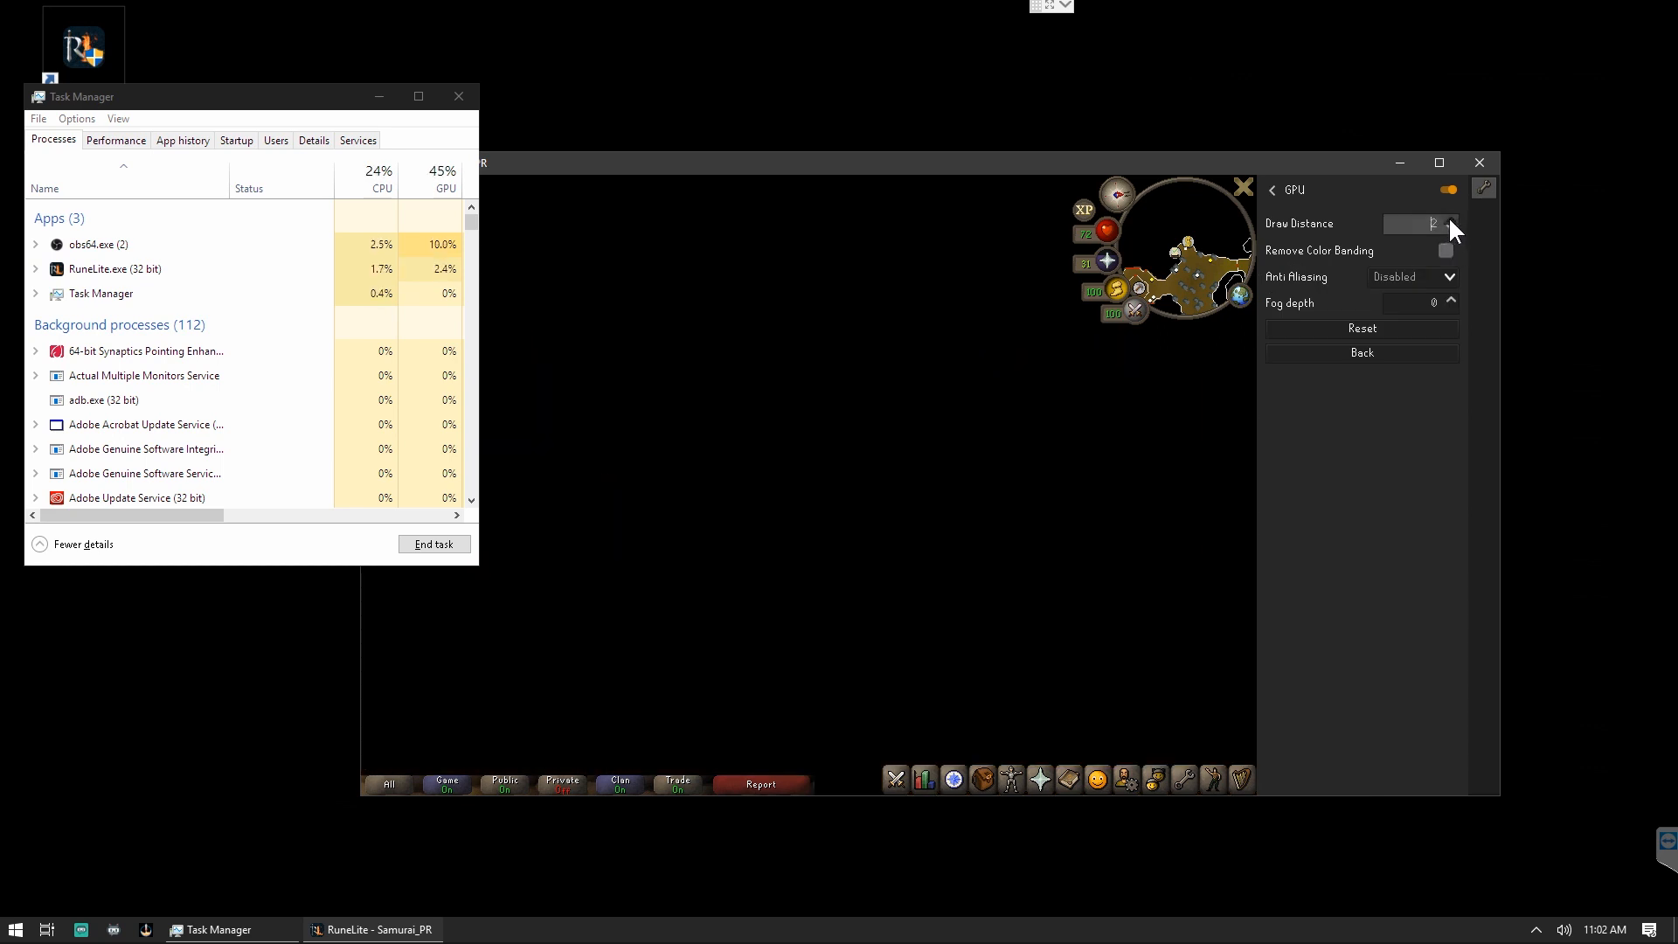
click(1450, 220)
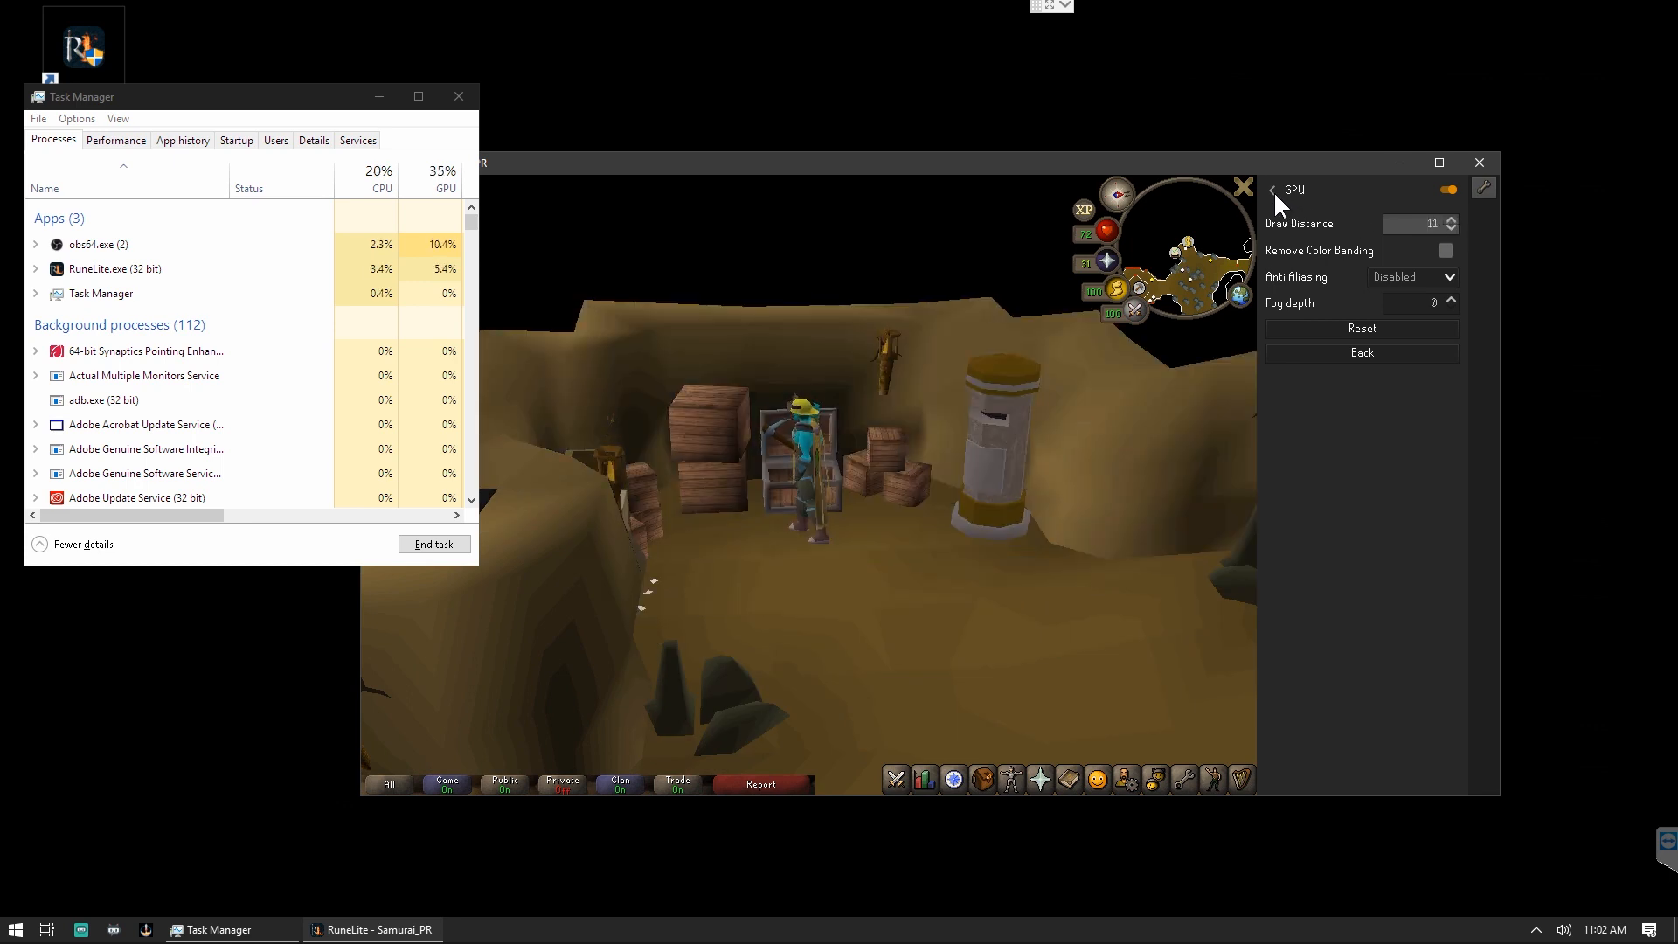
click(1272, 188)
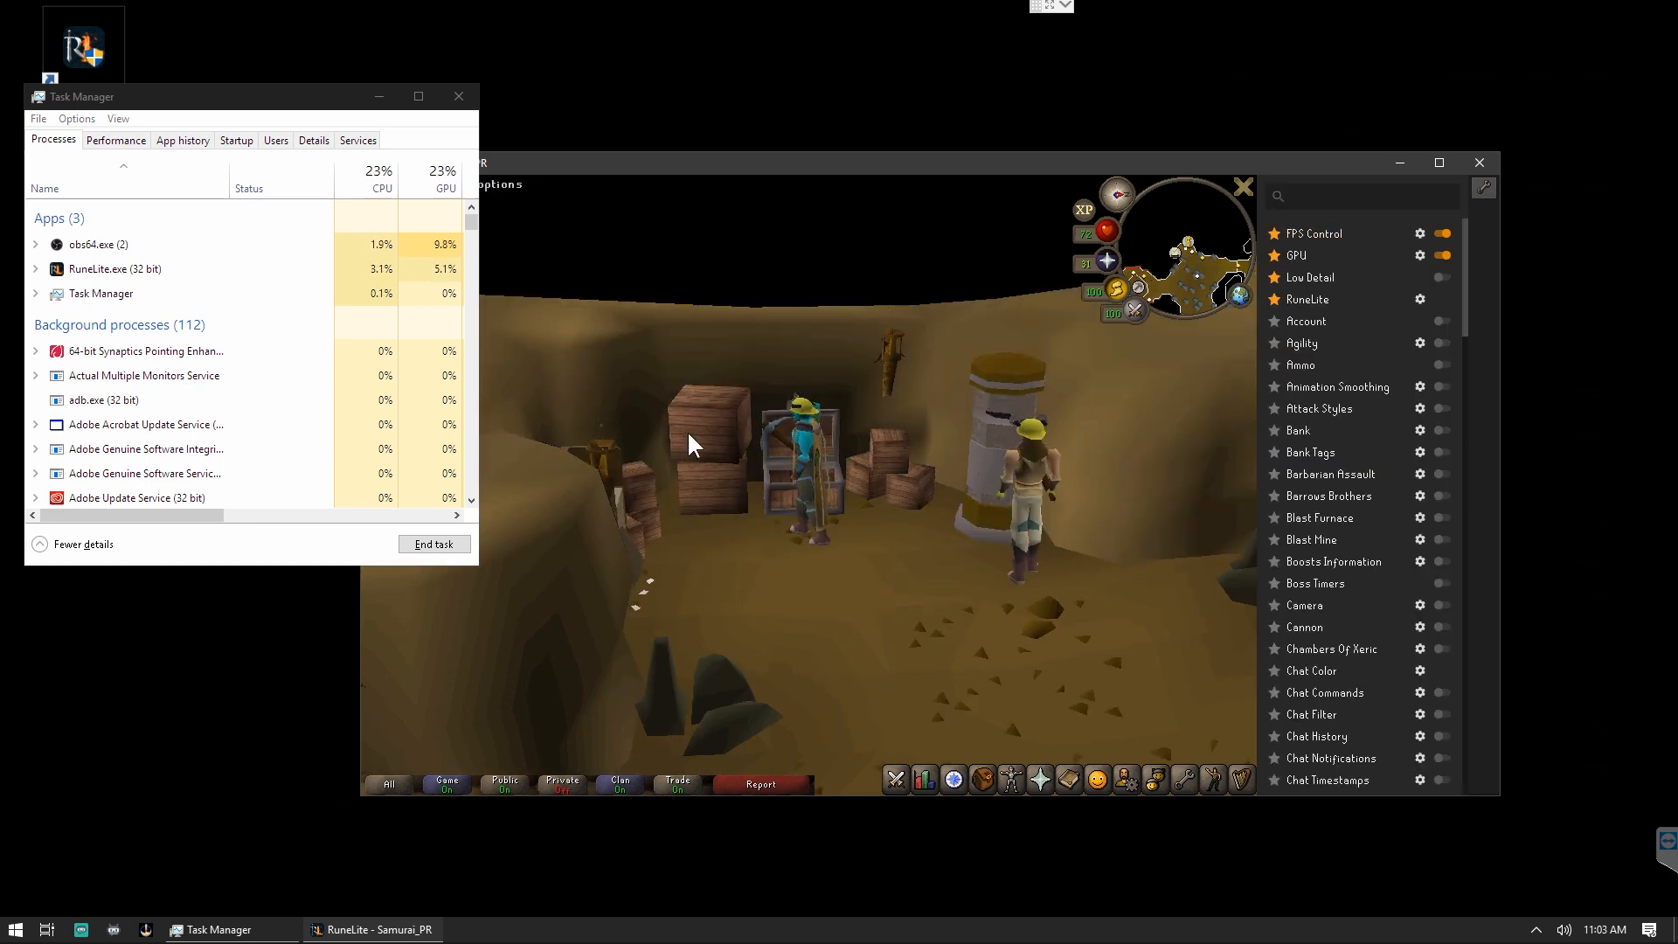
mouse_move(1399, 342)
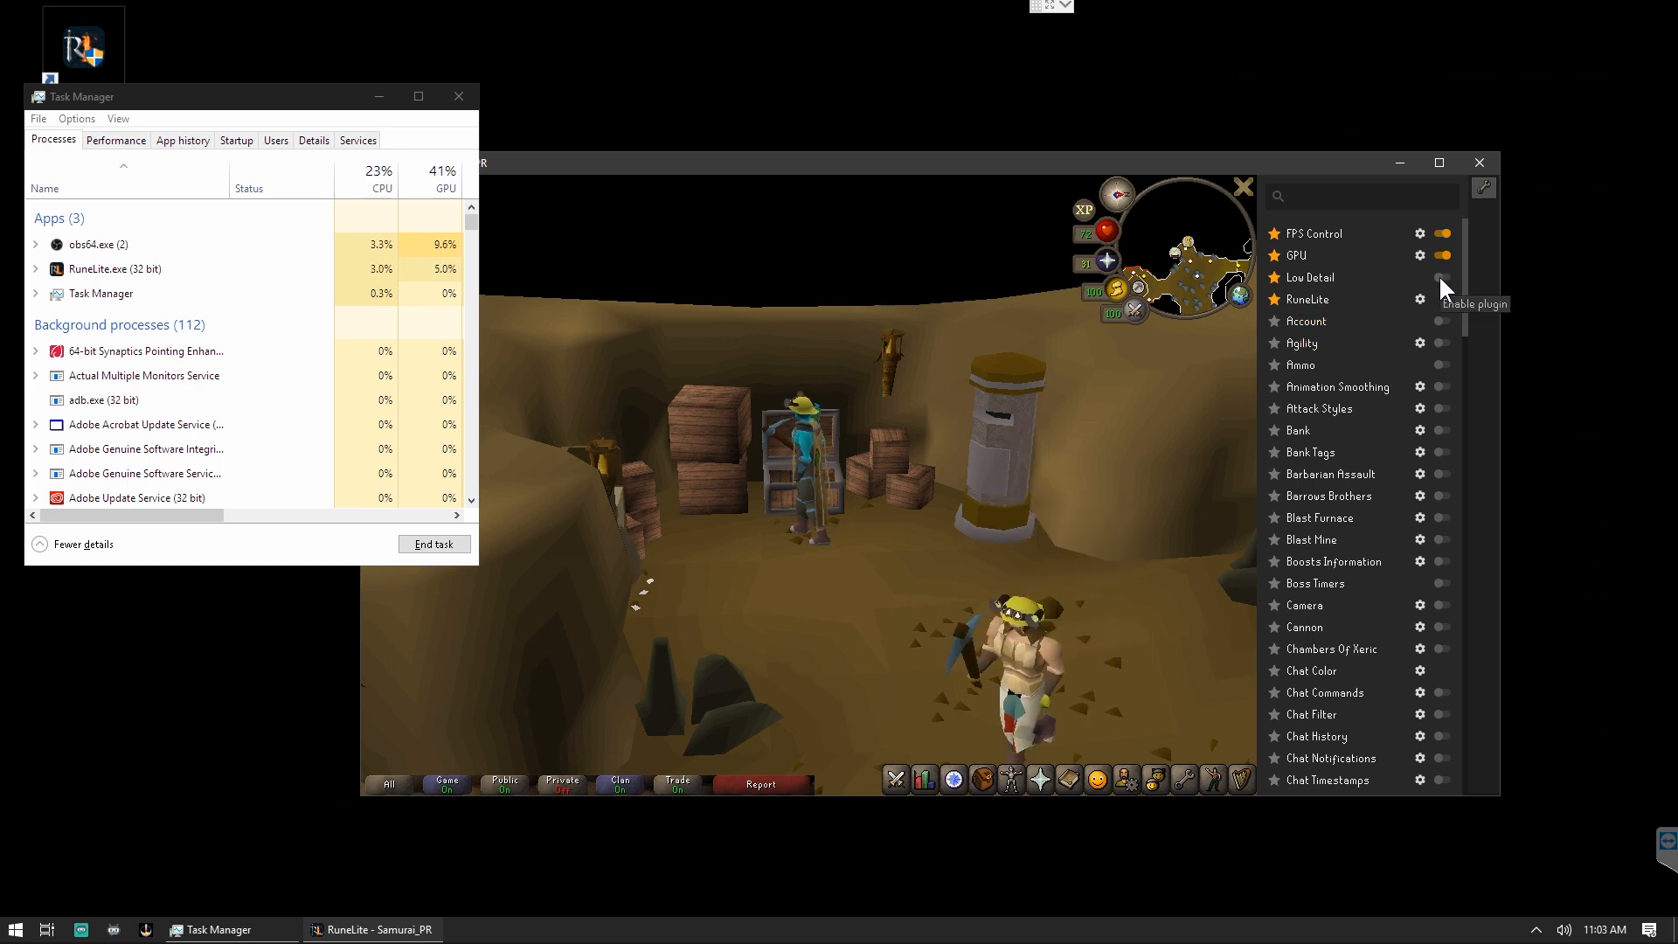
click(1442, 278)
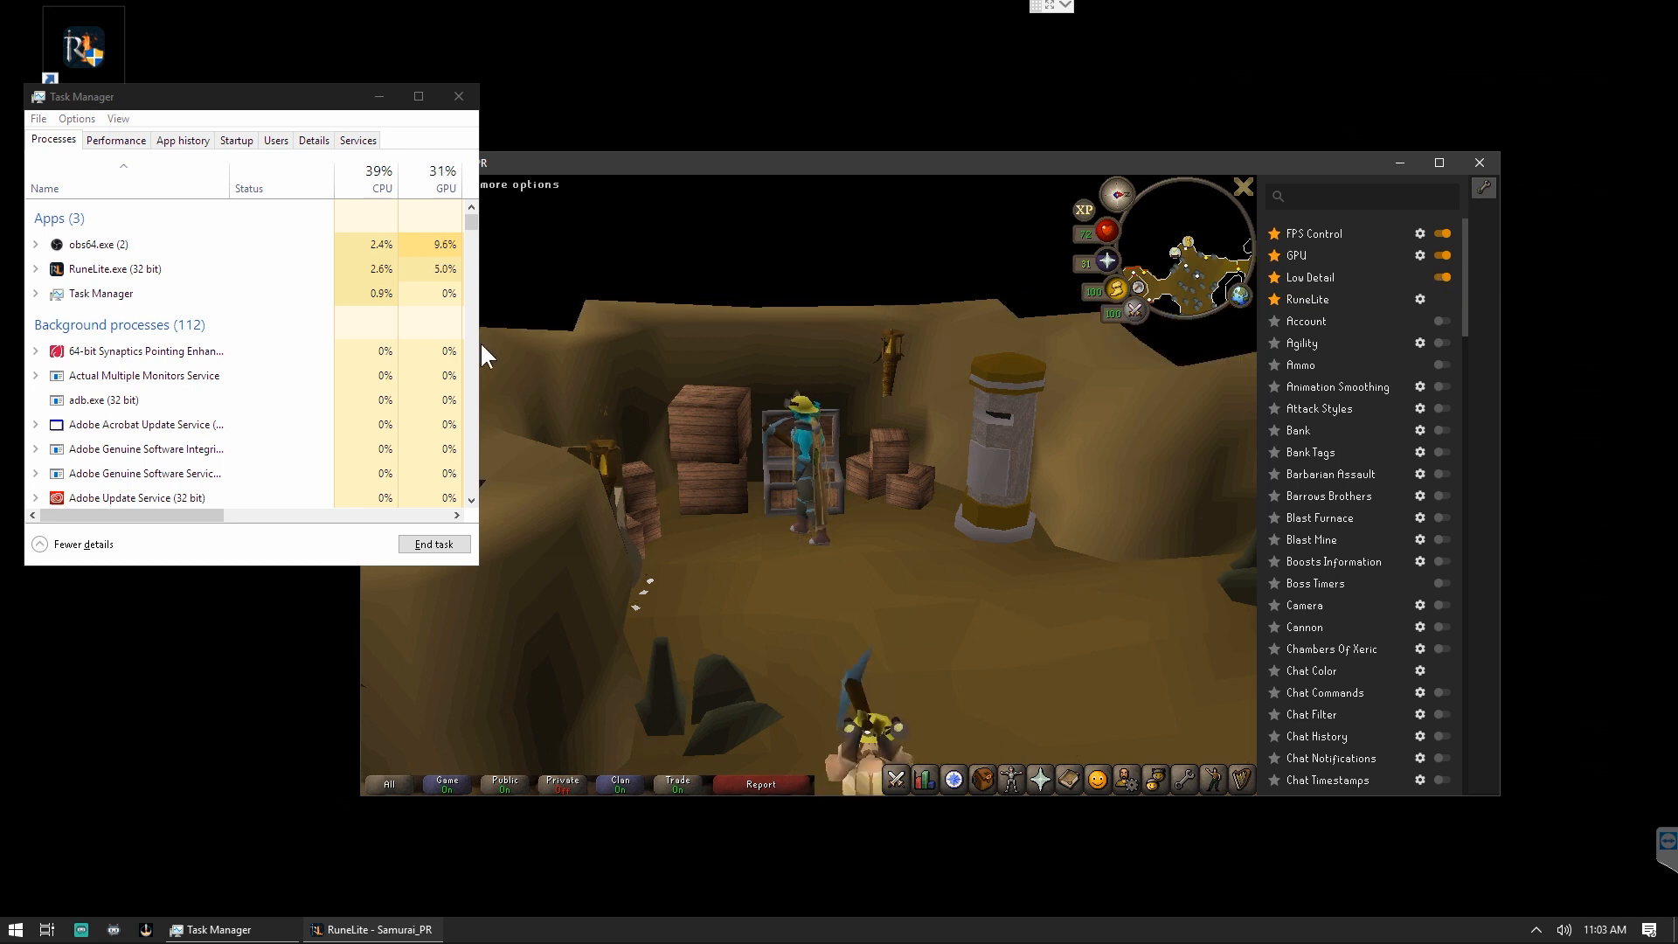
click(458, 94)
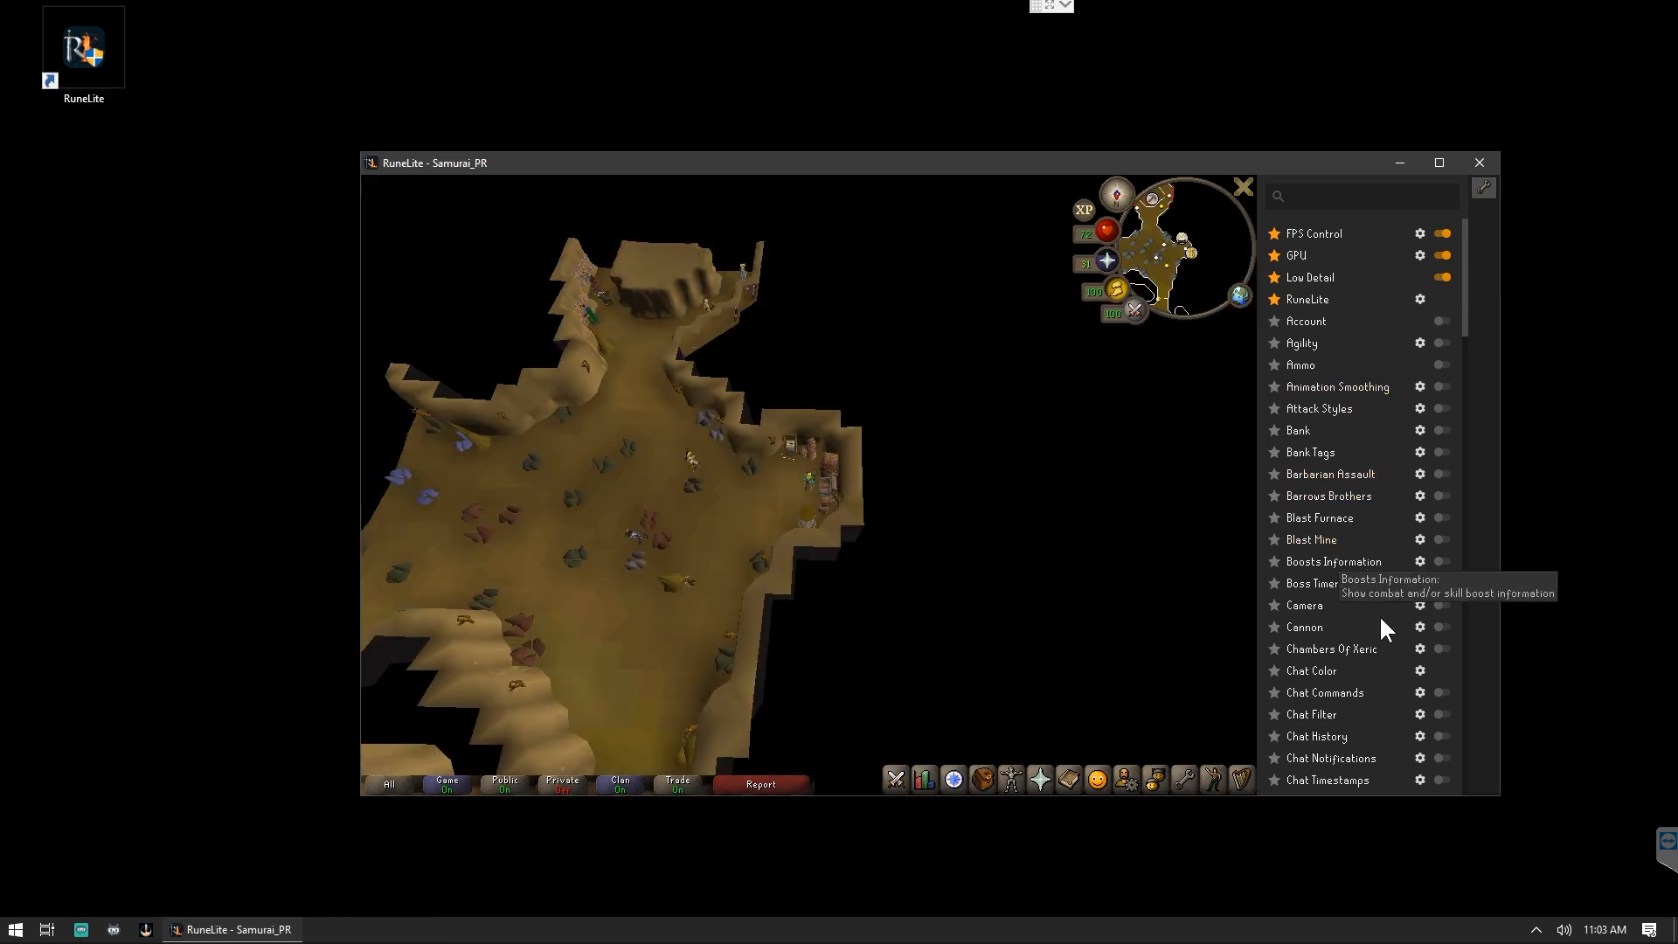
Enable Camera with vertical camera on, outer zoom limit 100 and zoom speed 125.
scroll(down, 3)
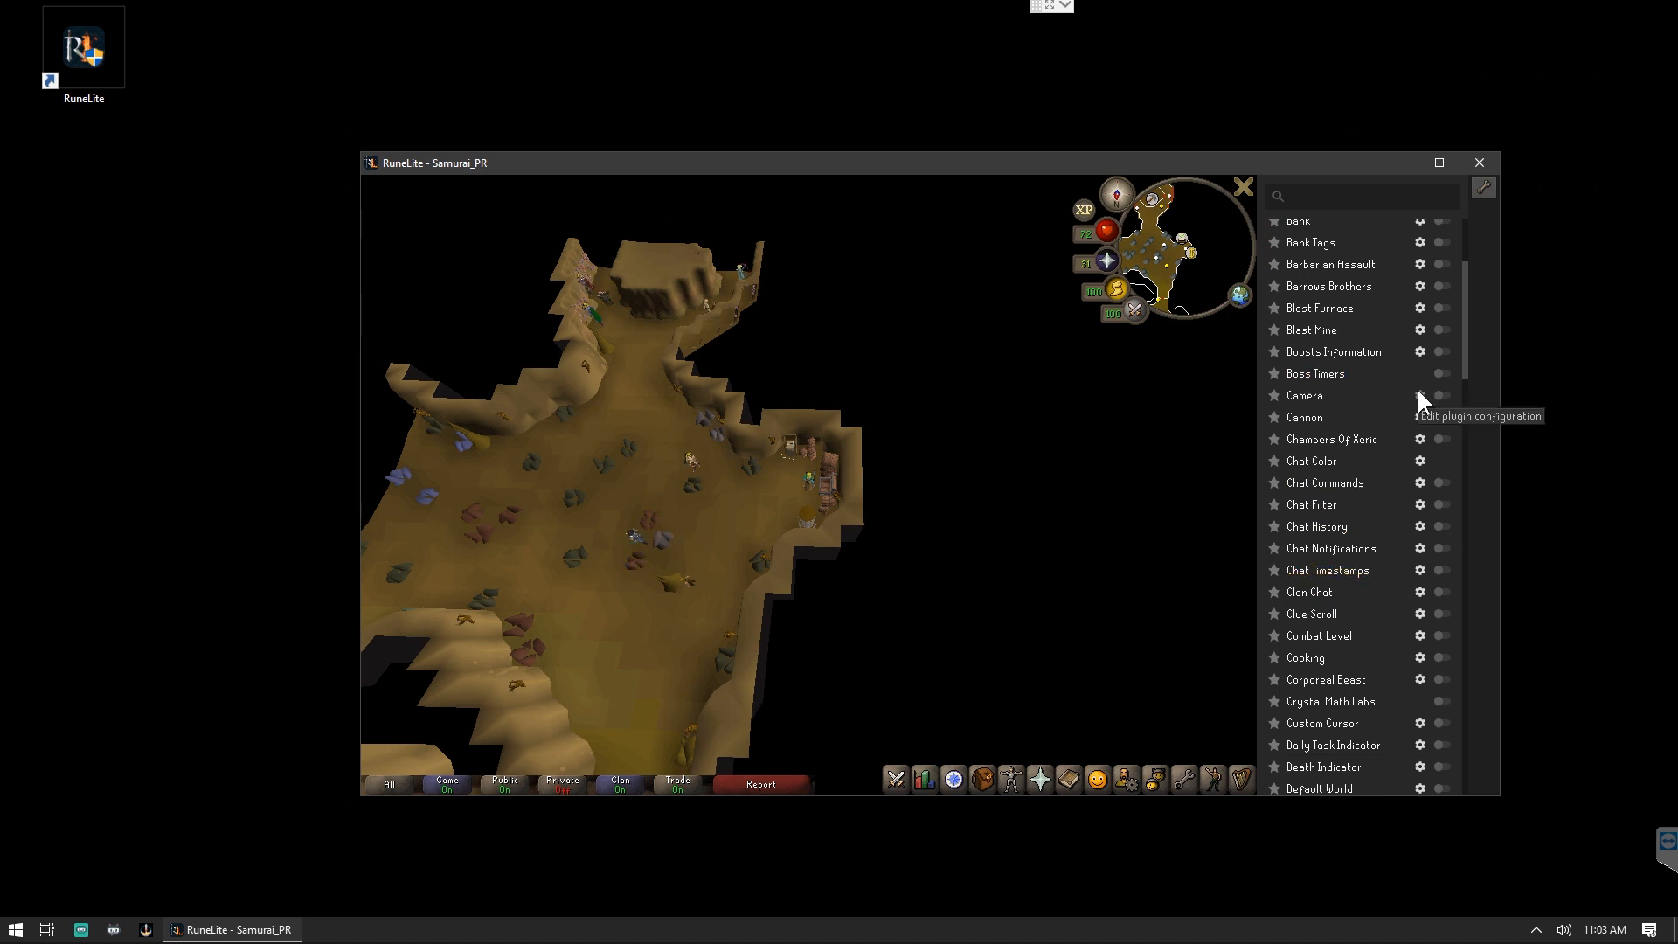
click(1419, 395)
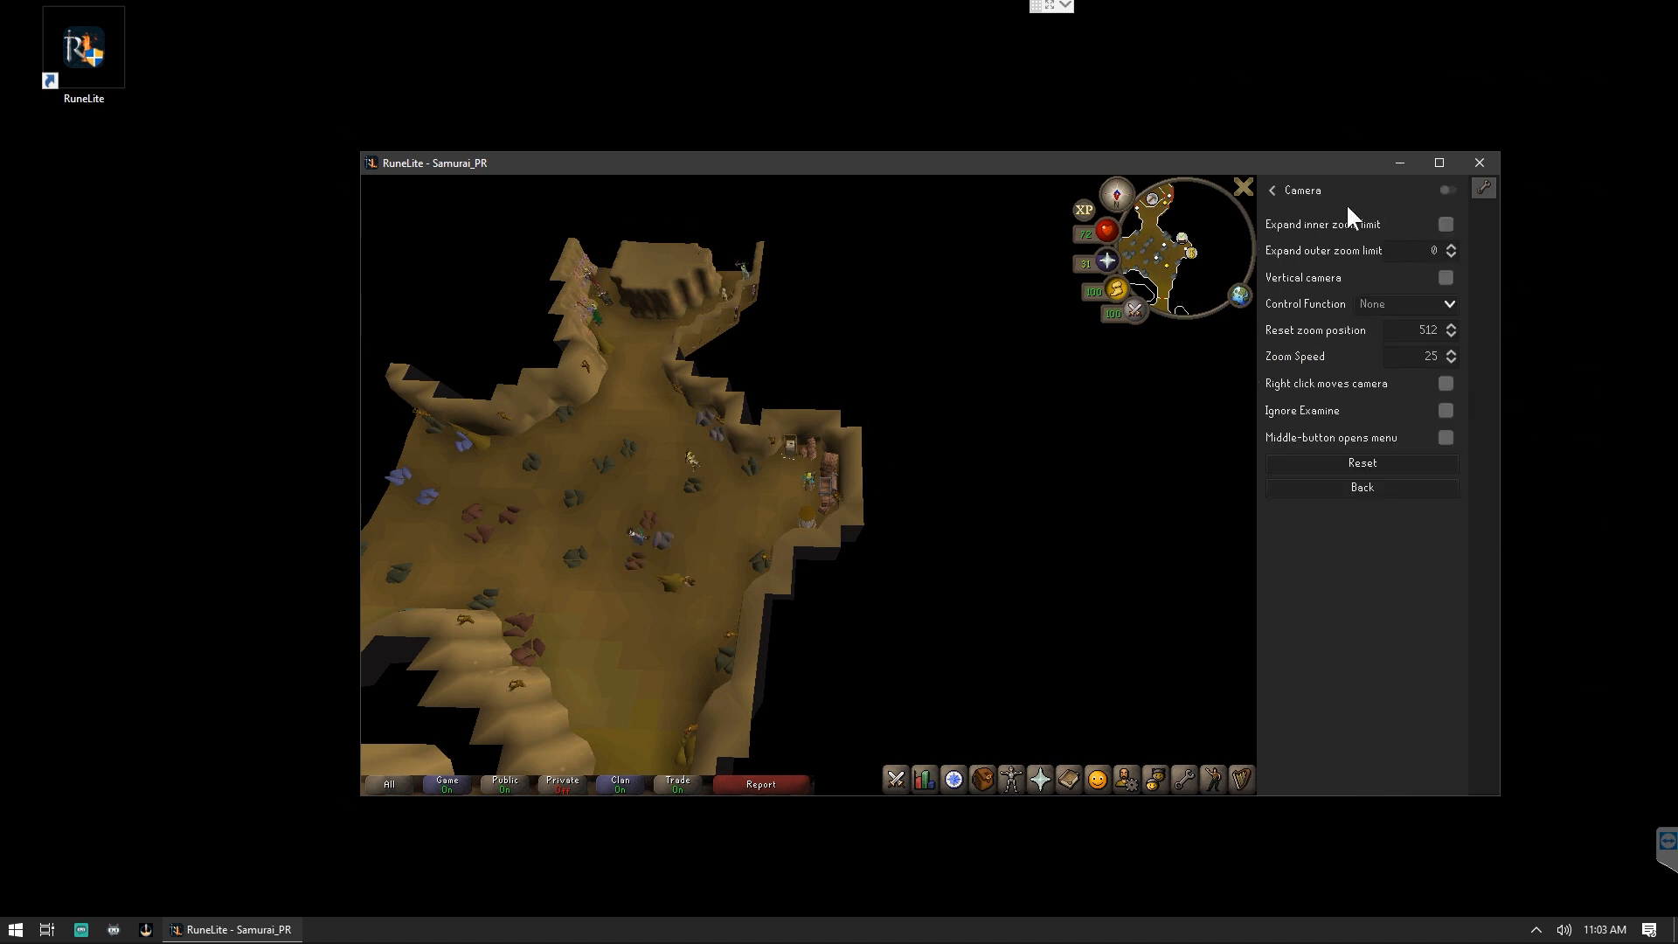
click(1443, 189)
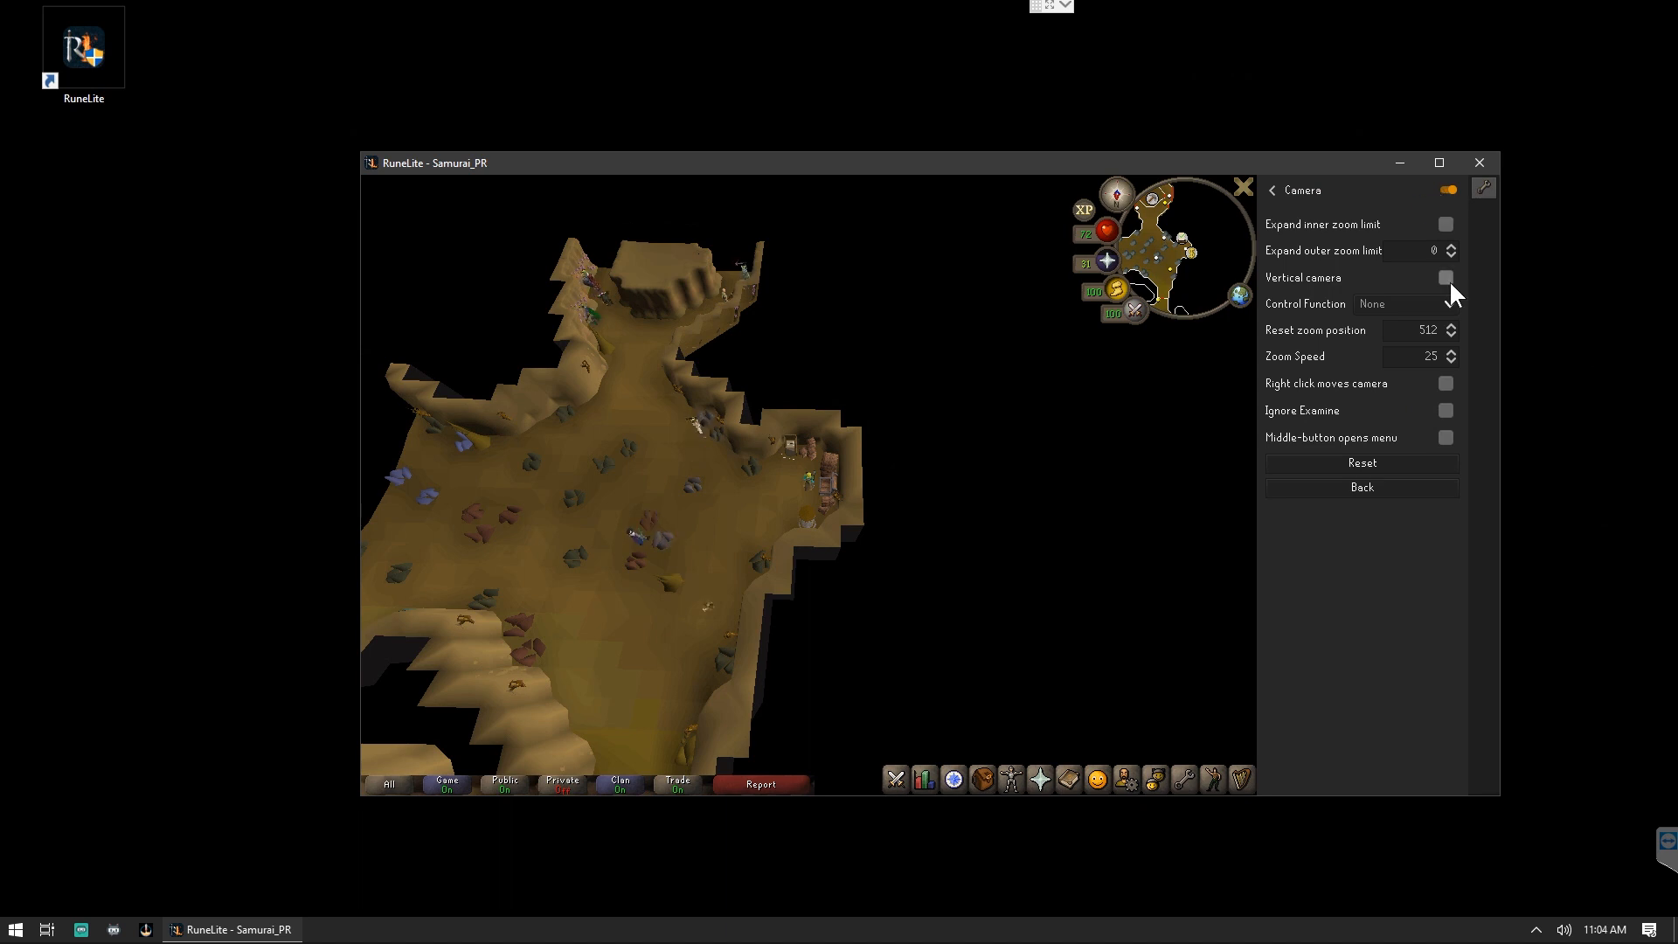
click(1445, 278)
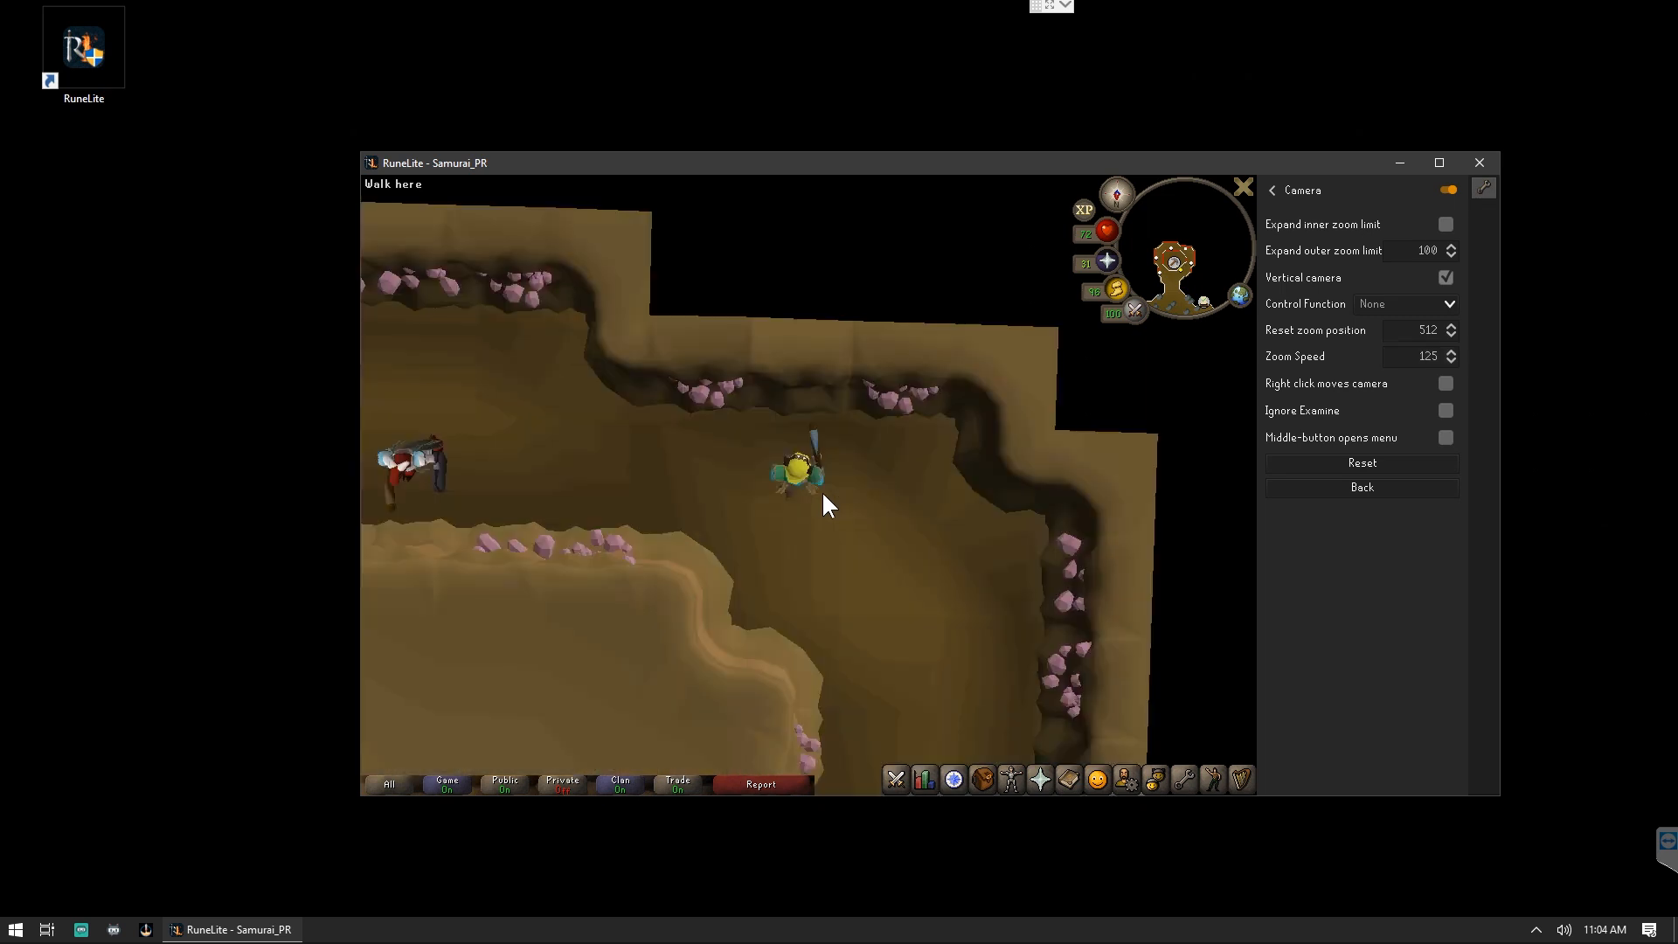
click(1272, 188)
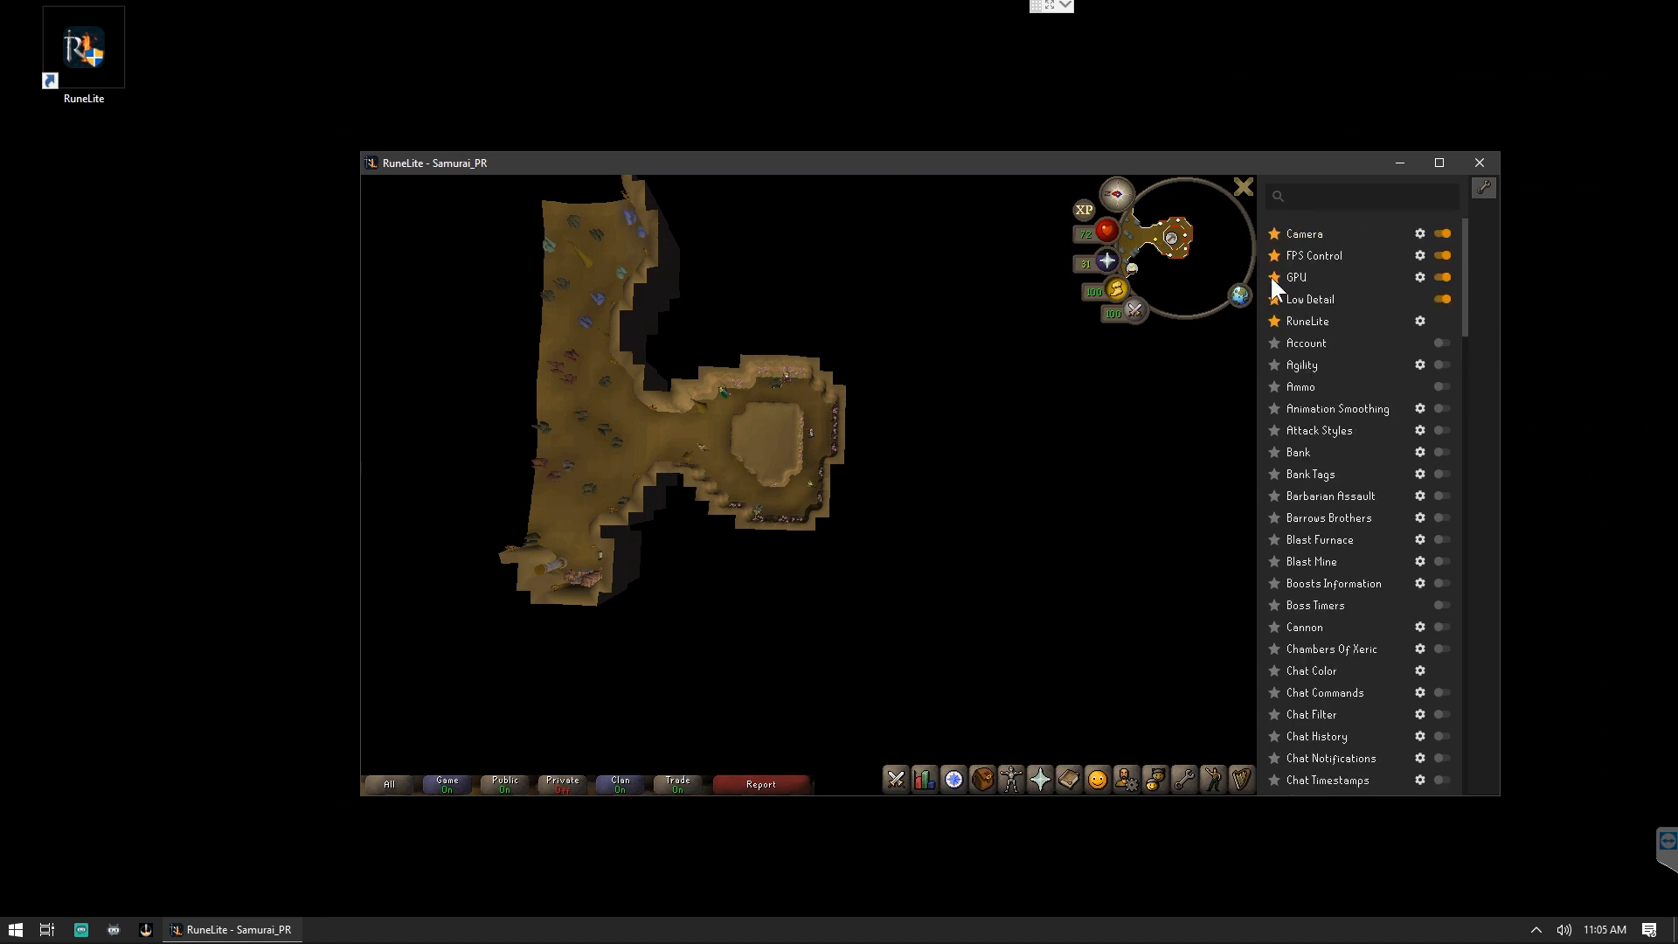
Enable Entity Hider with Hide NPCs, Hide Players and Hide Players 2D ticked.
scroll(down, 3)
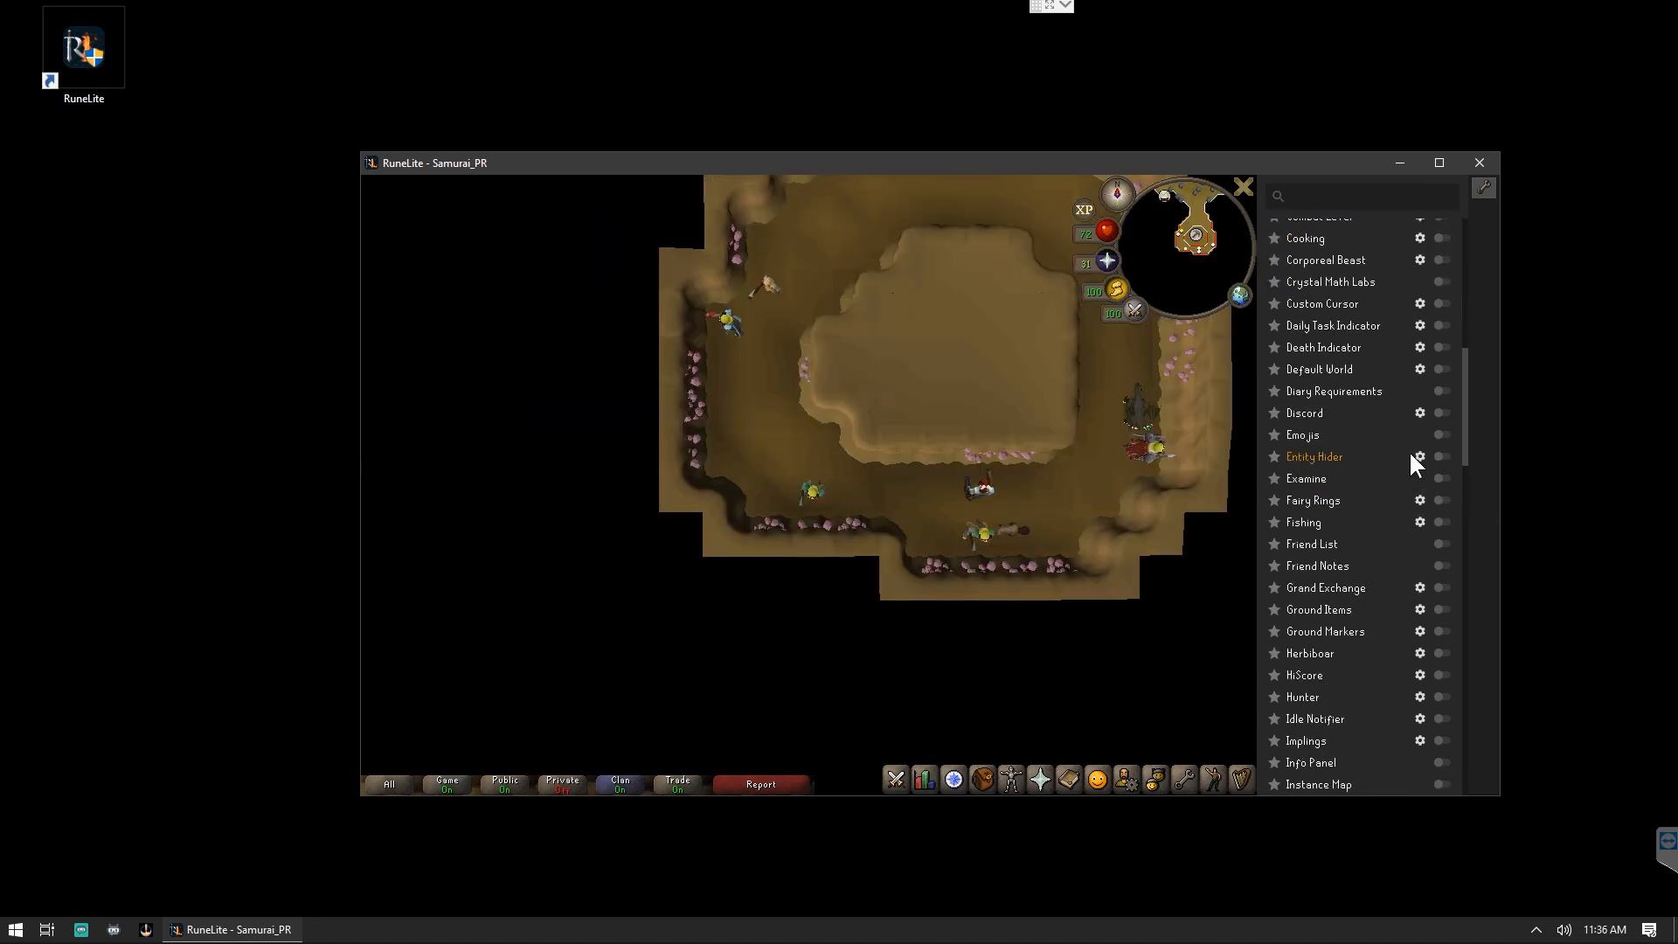
click(1419, 456)
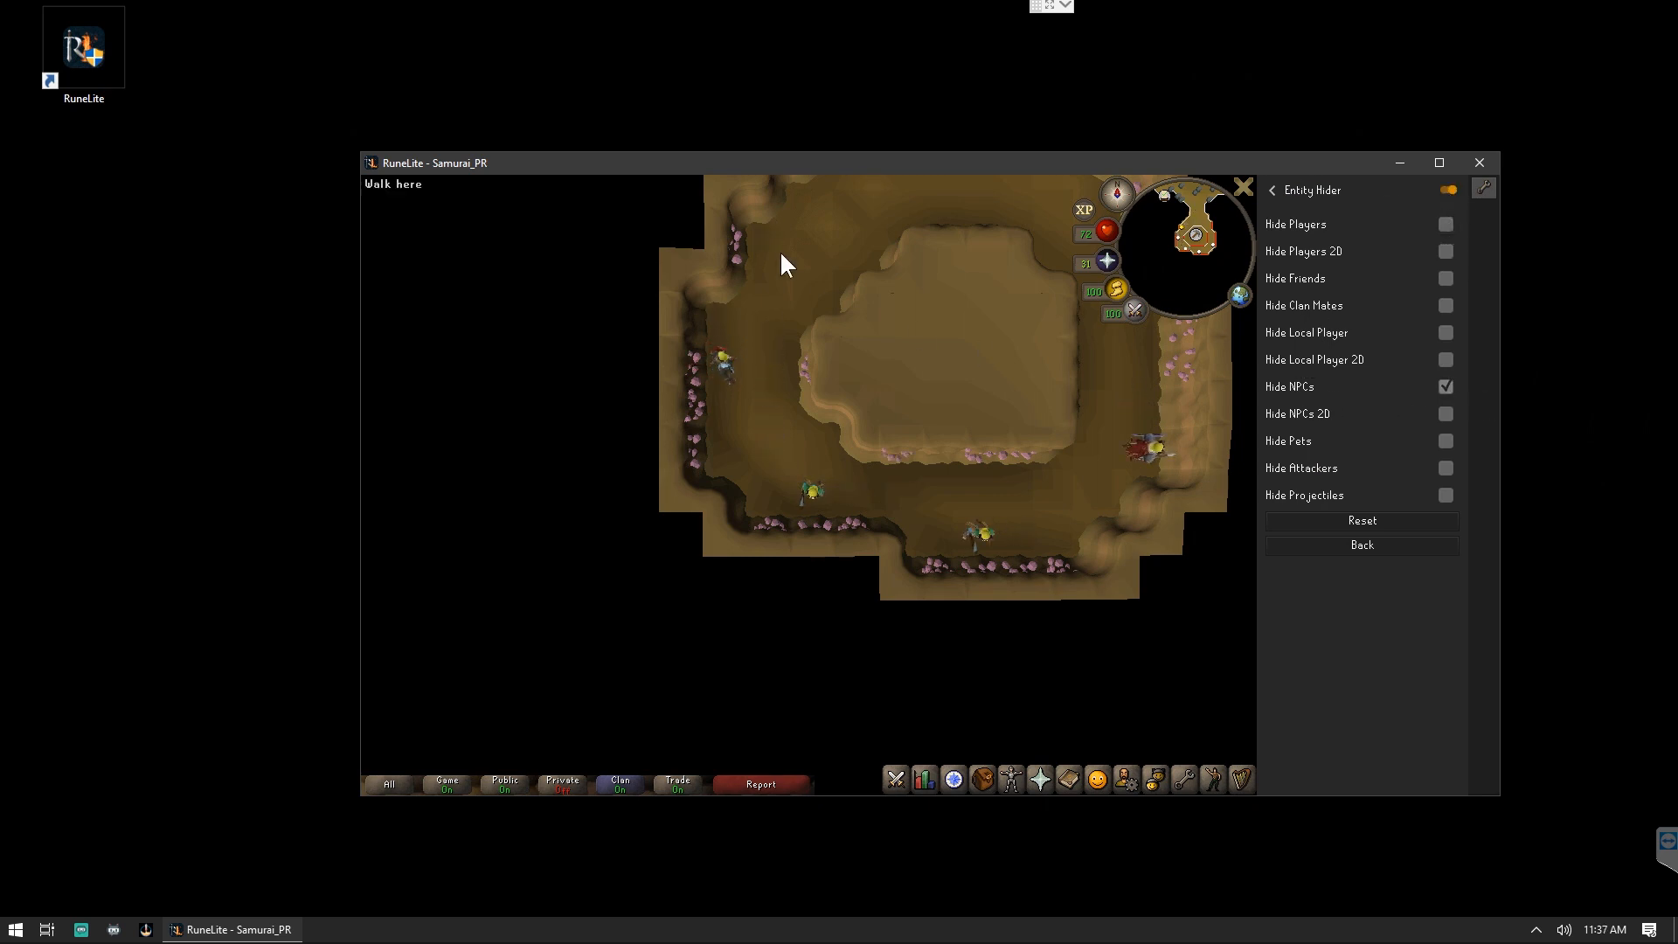
click(1445, 223)
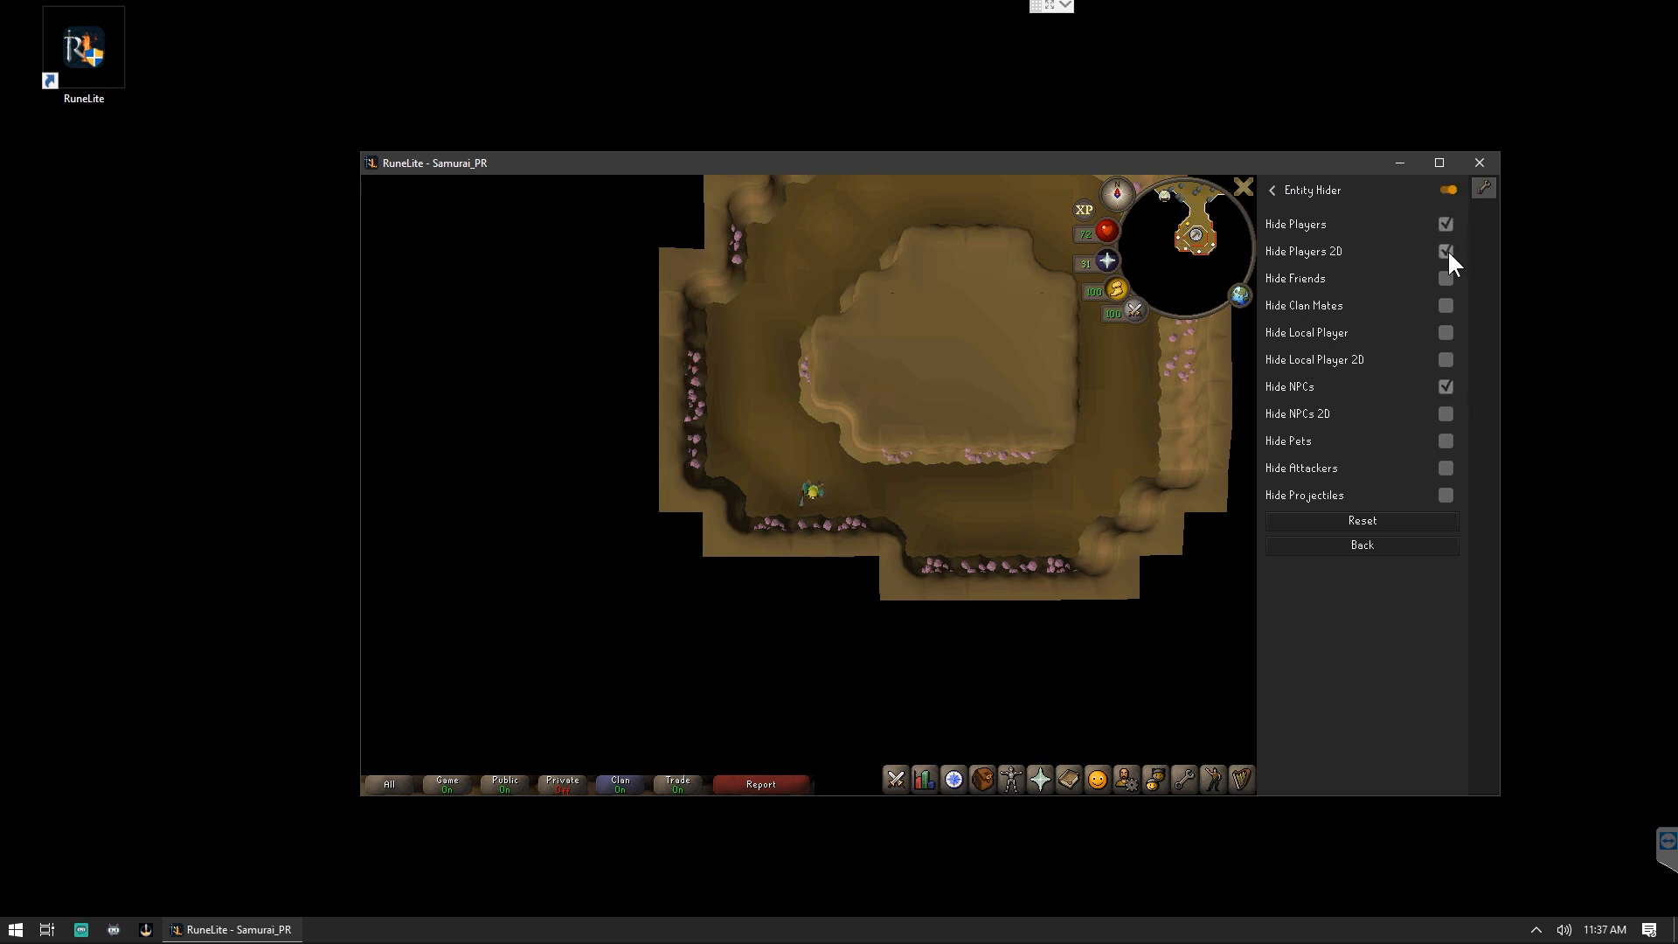
click(1445, 250)
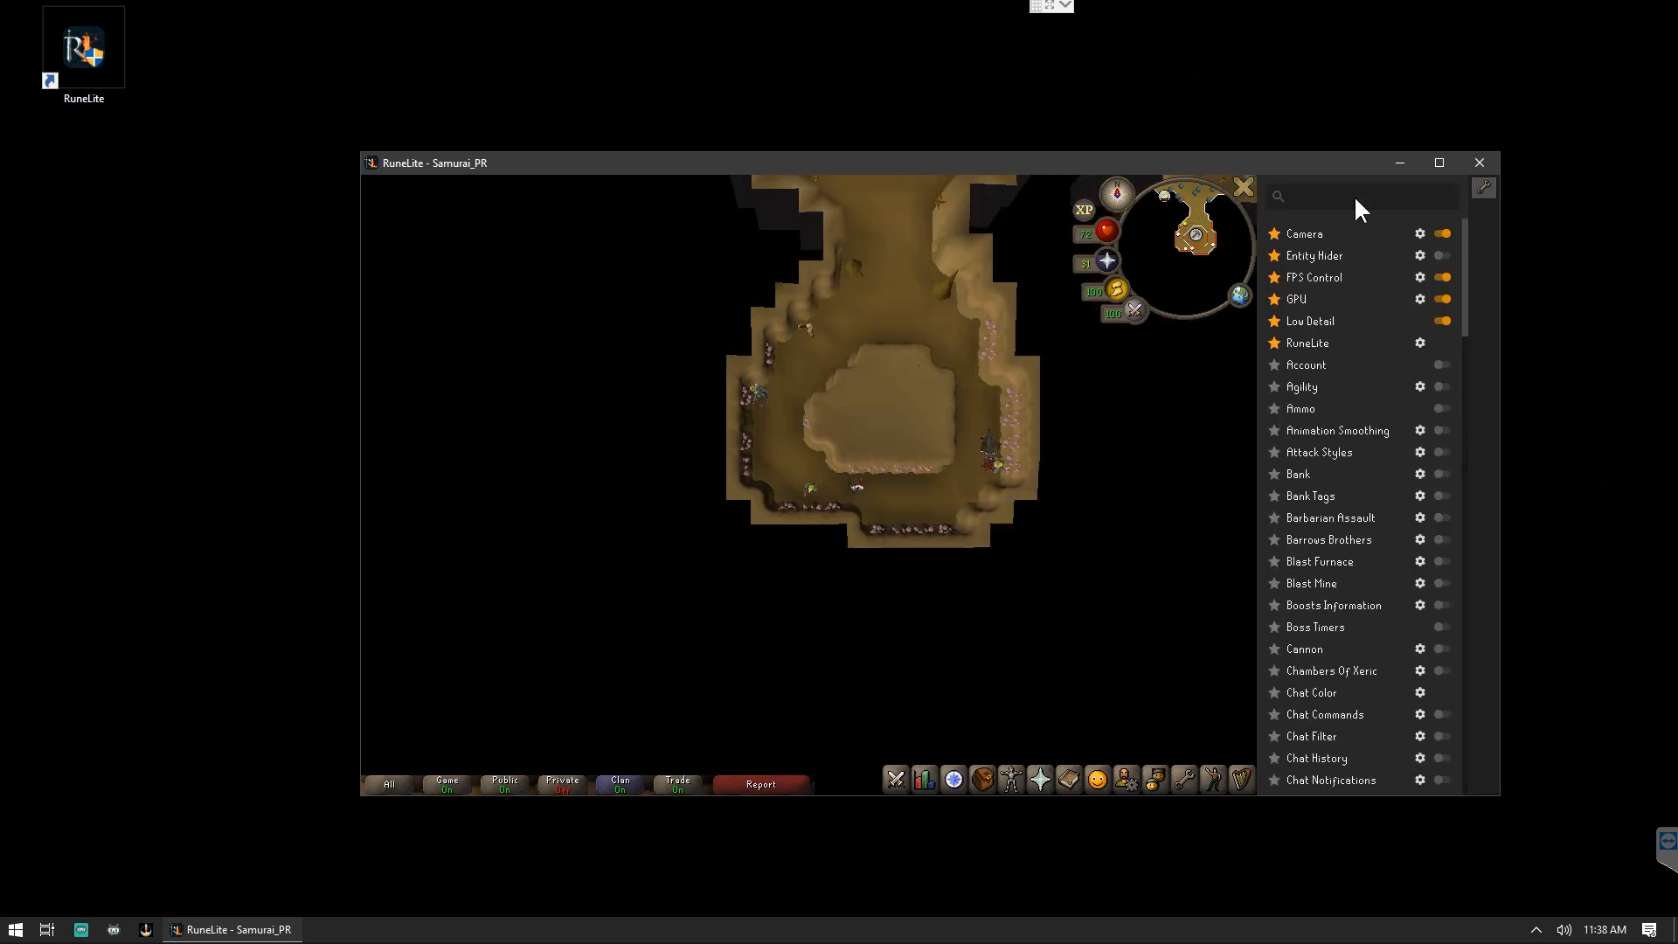
Search for 'object', enable Object Markers and change its marker colour to cyan.
text(object)
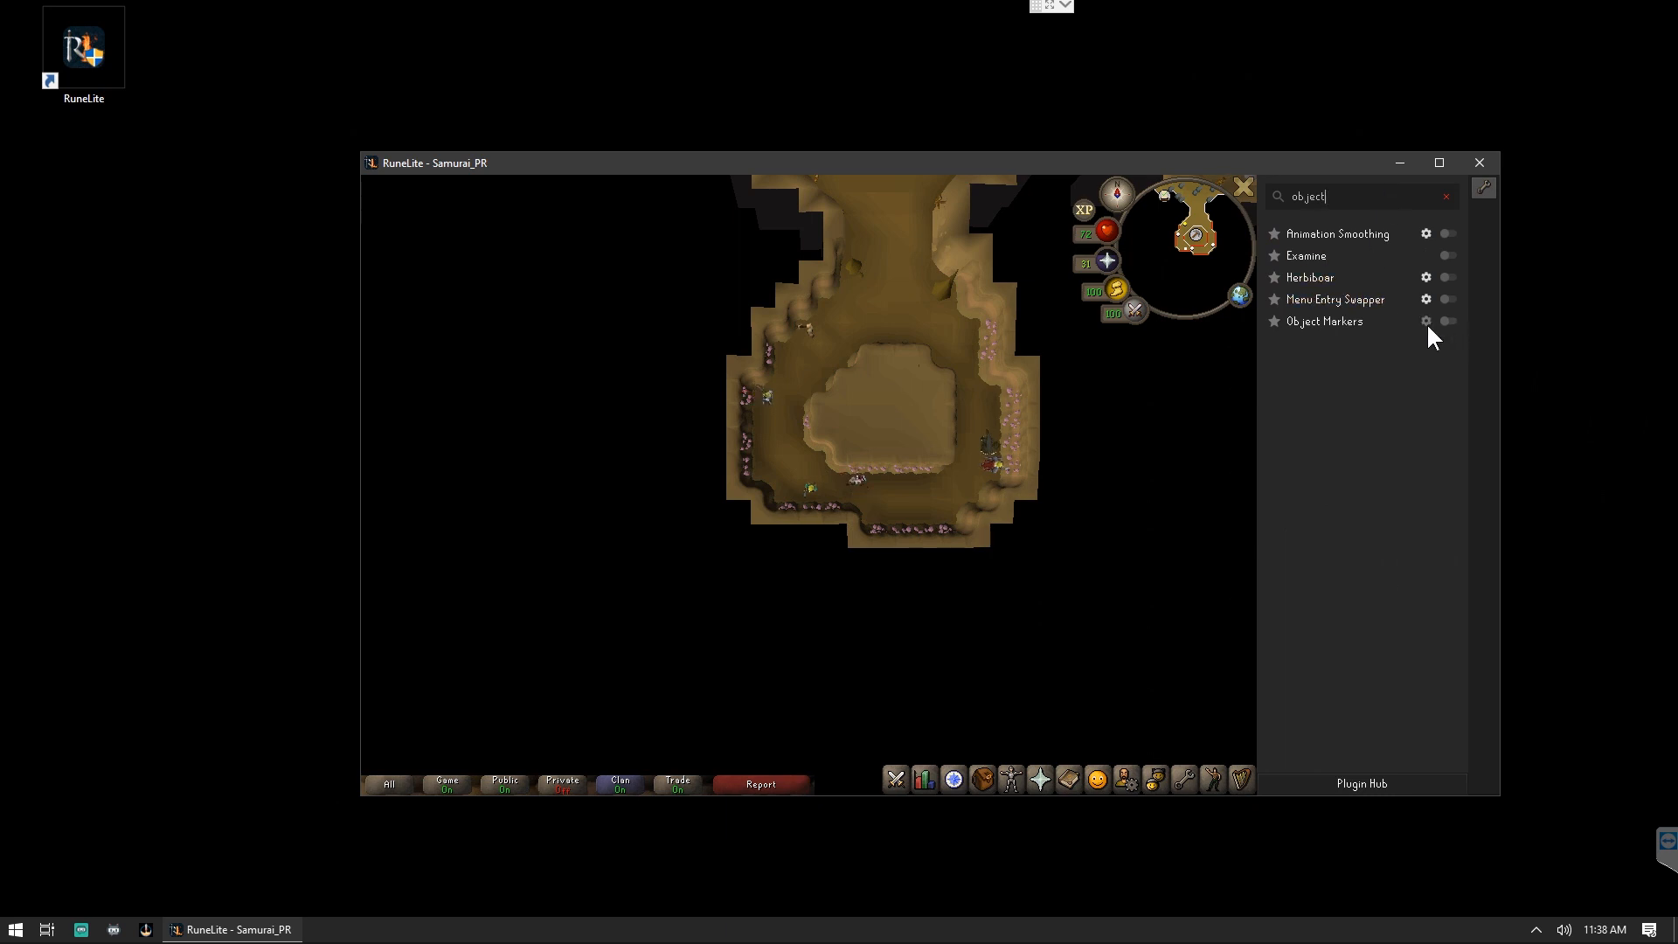
click(1426, 322)
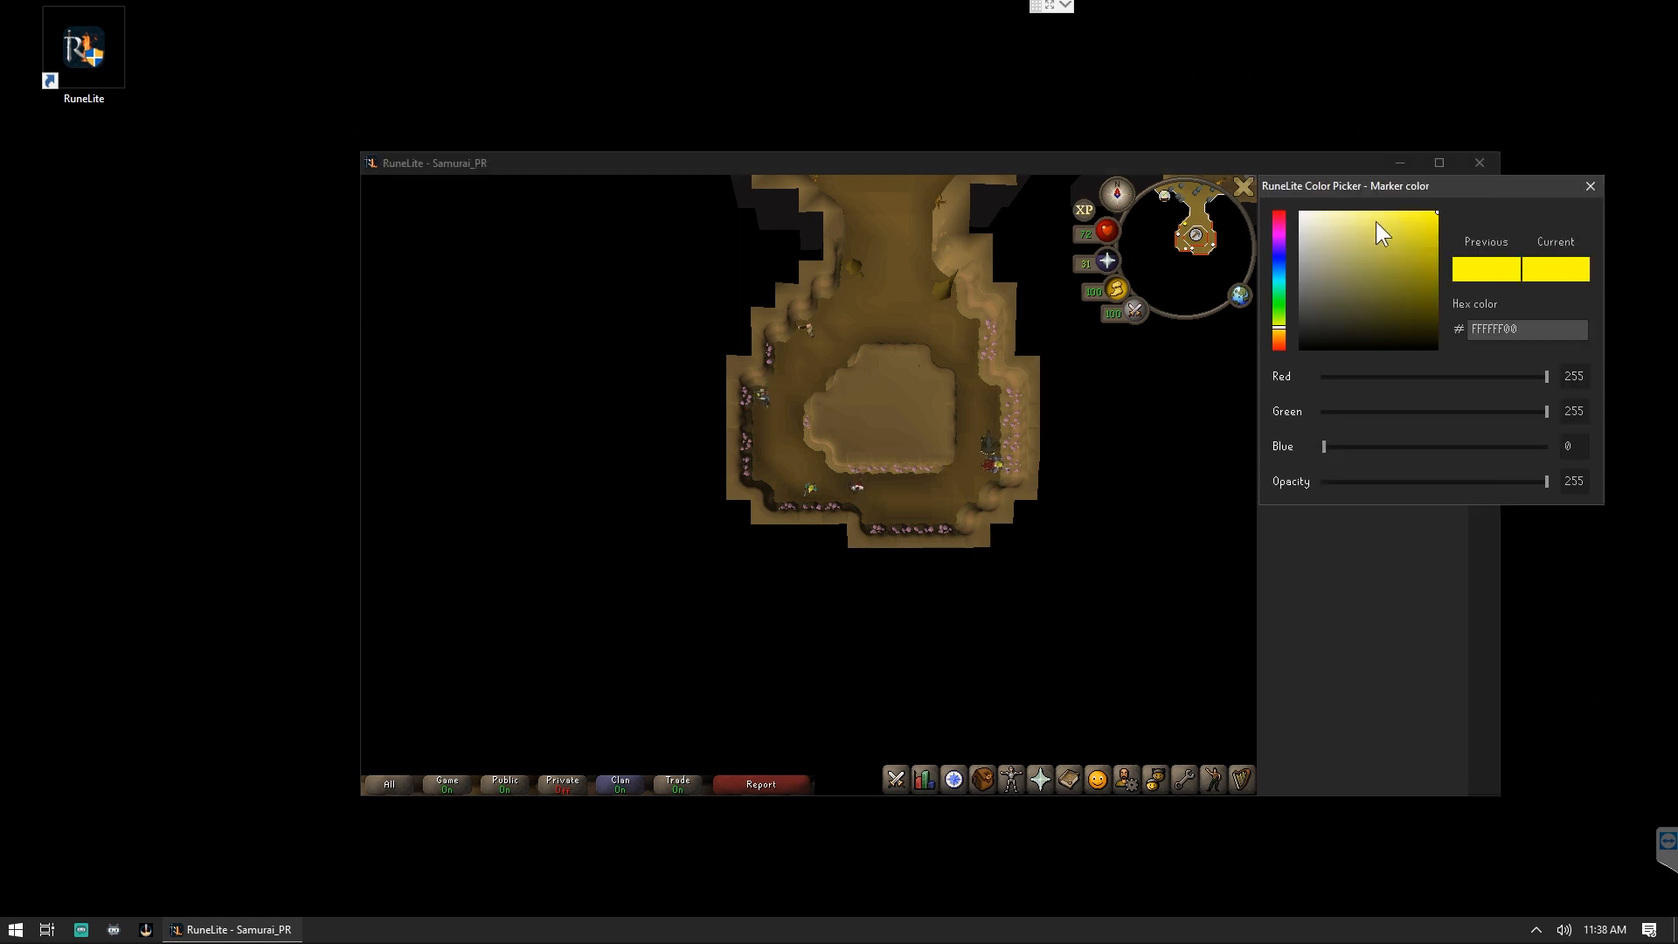
click(1279, 283)
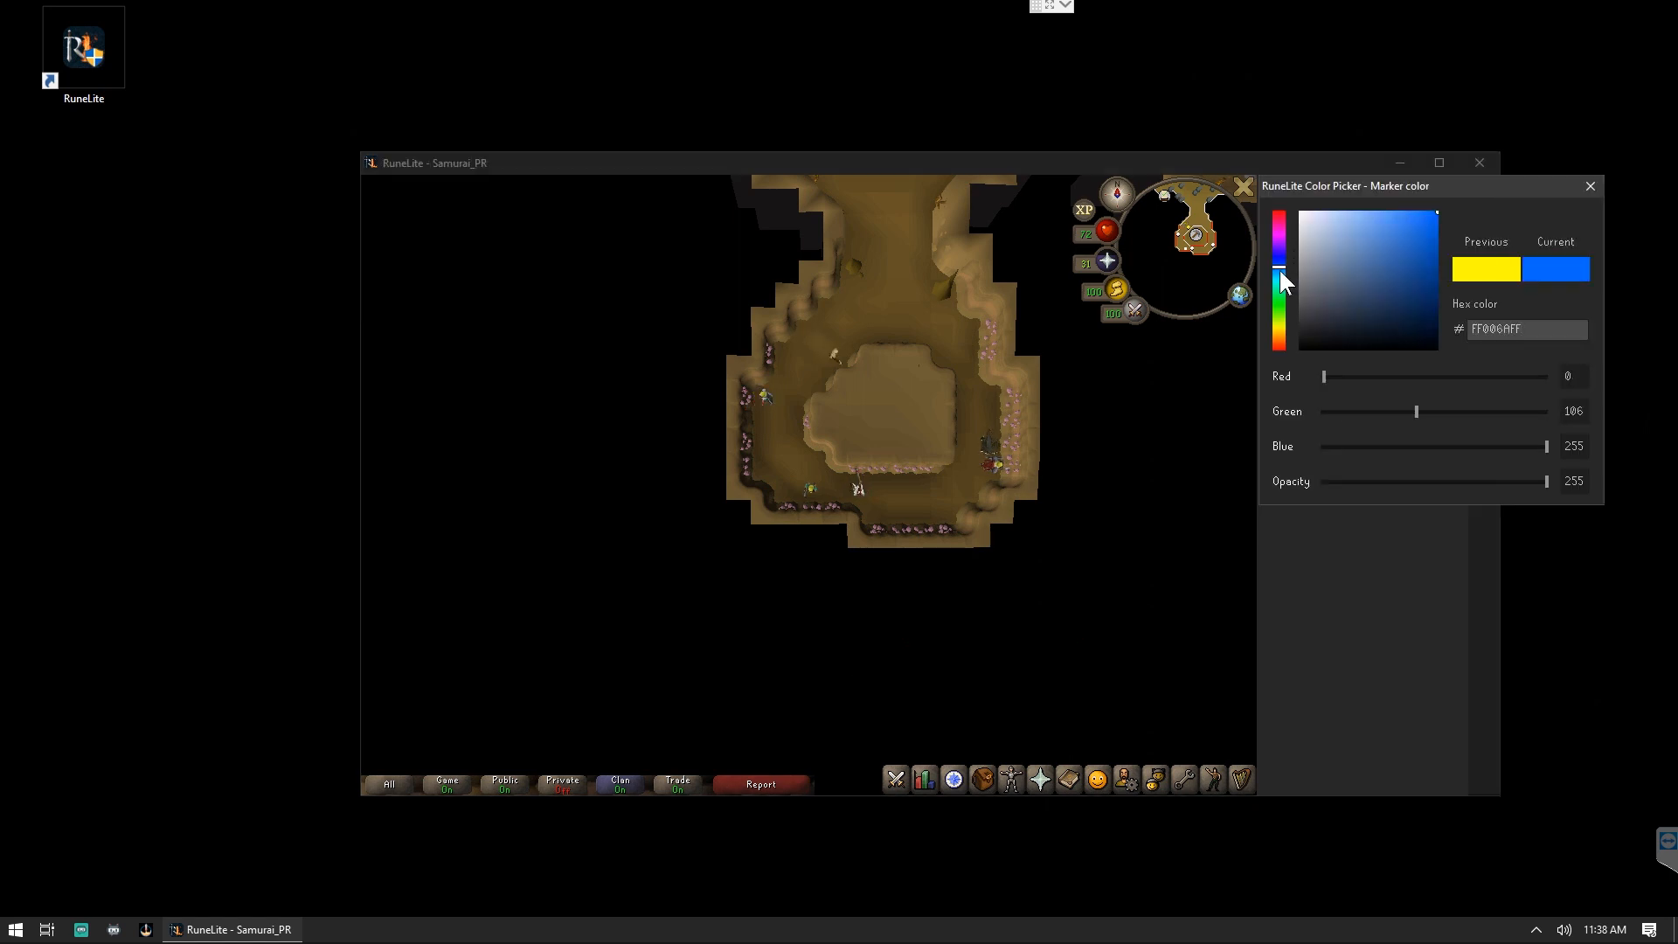
click(1590, 187)
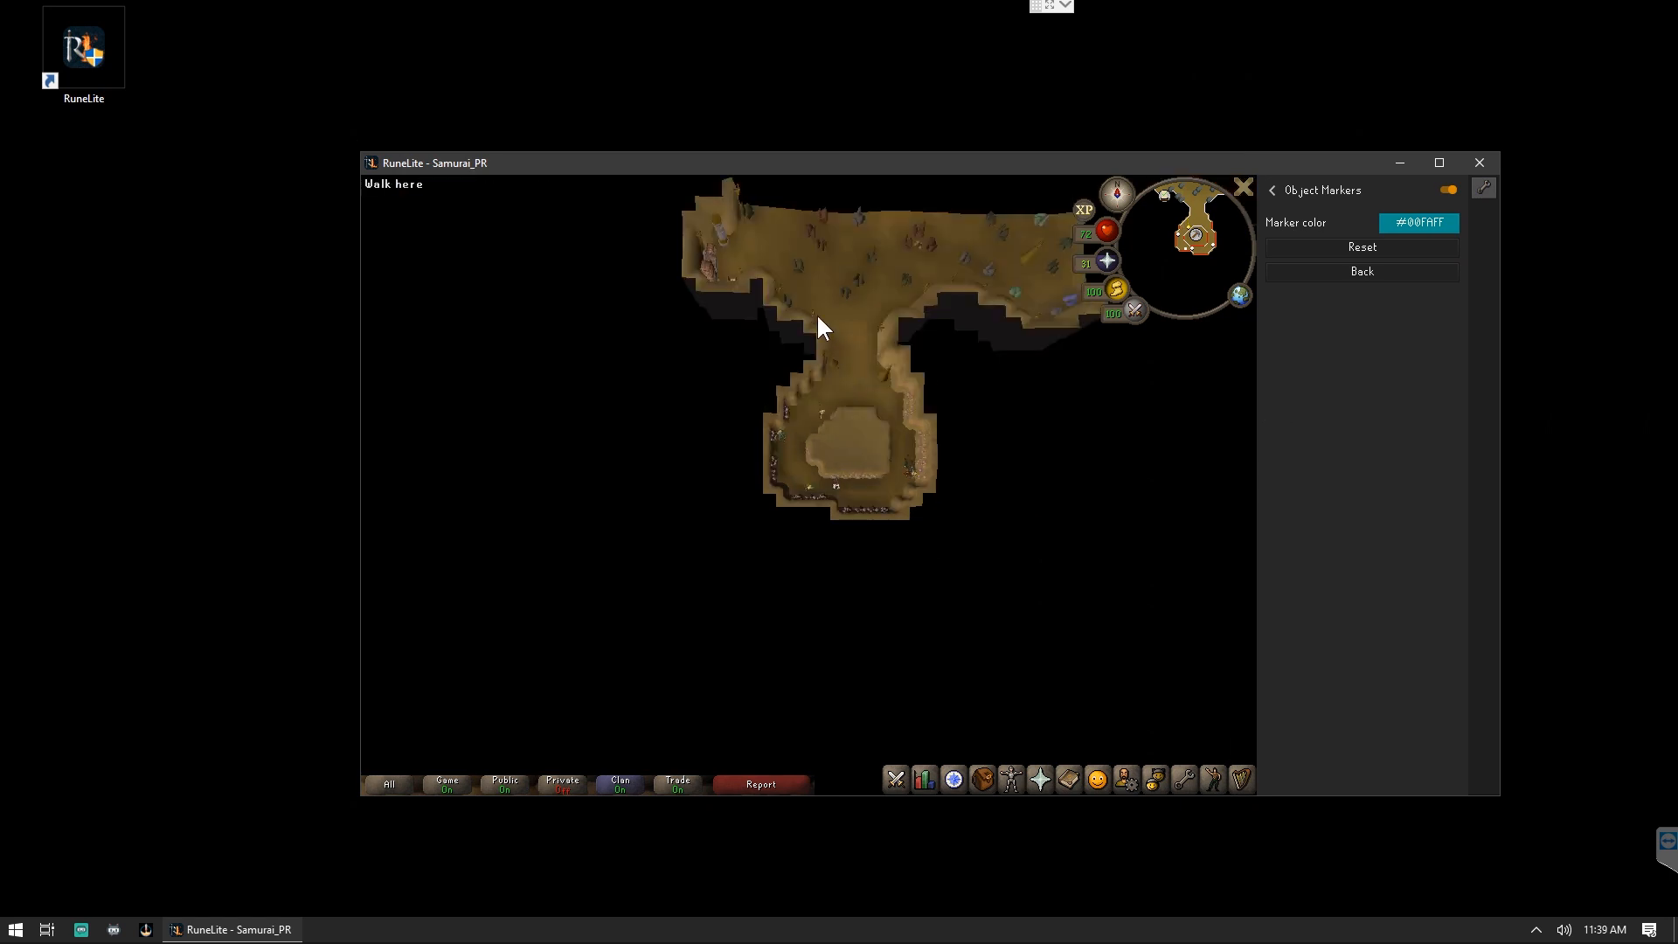
Mark the Bank chest in the cave via its right-click menu so it is outlined in cyan.
right_click(714, 267)
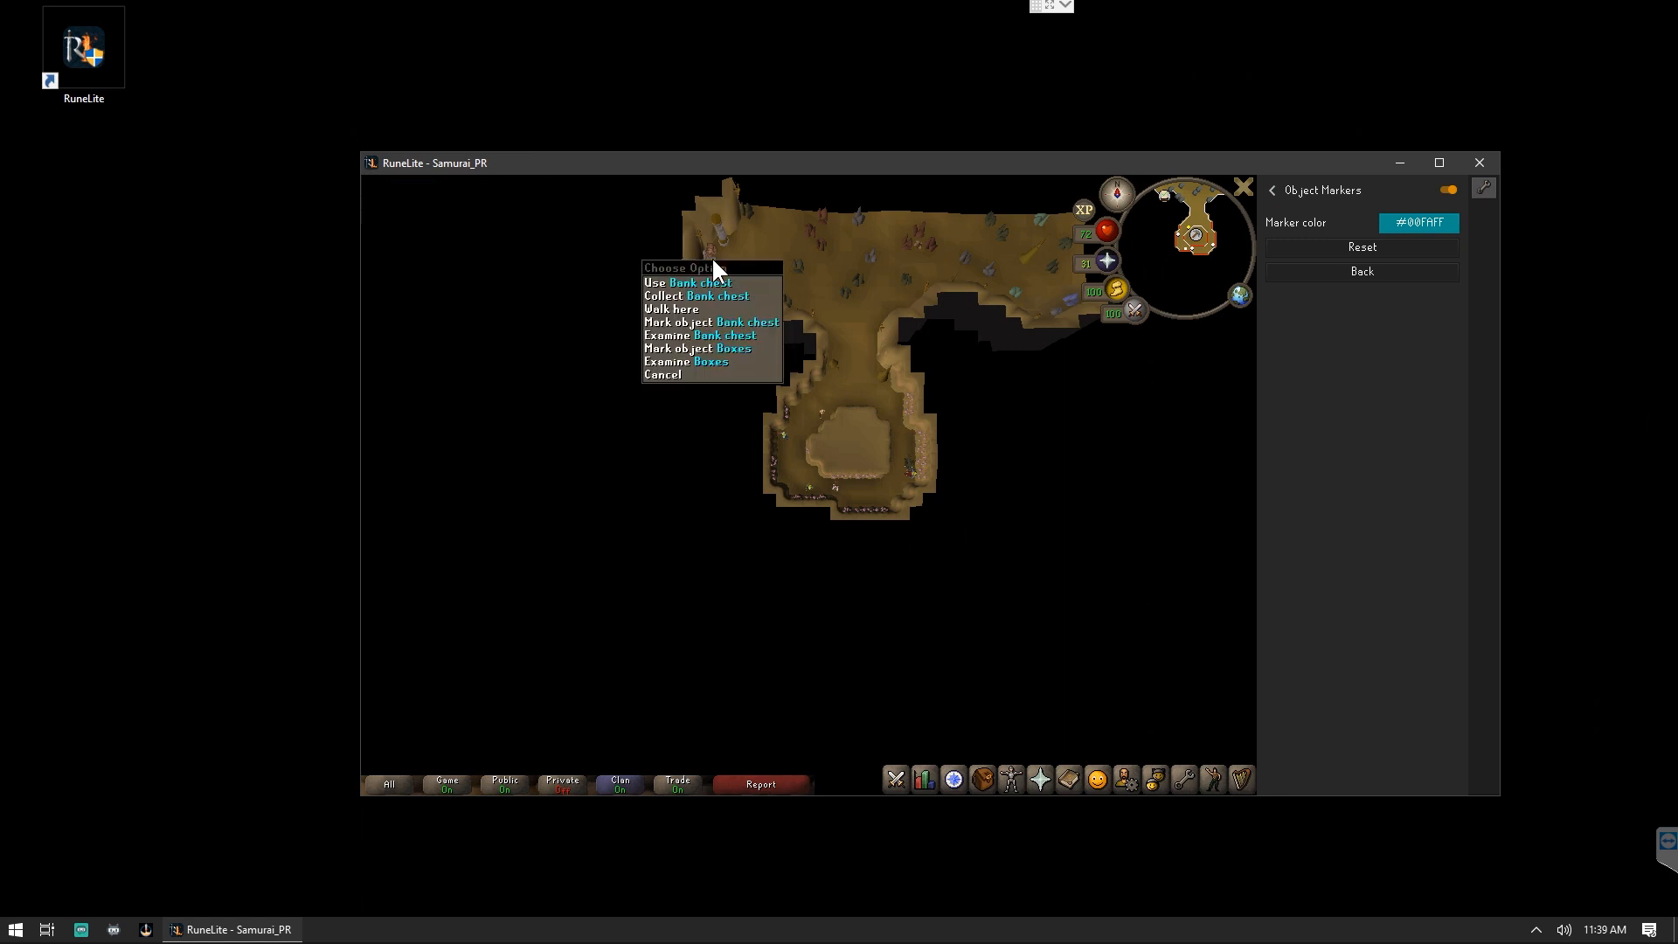
mouse_move(693, 327)
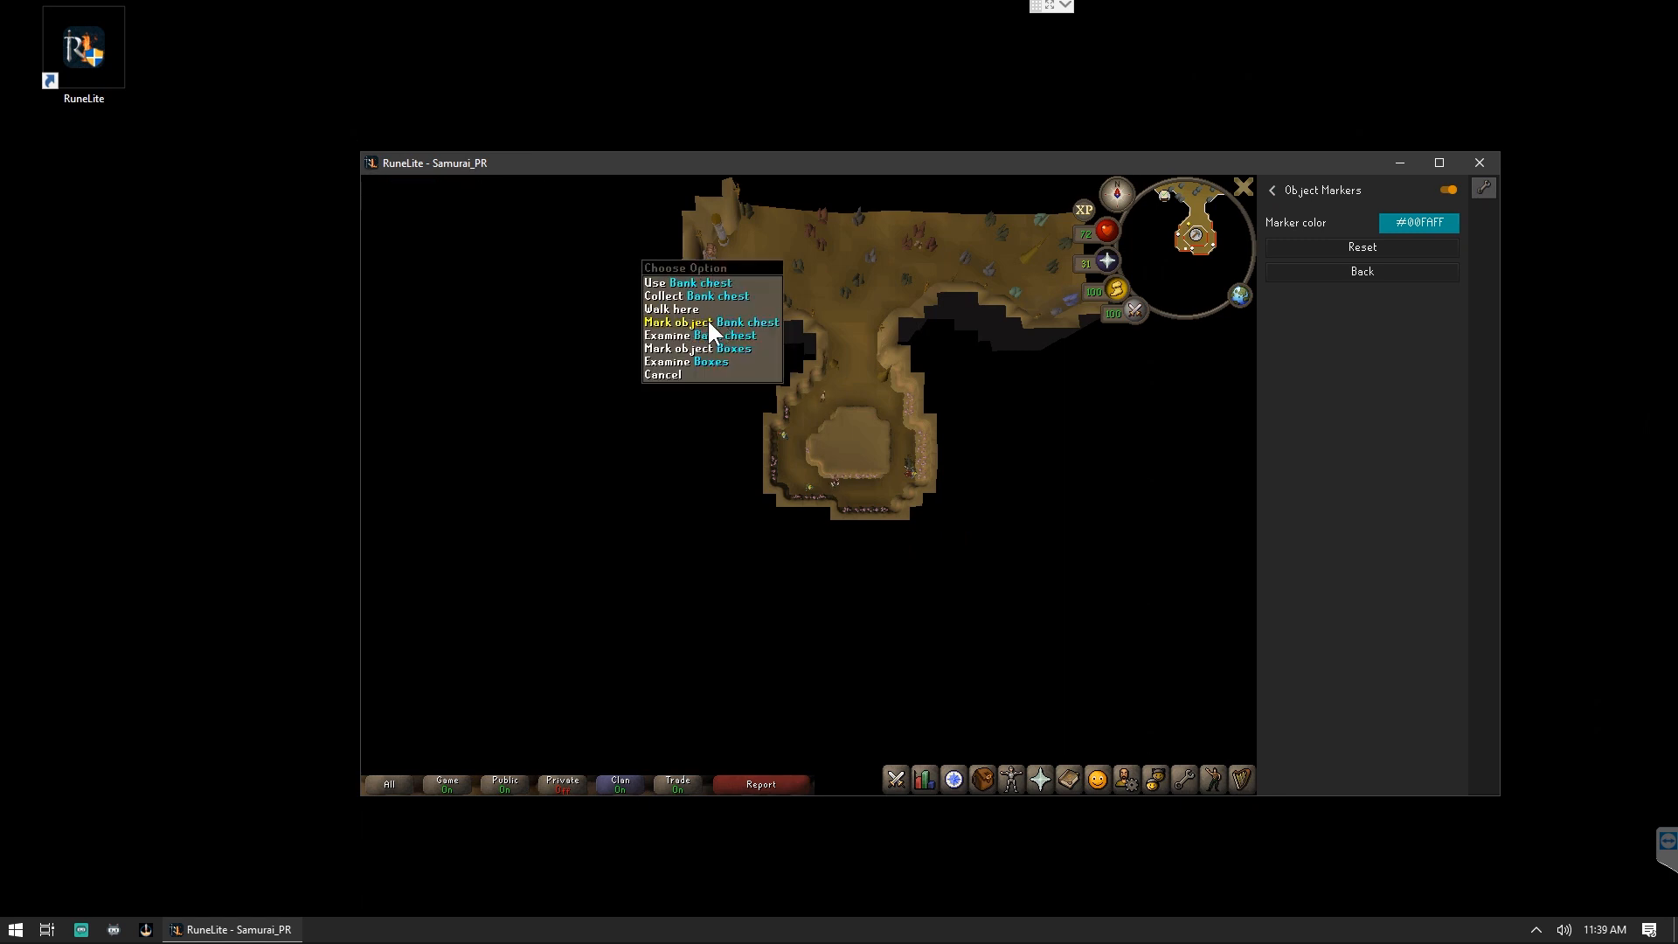
click(711, 321)
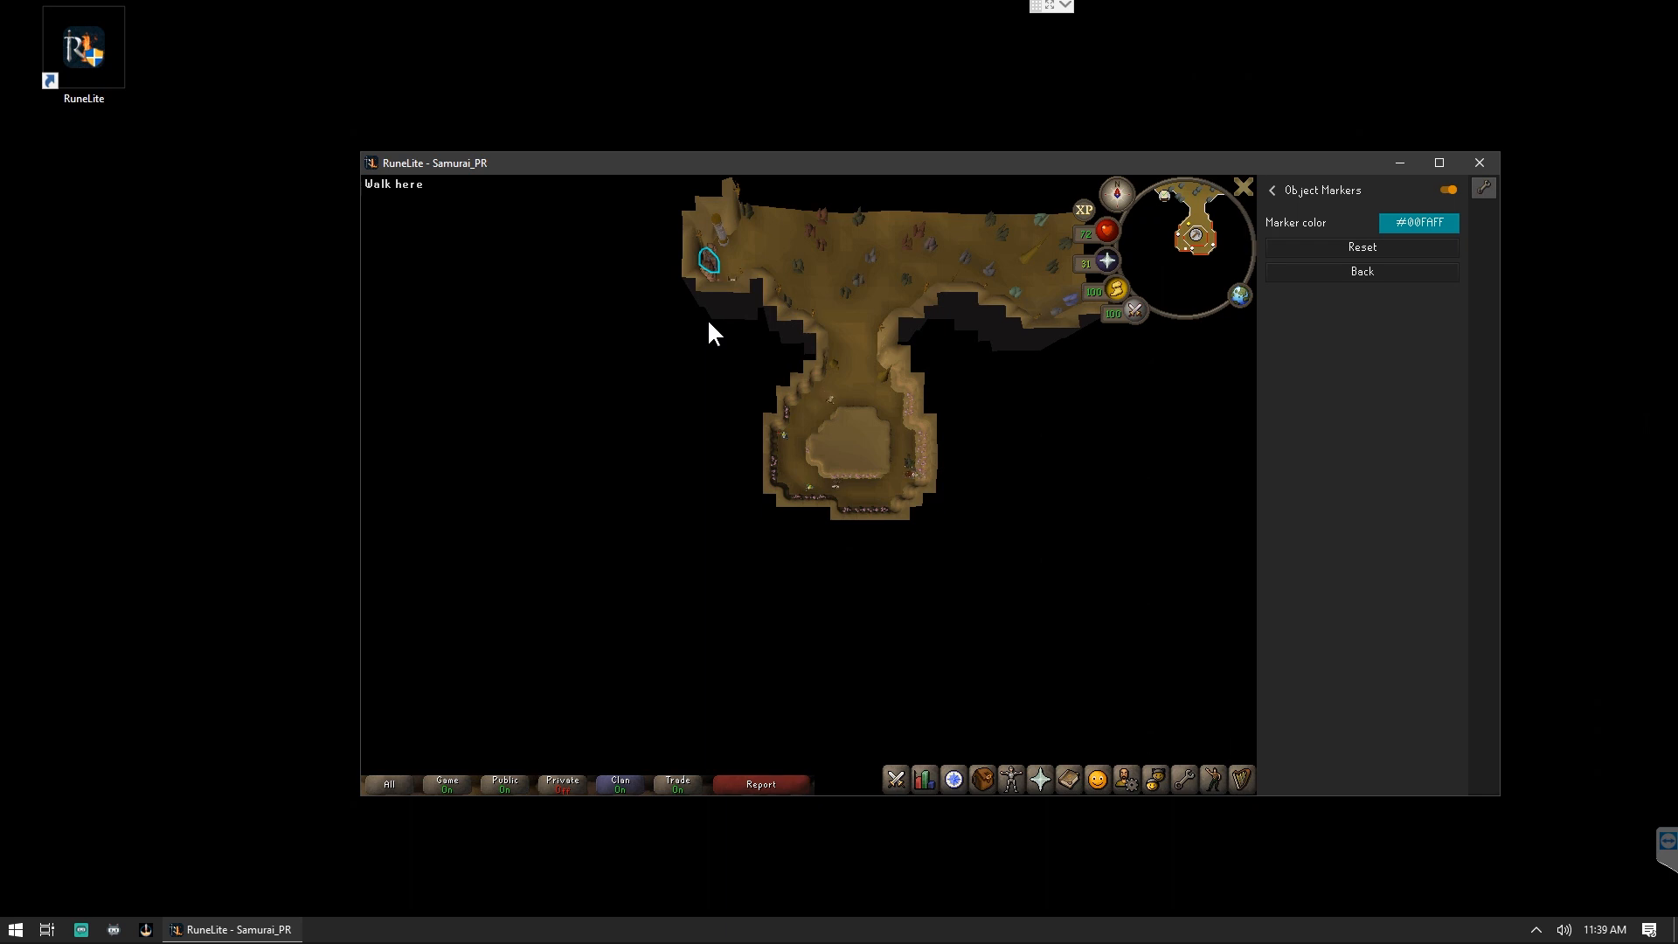
click(1362, 271)
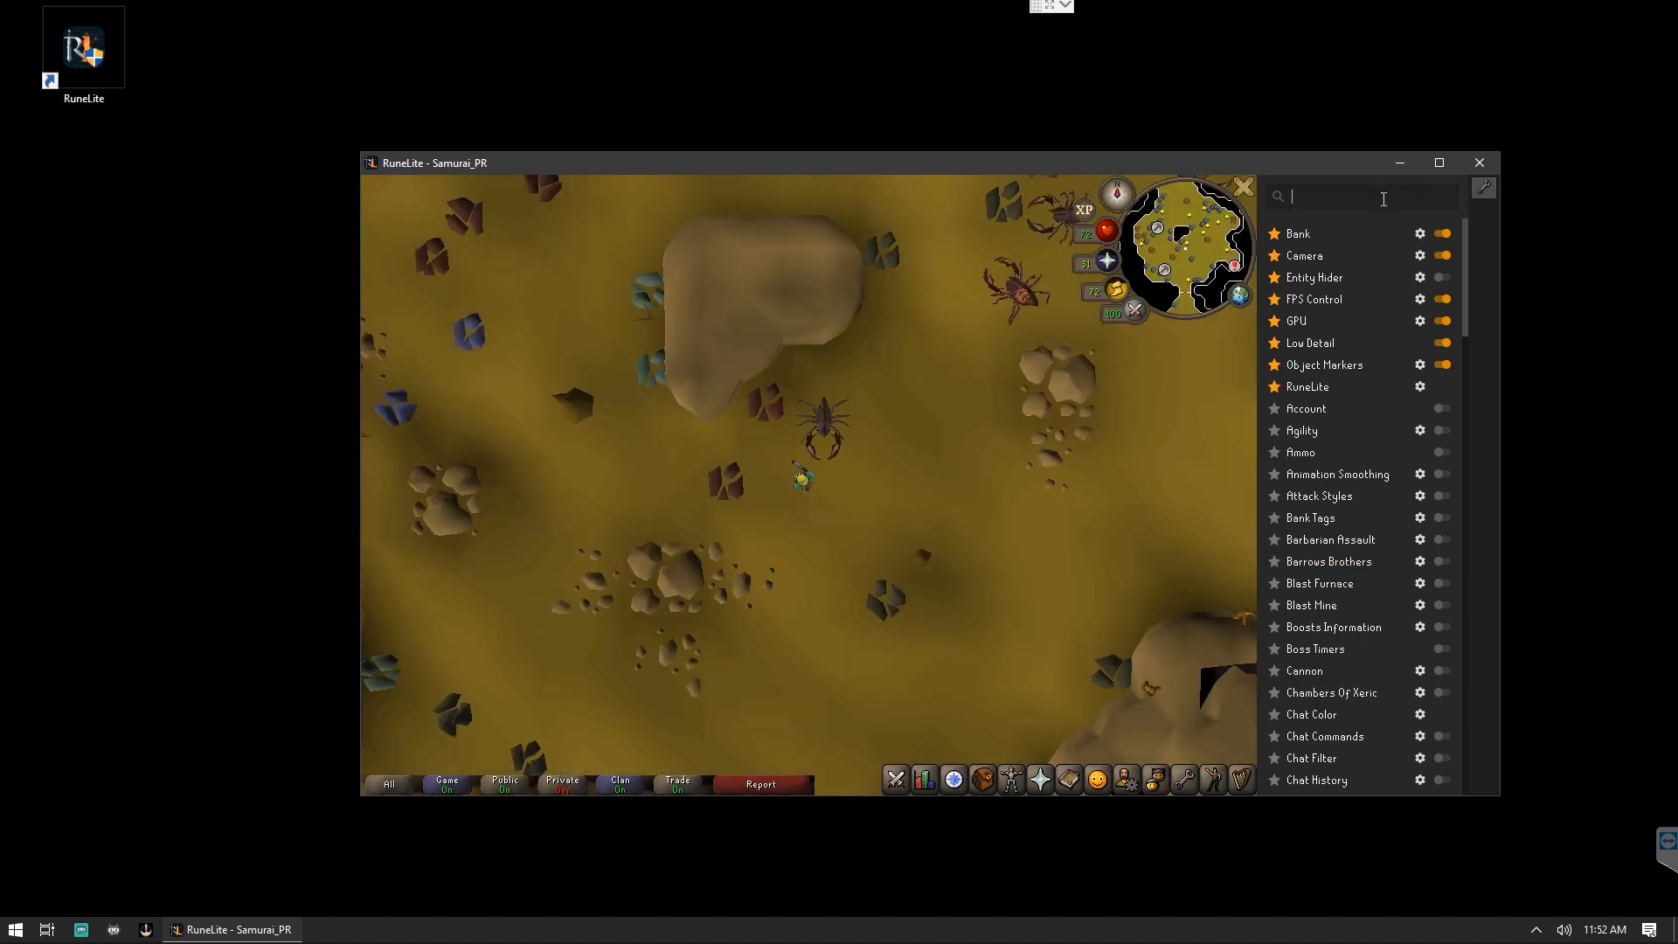
Enable NPC Indicators, tag a Scorpion for a cyan outline, then search for 'idle'.
text(tag)
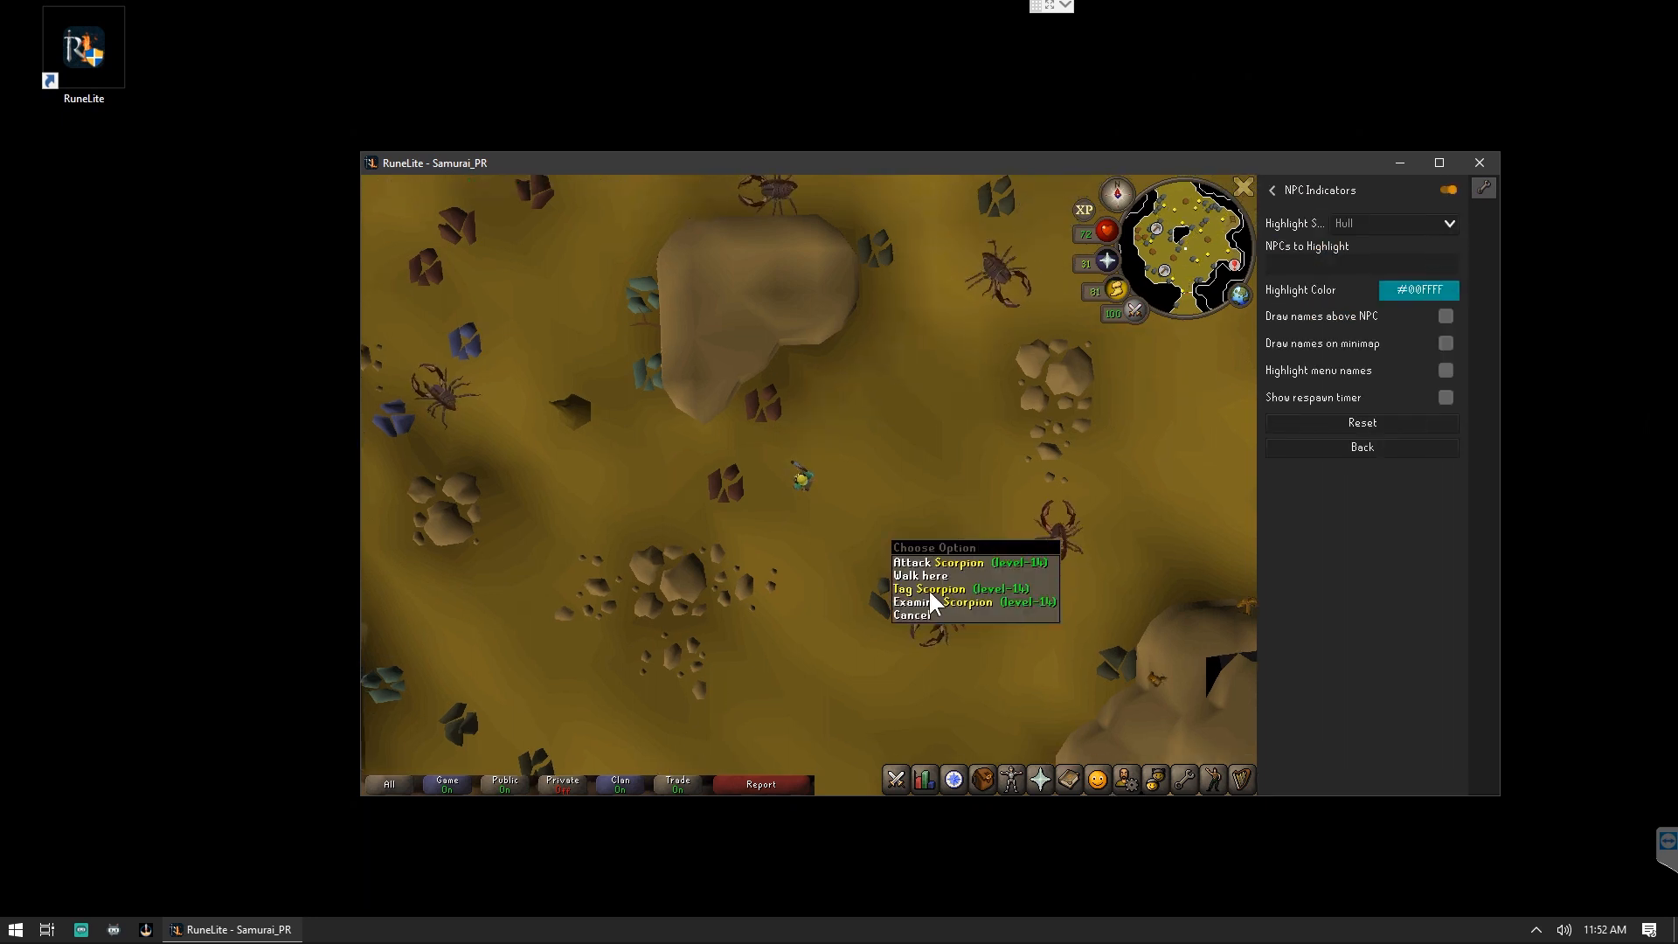
click(928, 588)
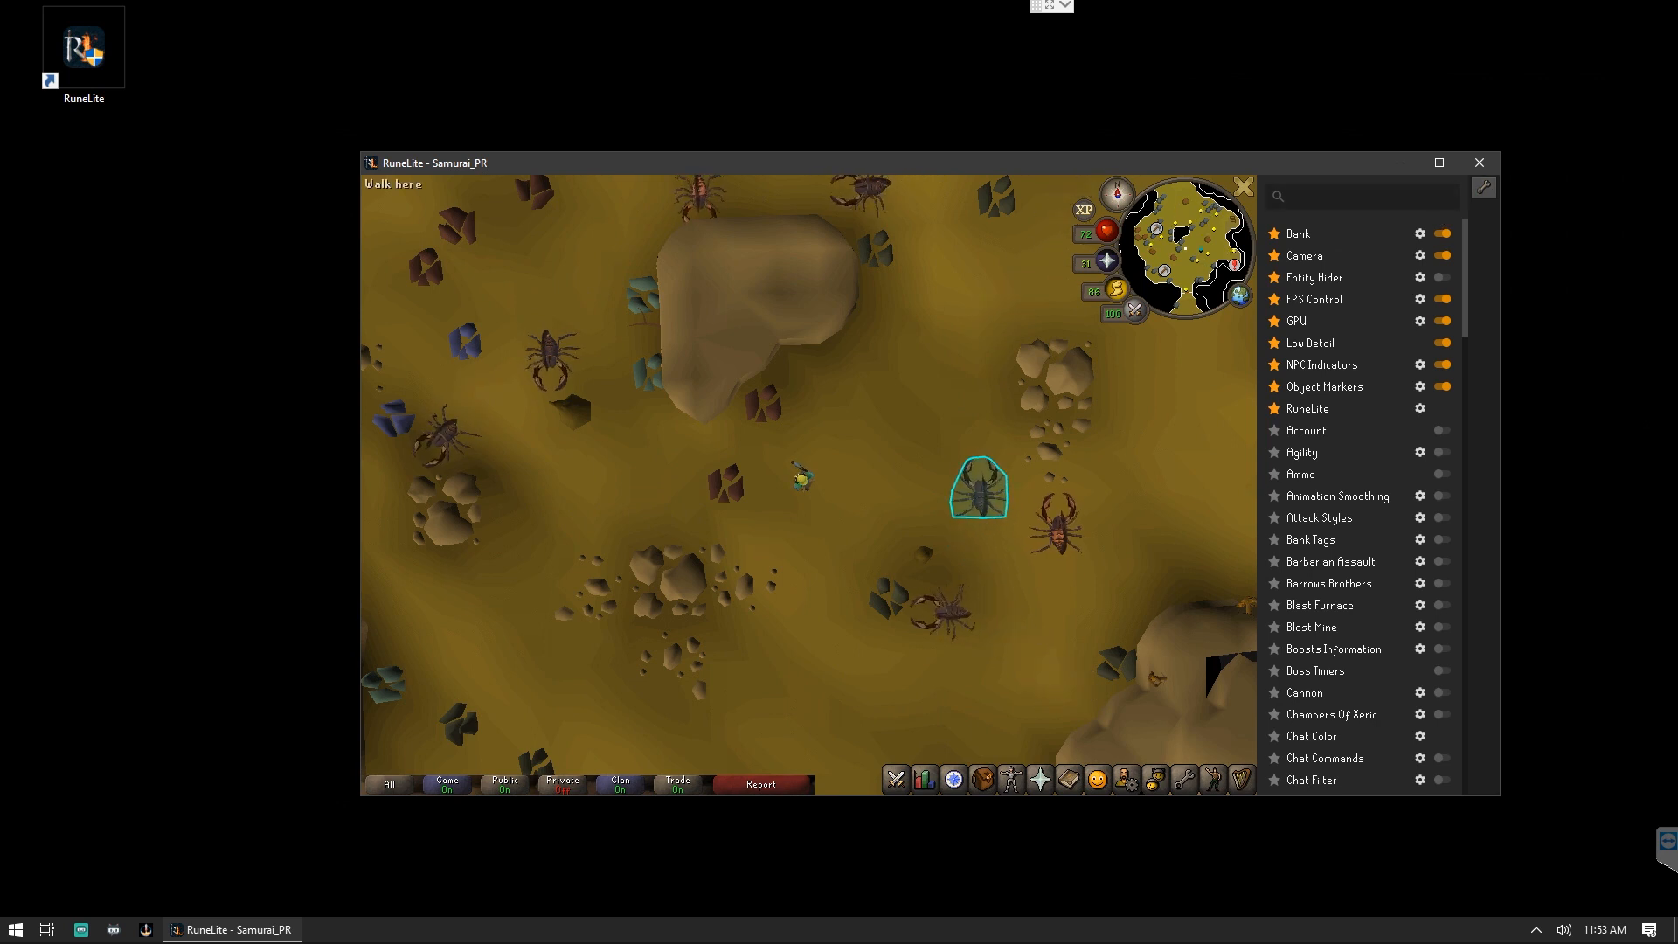
text(idle)
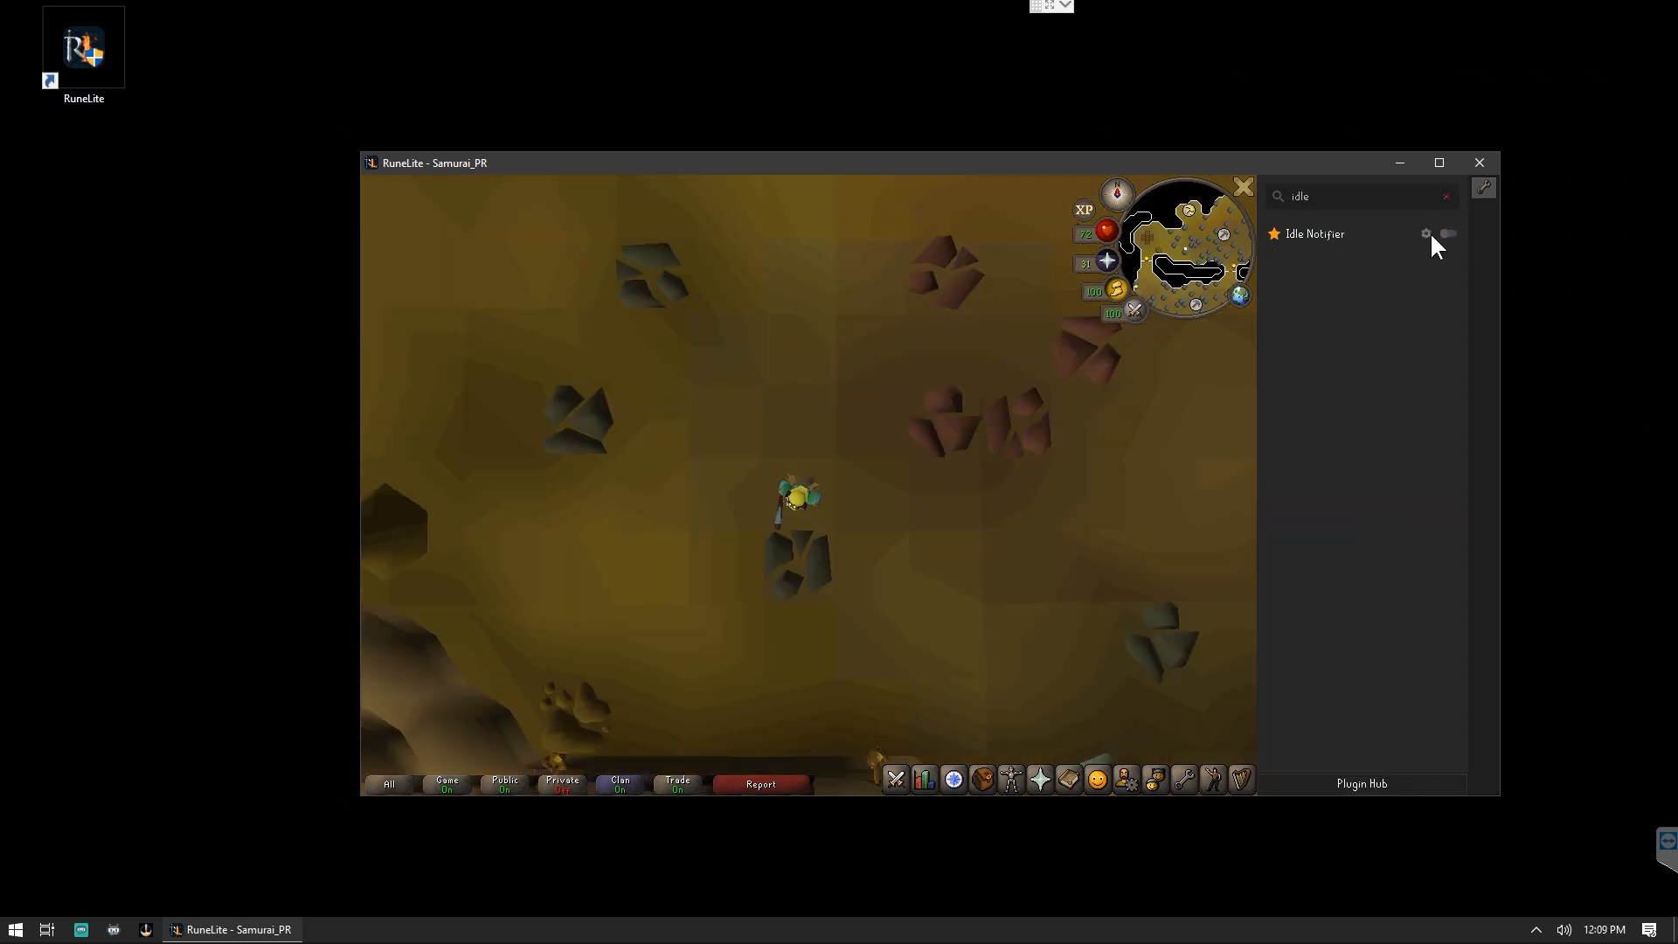
Switch Idle Notifier on with all idle notification types enabled and the delay set to 2,000 ms.
click(1426, 232)
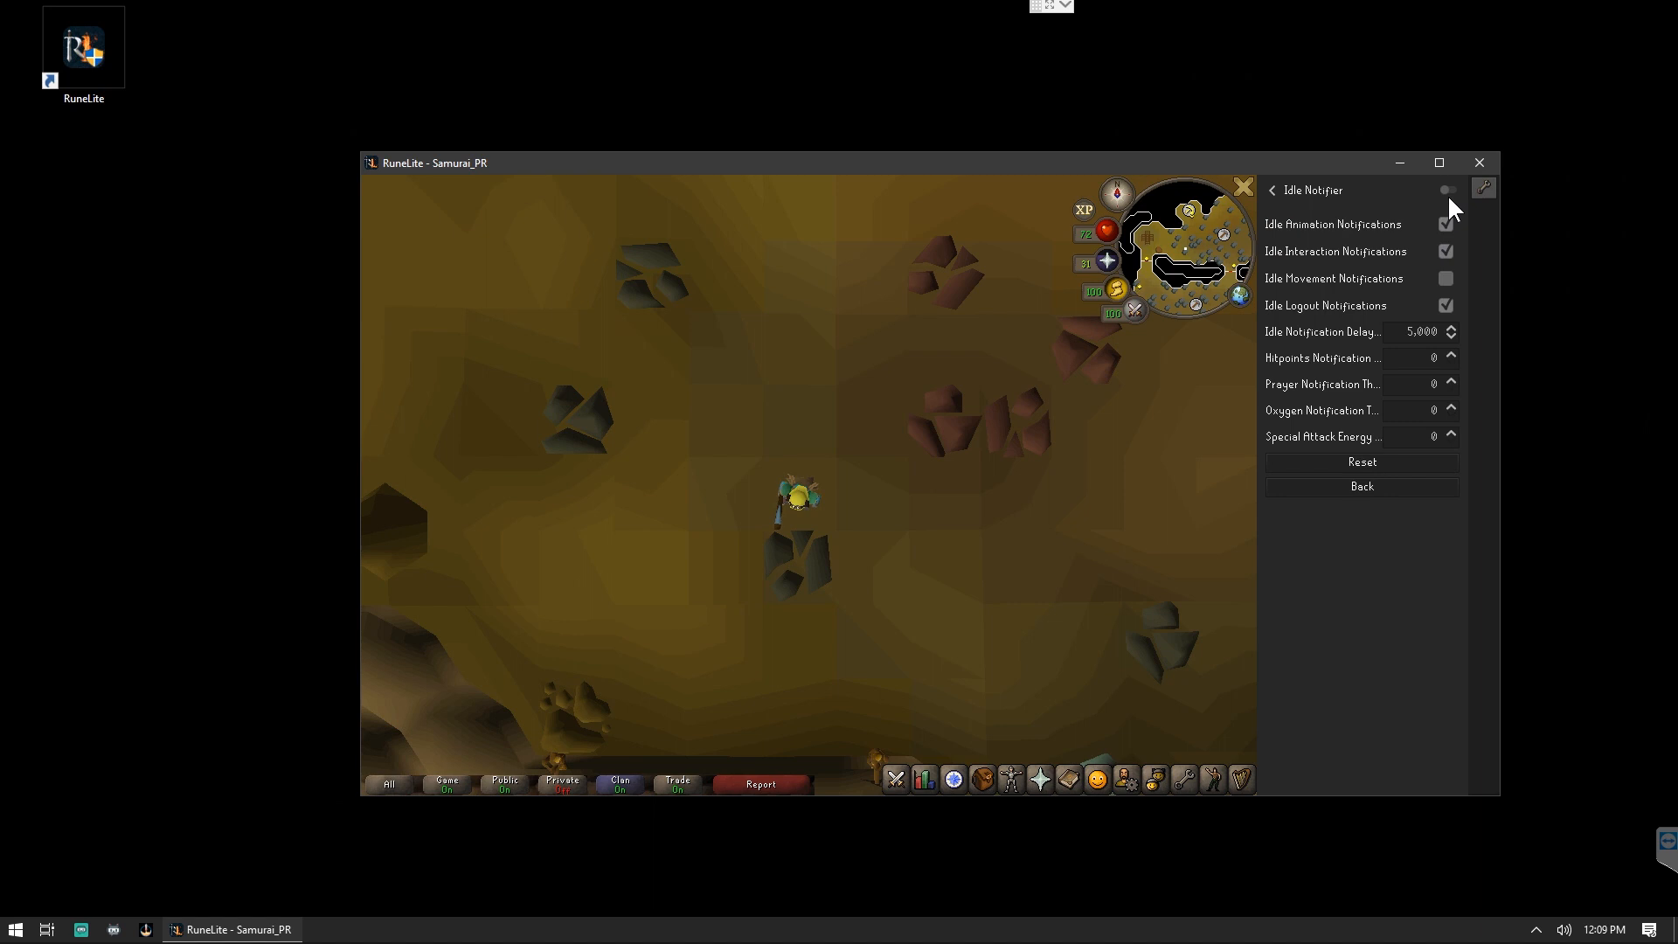
click(1447, 189)
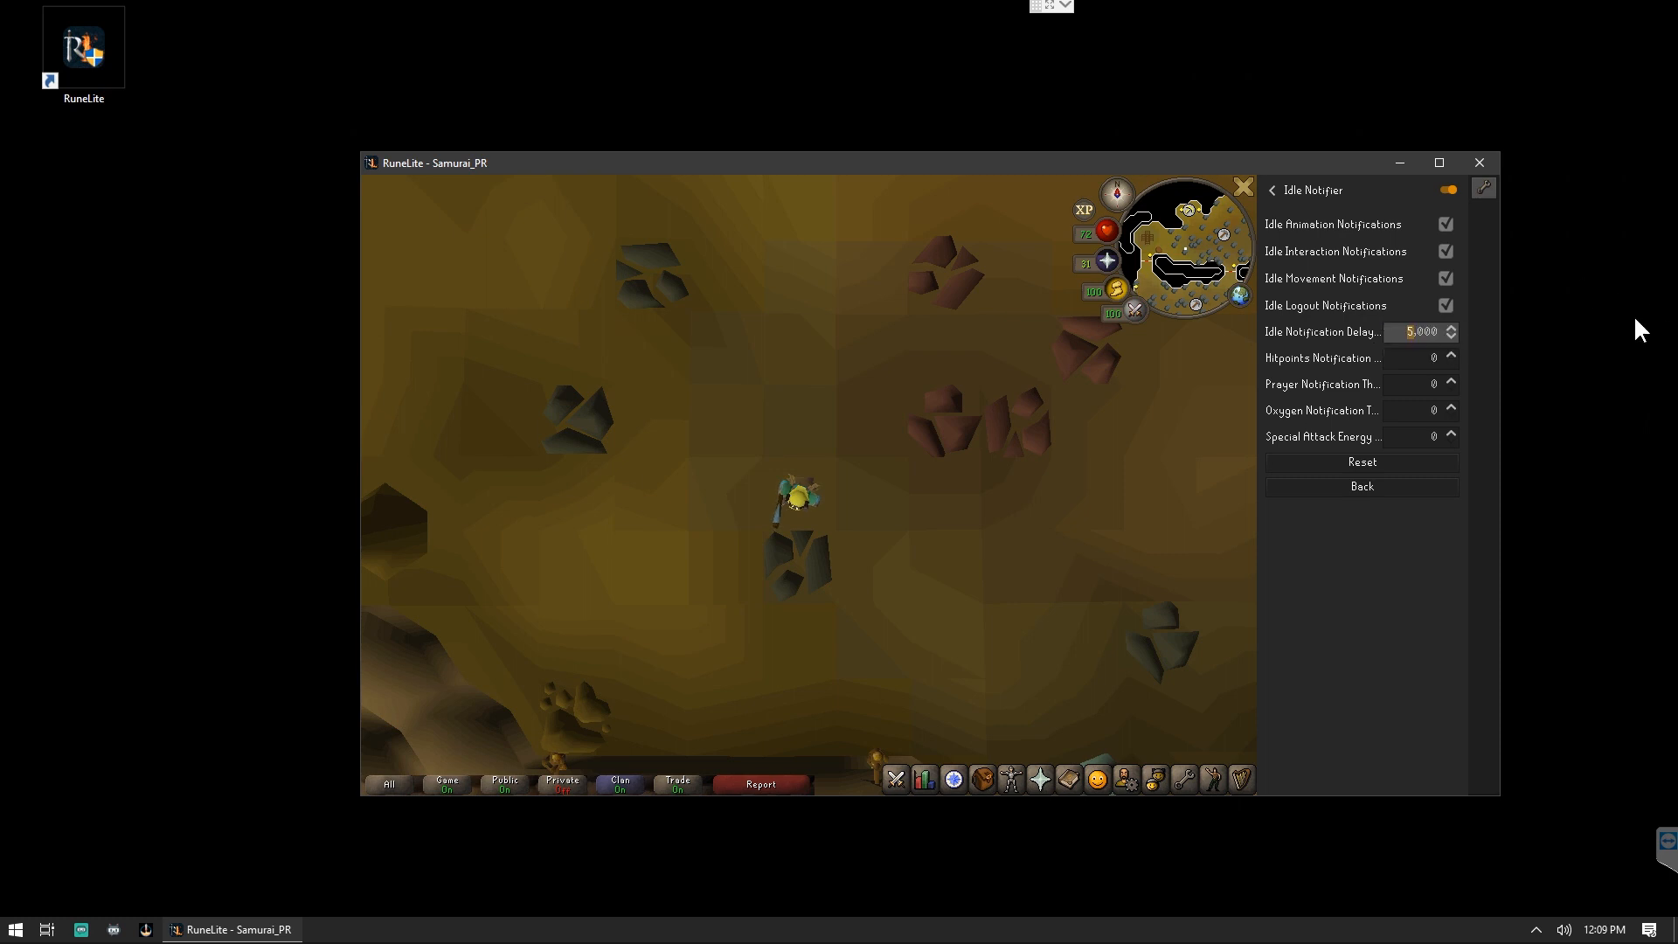
mouse_move(1471, 358)
text(2,000)
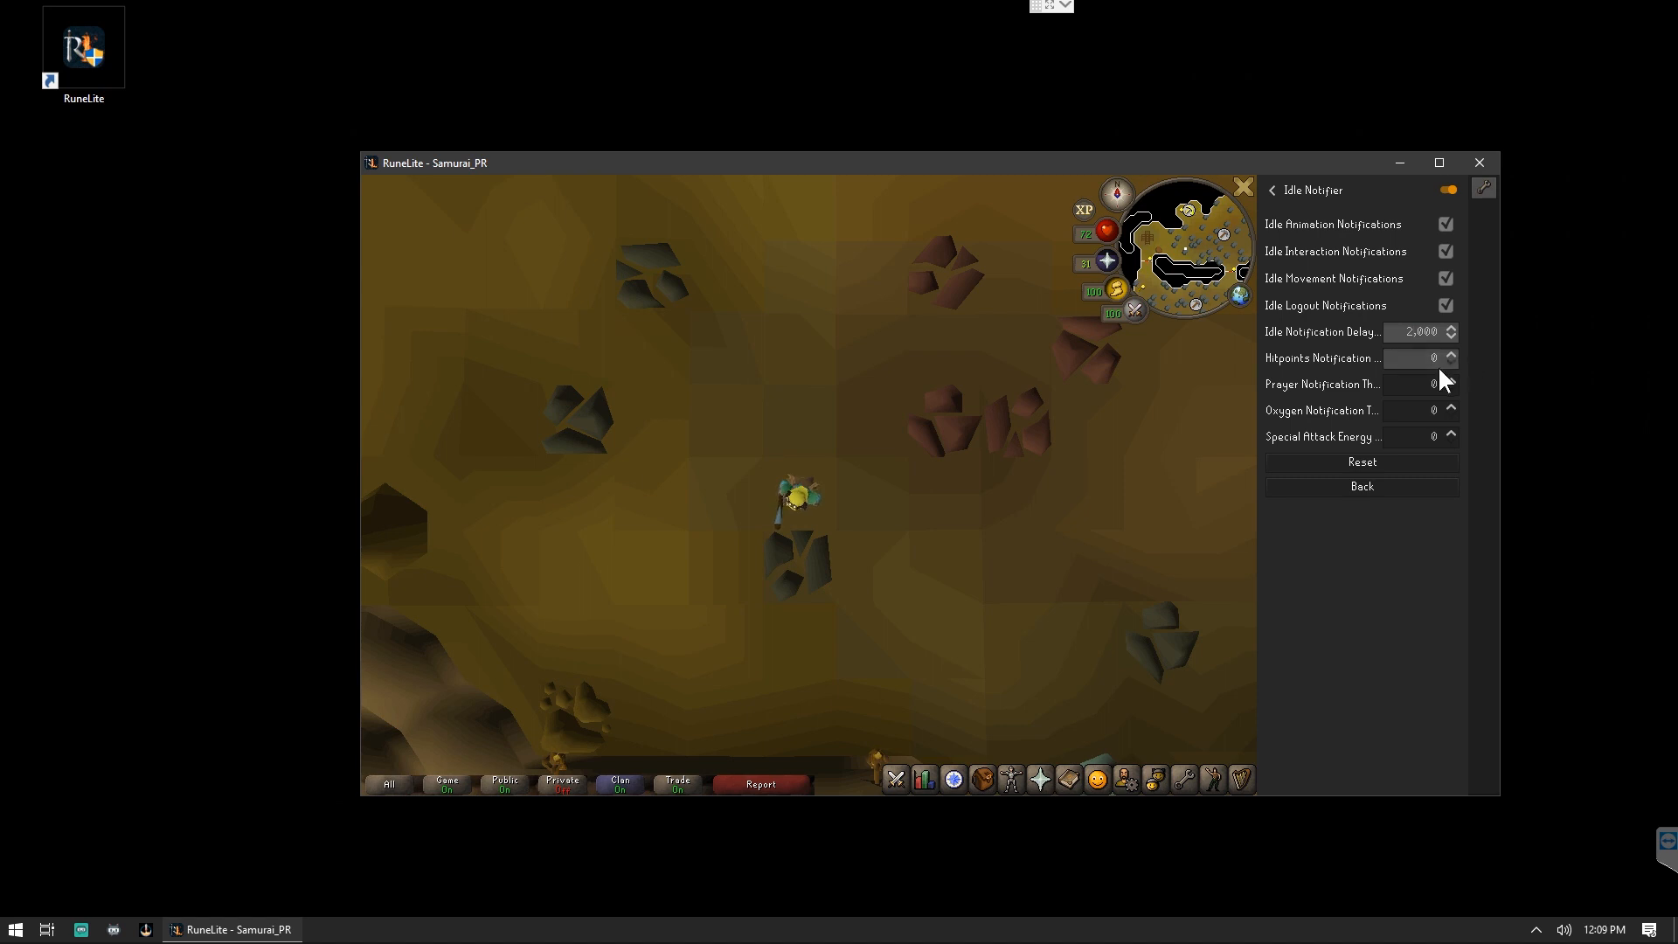
click(1272, 188)
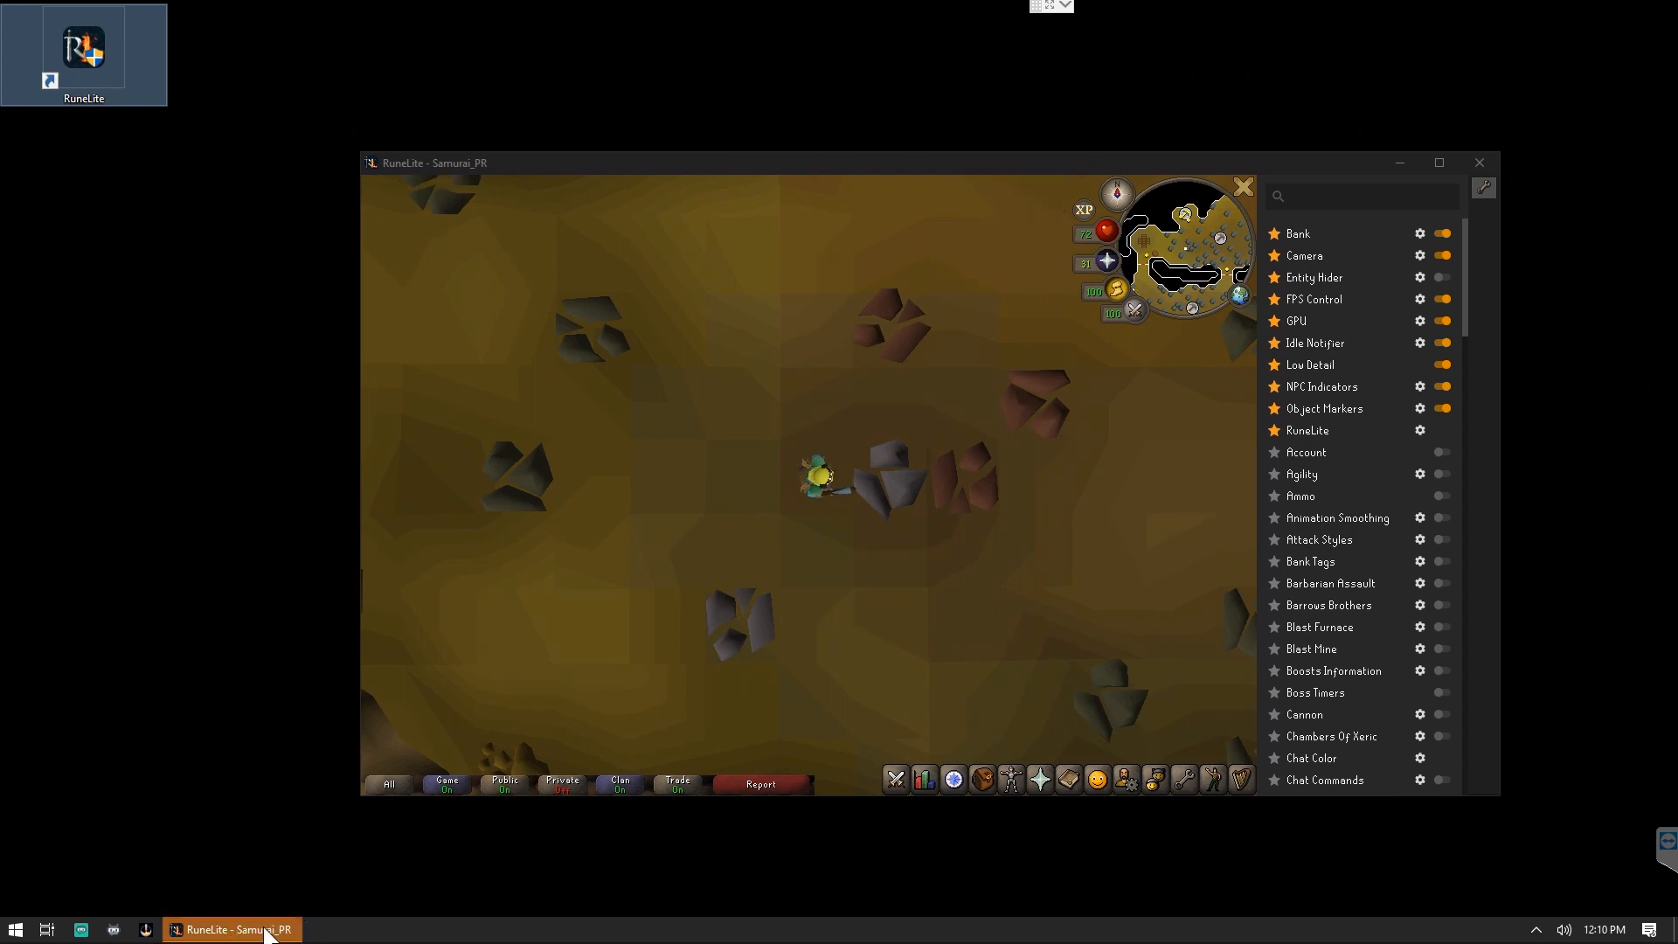
mouse_move(230, 928)
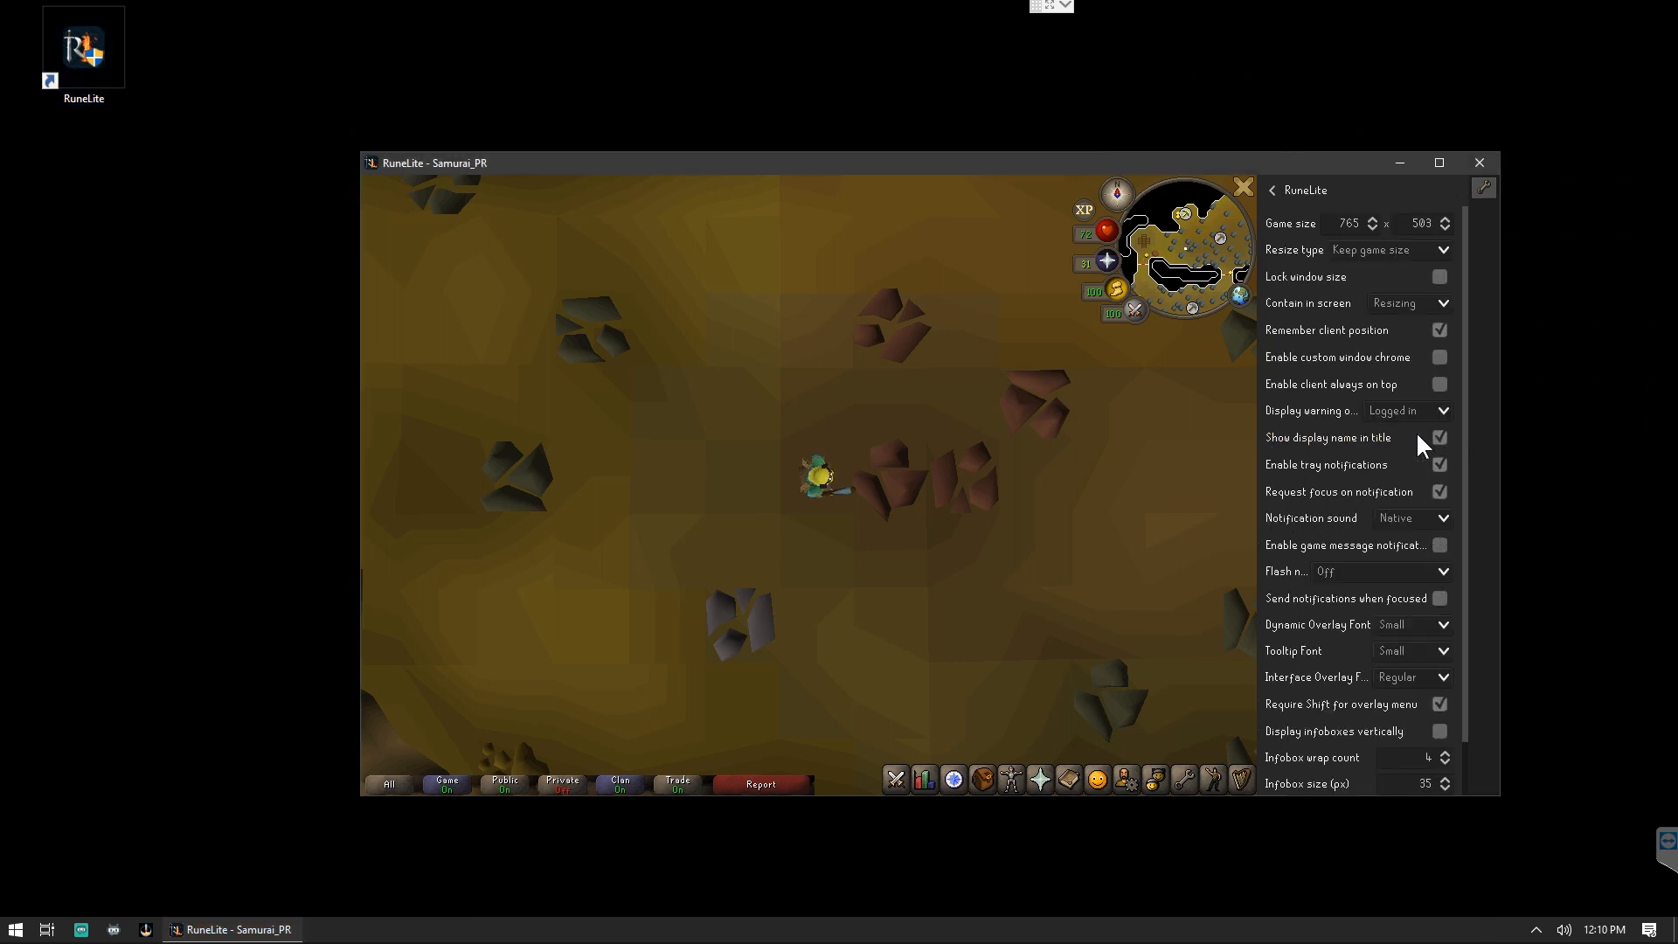
mouse_move(1419, 470)
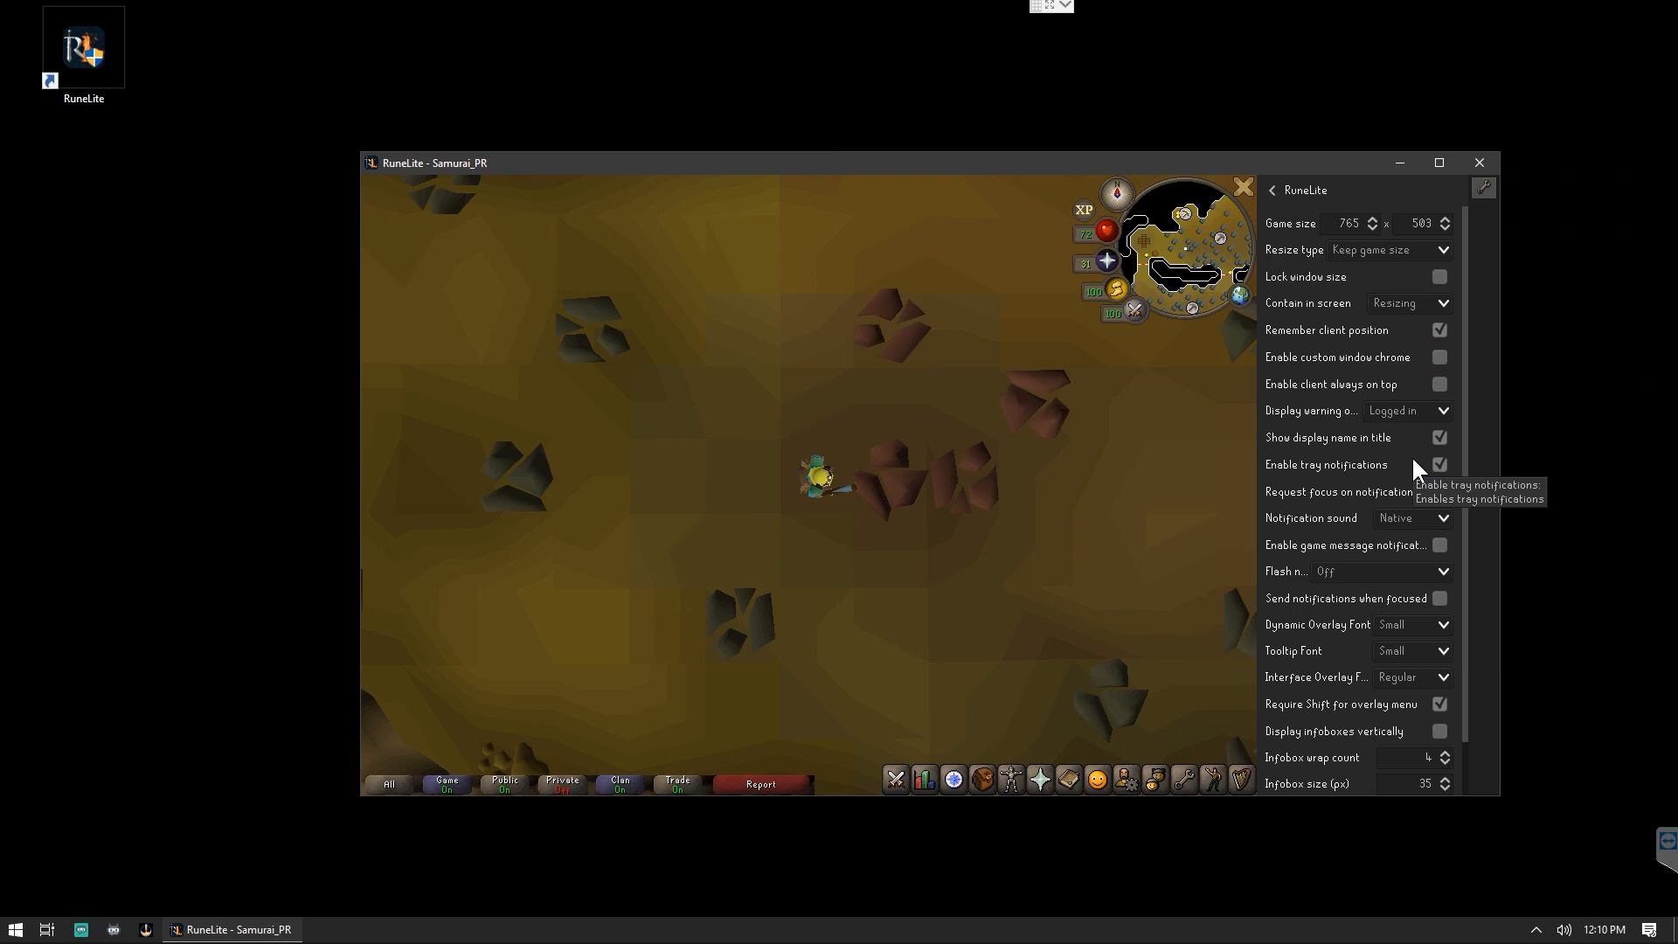
mouse_move(1410, 351)
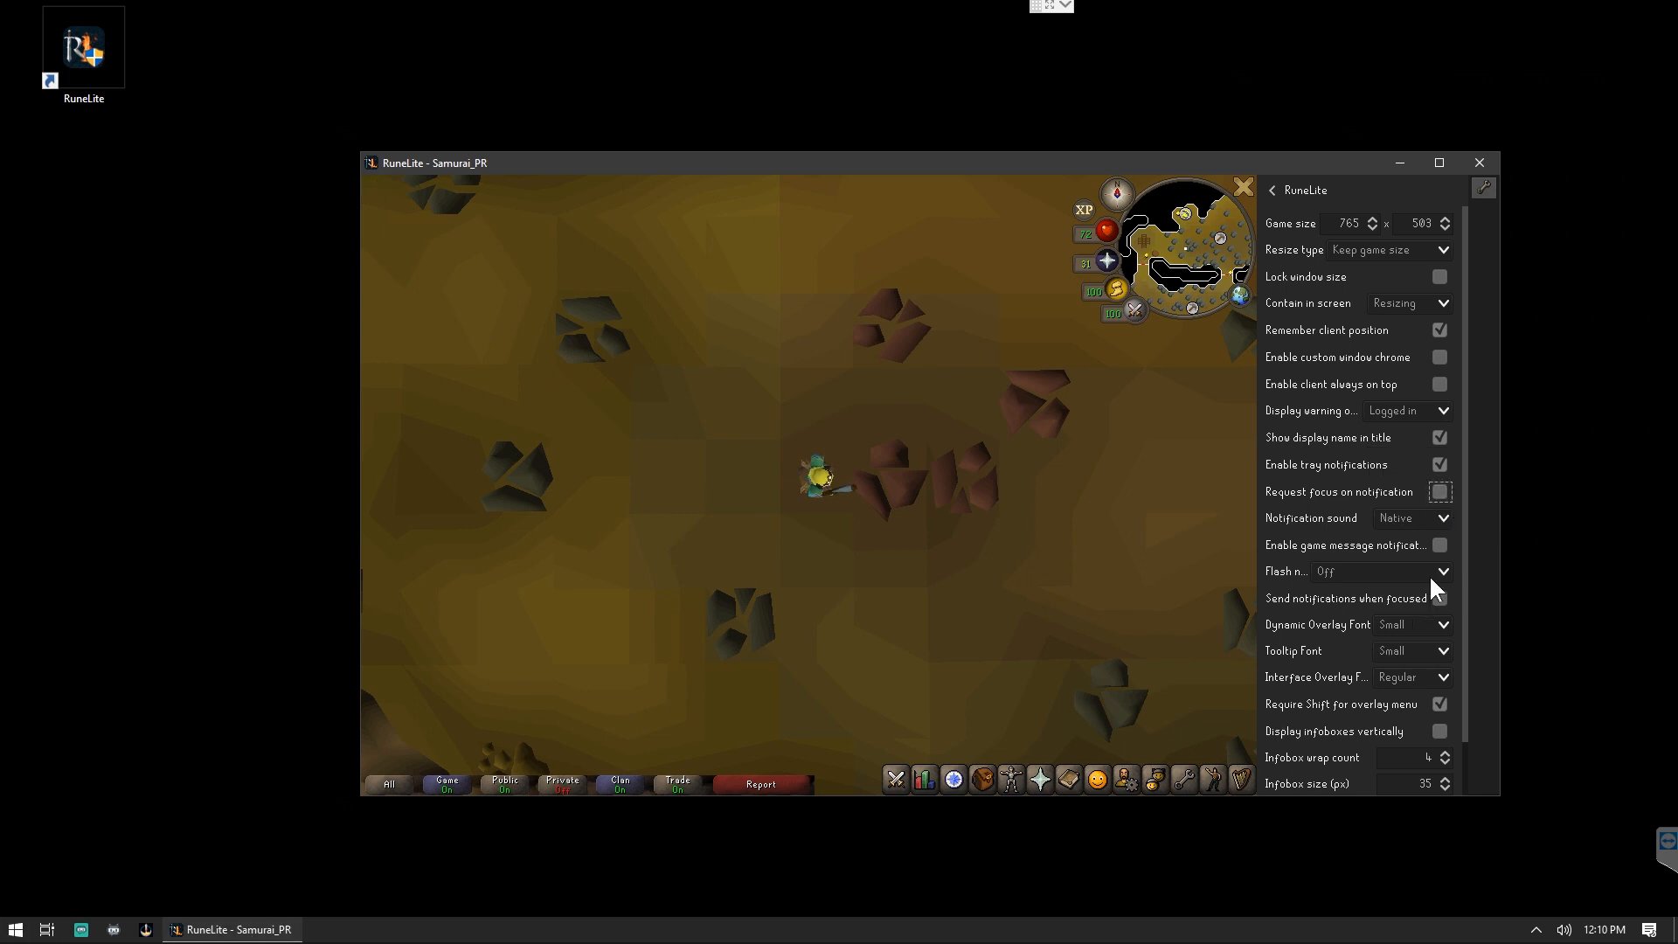
mouse_move(1482, 514)
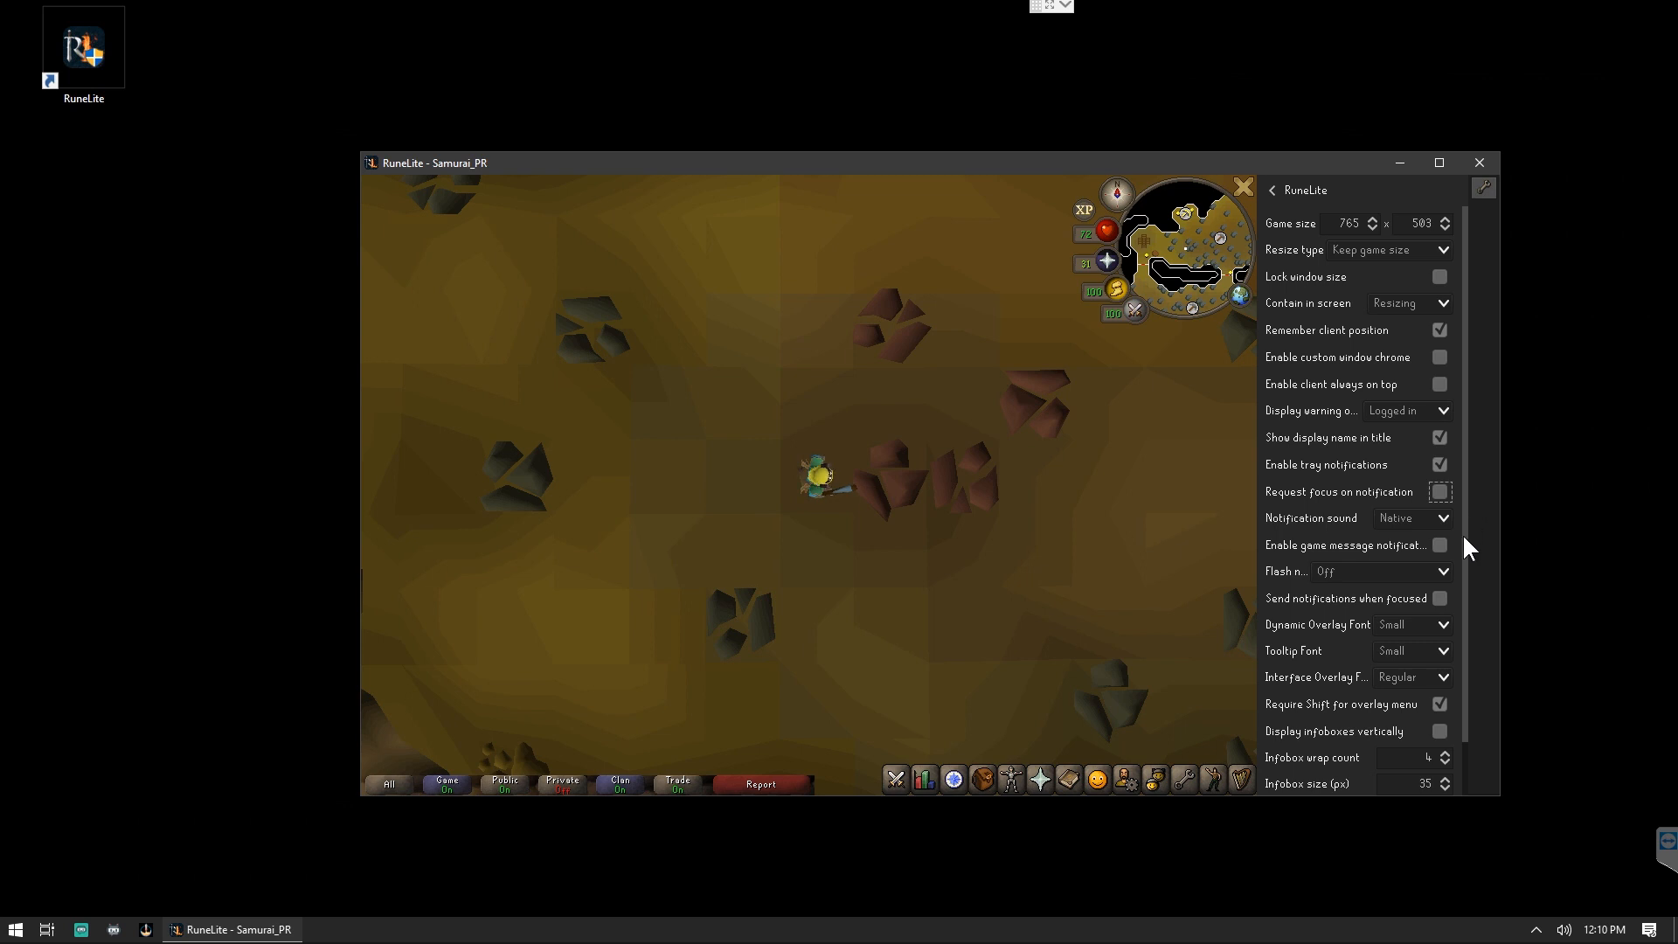
Set the notification flash mode to 'Solid until cancelled' and return to the plugin list.
click(1410, 569)
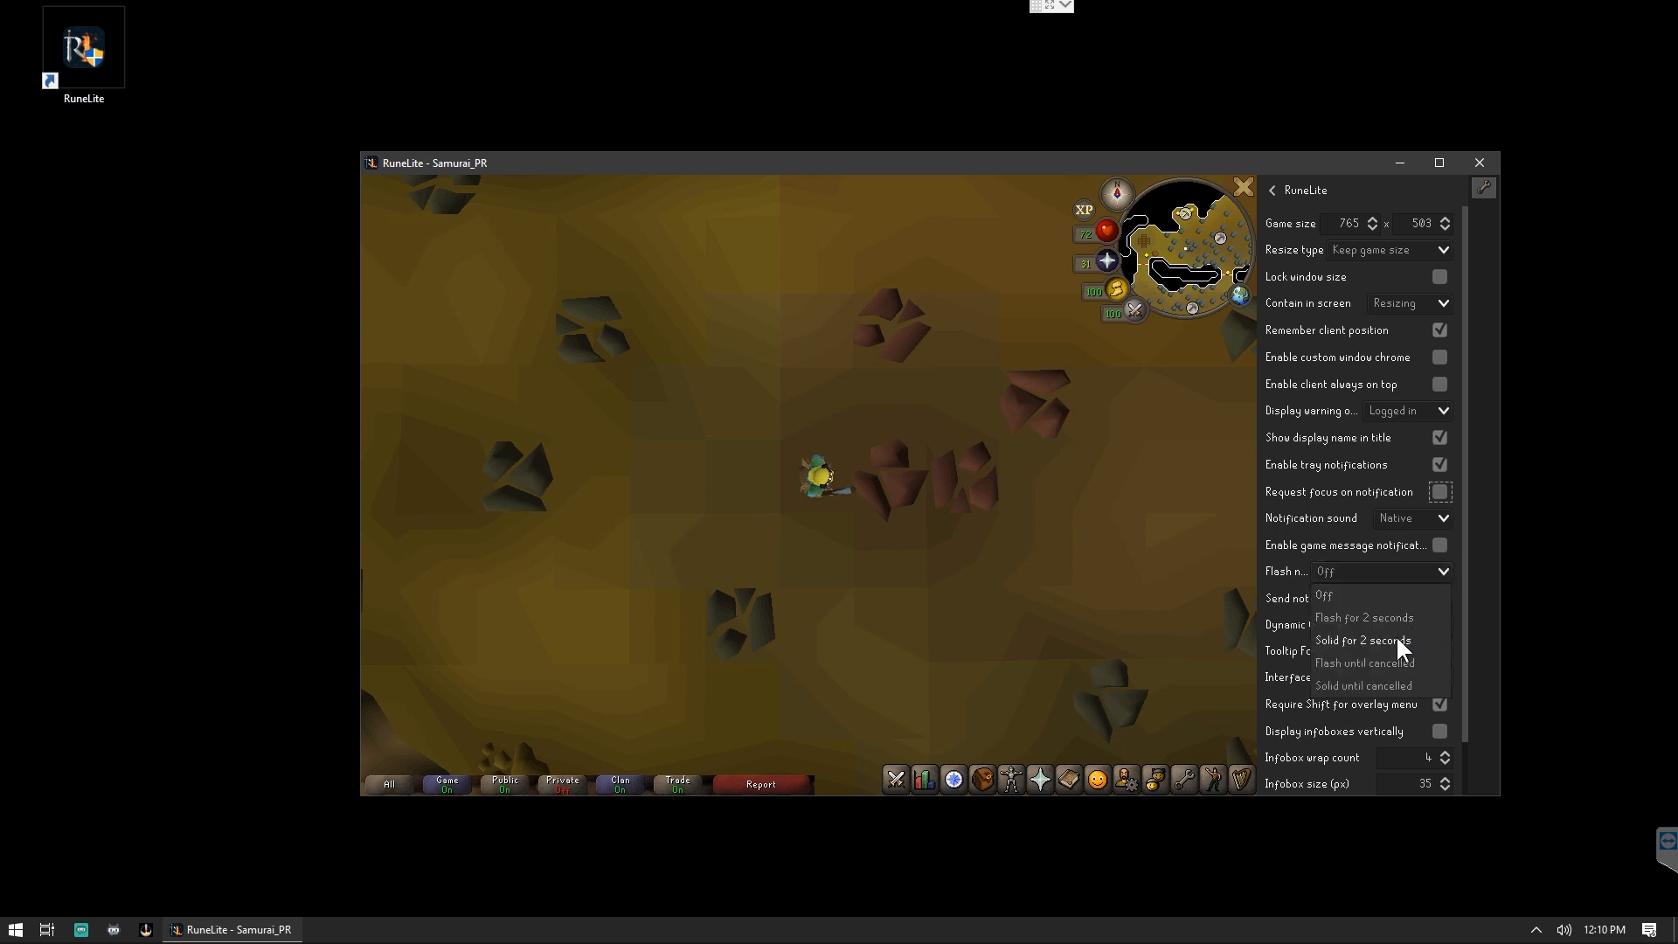
click(1363, 685)
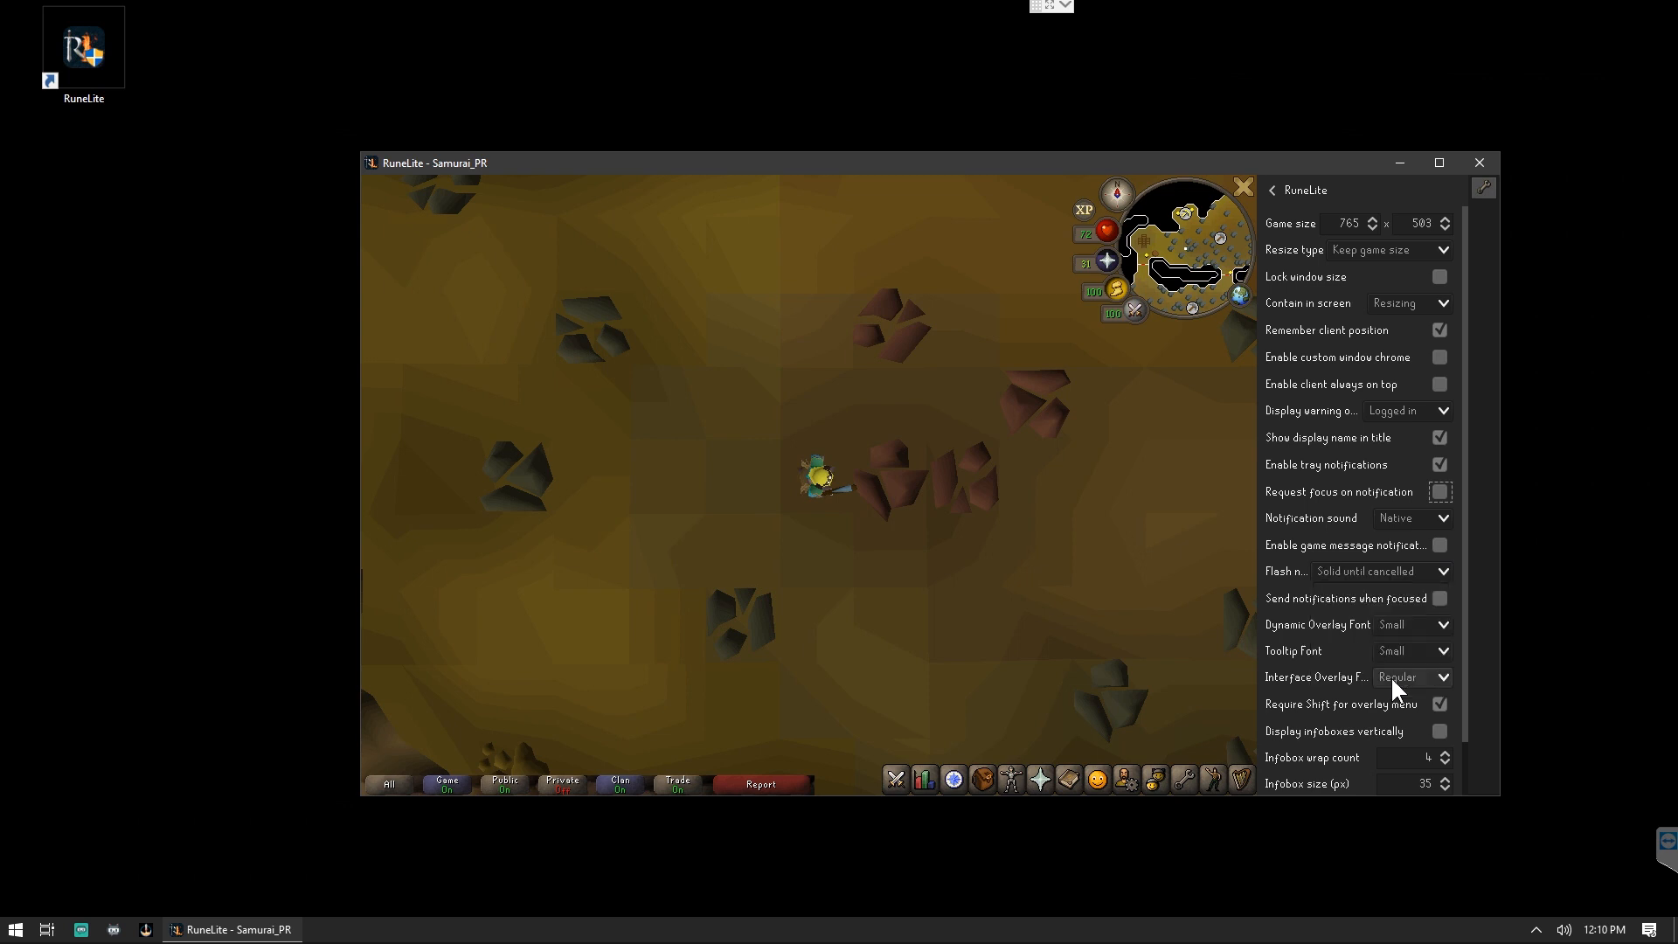
mouse_move(1271, 201)
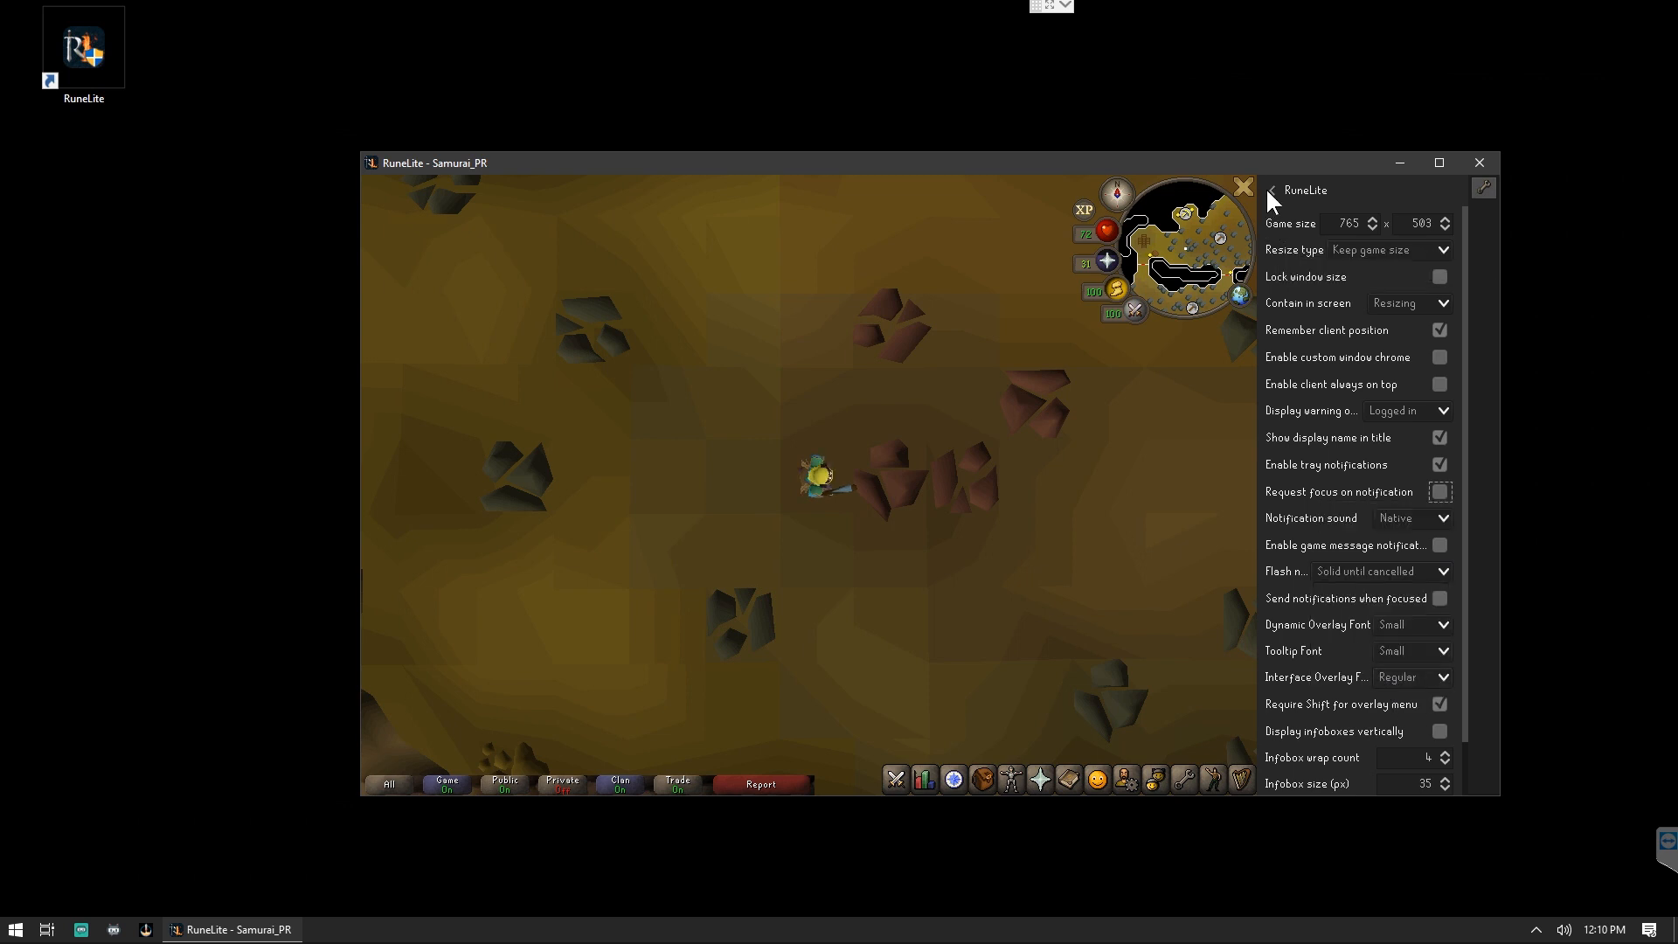
click(1274, 189)
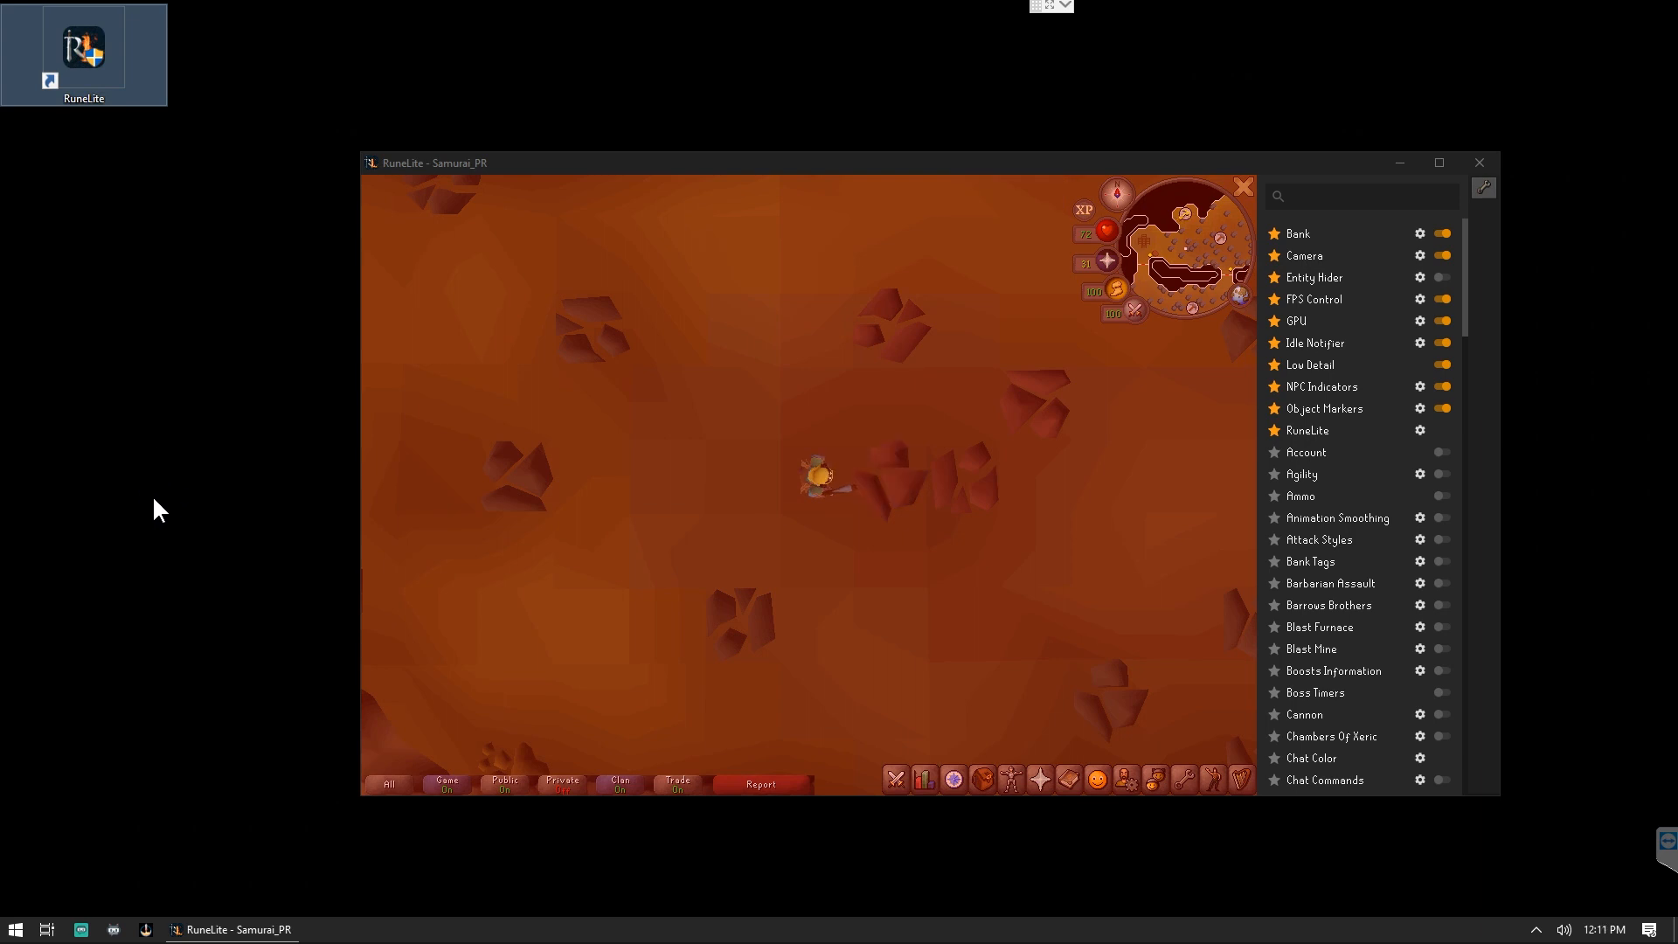
mouse_move(757, 507)
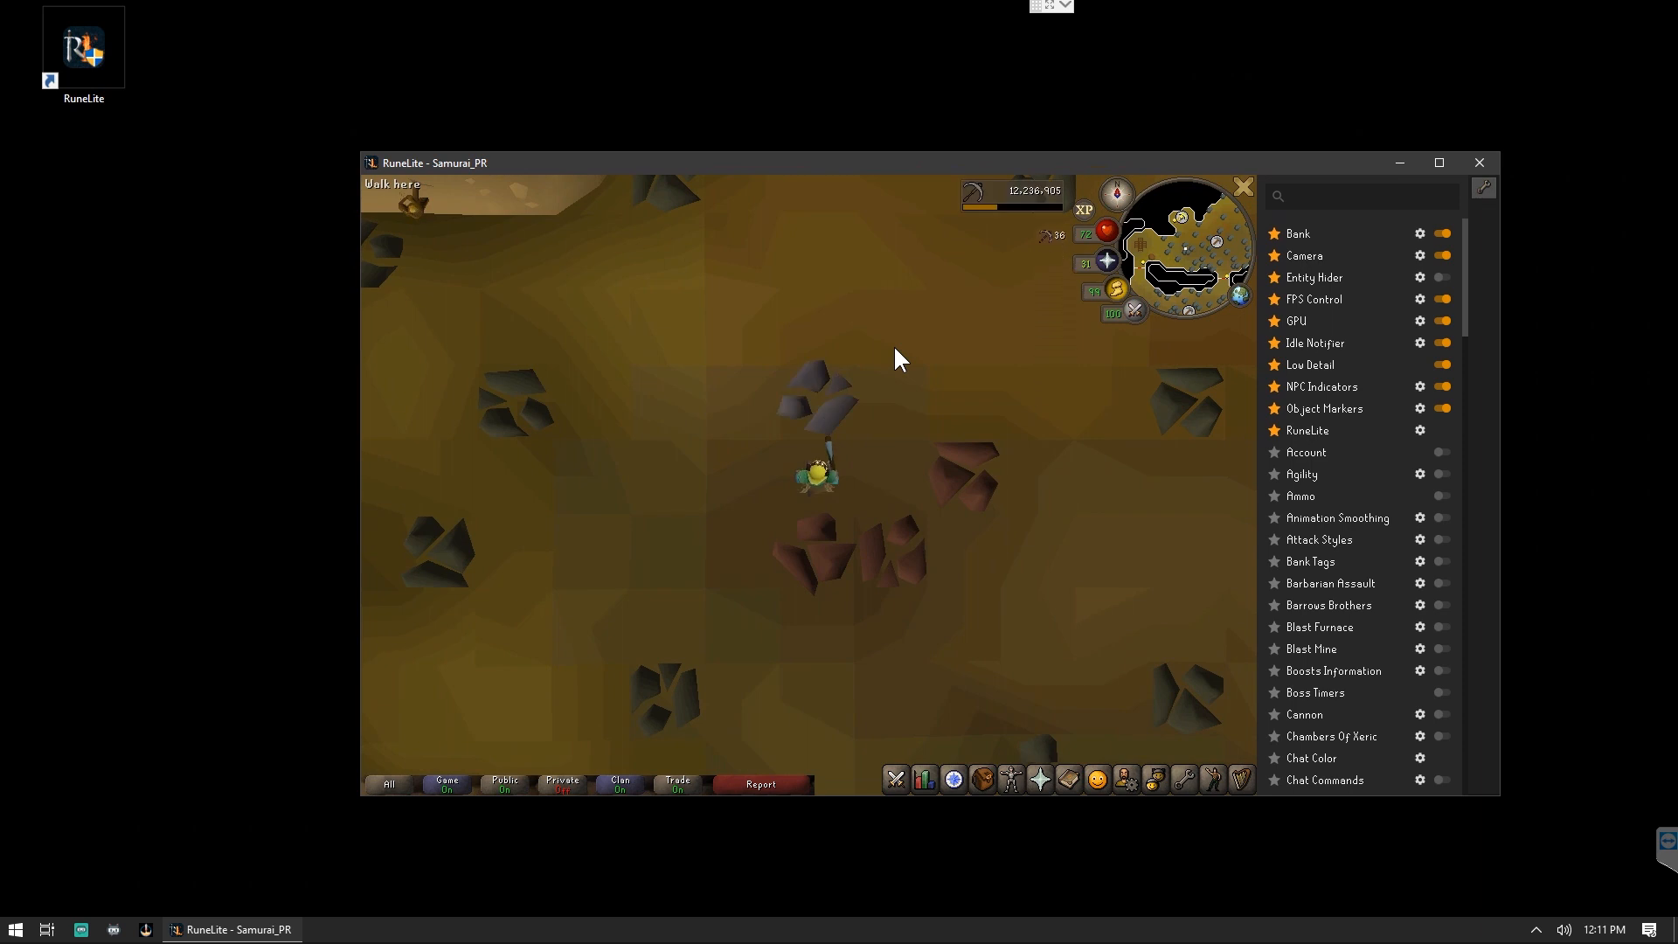
mouse_move(1414, 468)
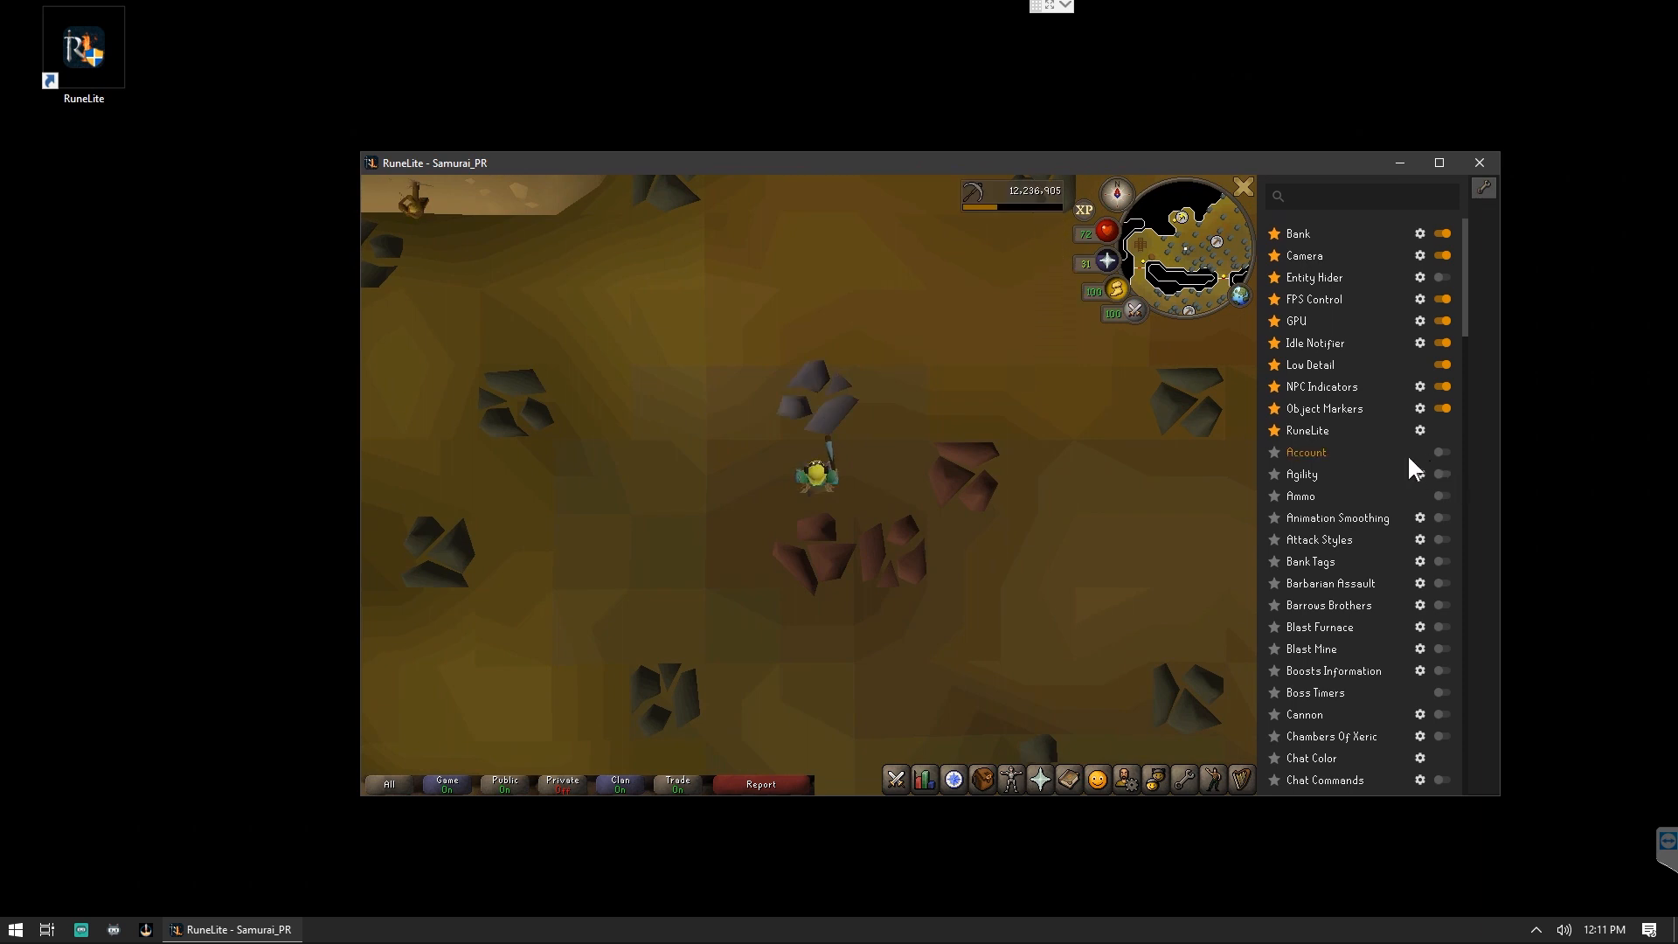
mouse_move(1306, 451)
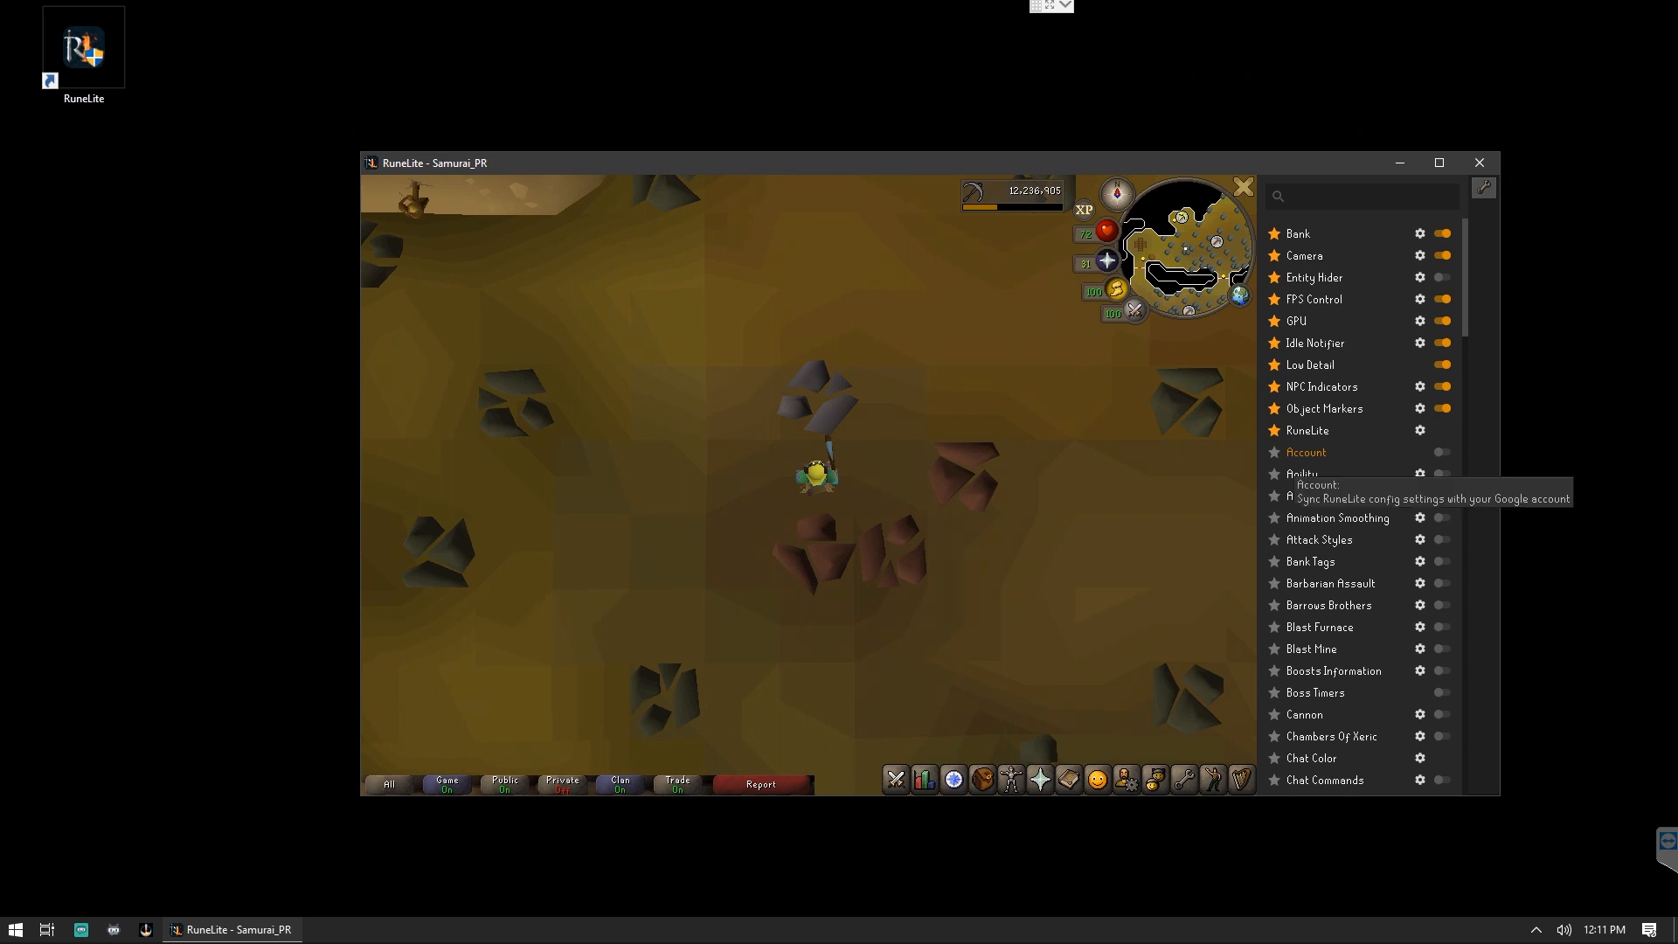